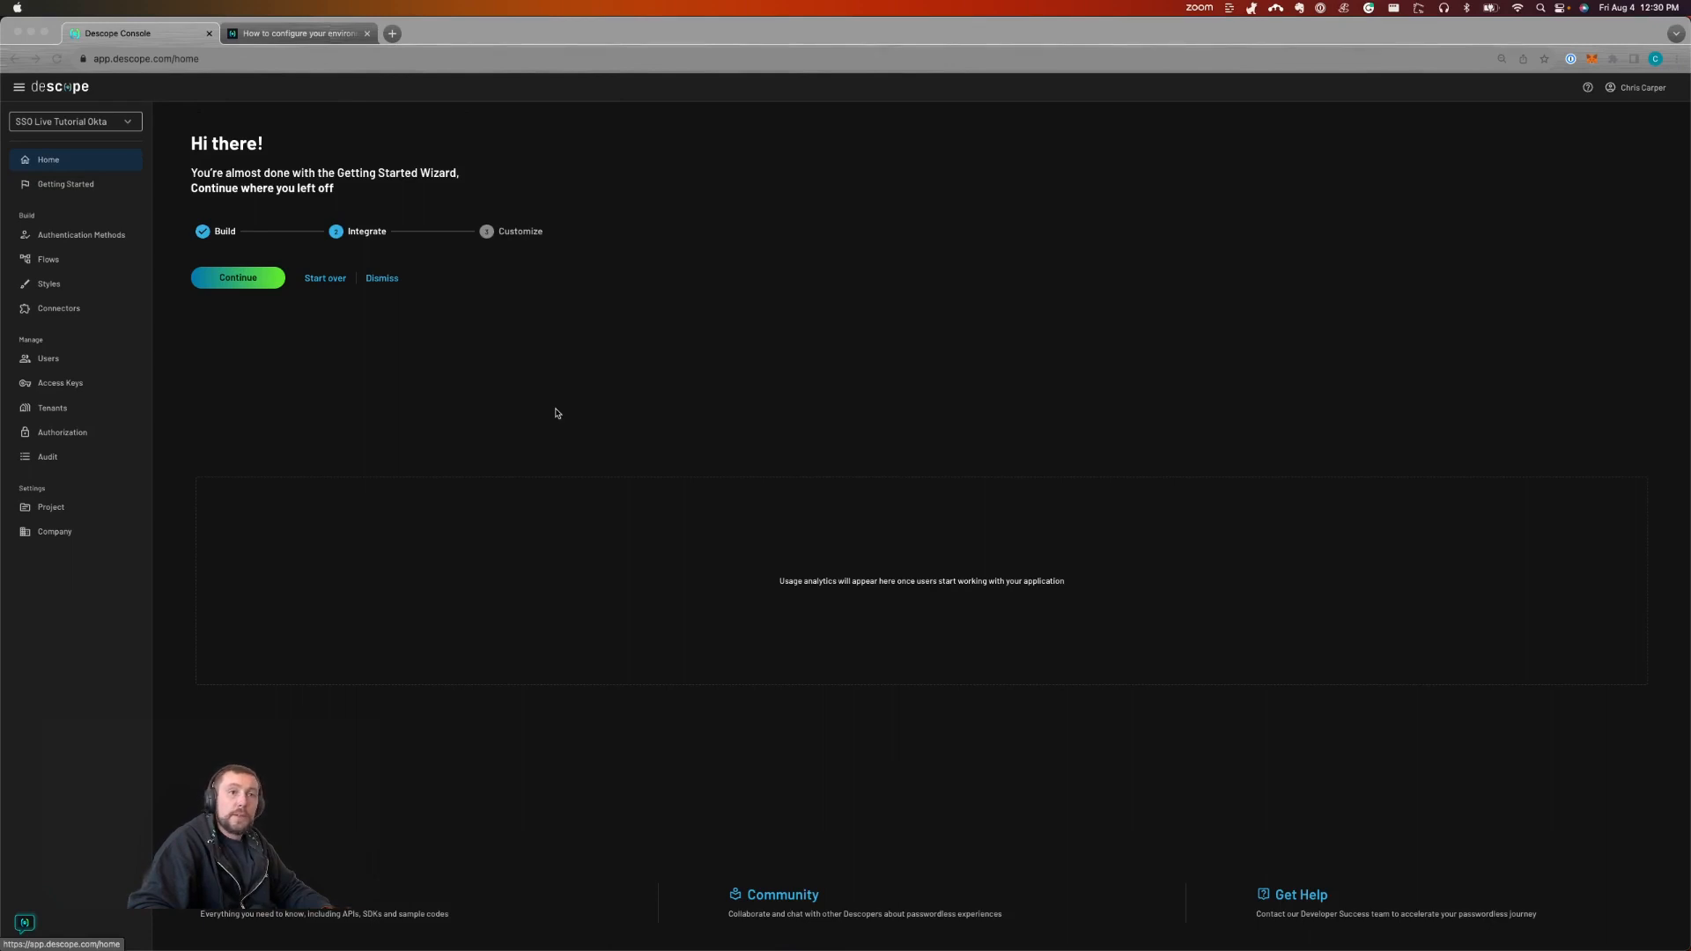
Set the app up for businesses with SSO primary and Magic Link secondary, and generate flows
click(236, 277)
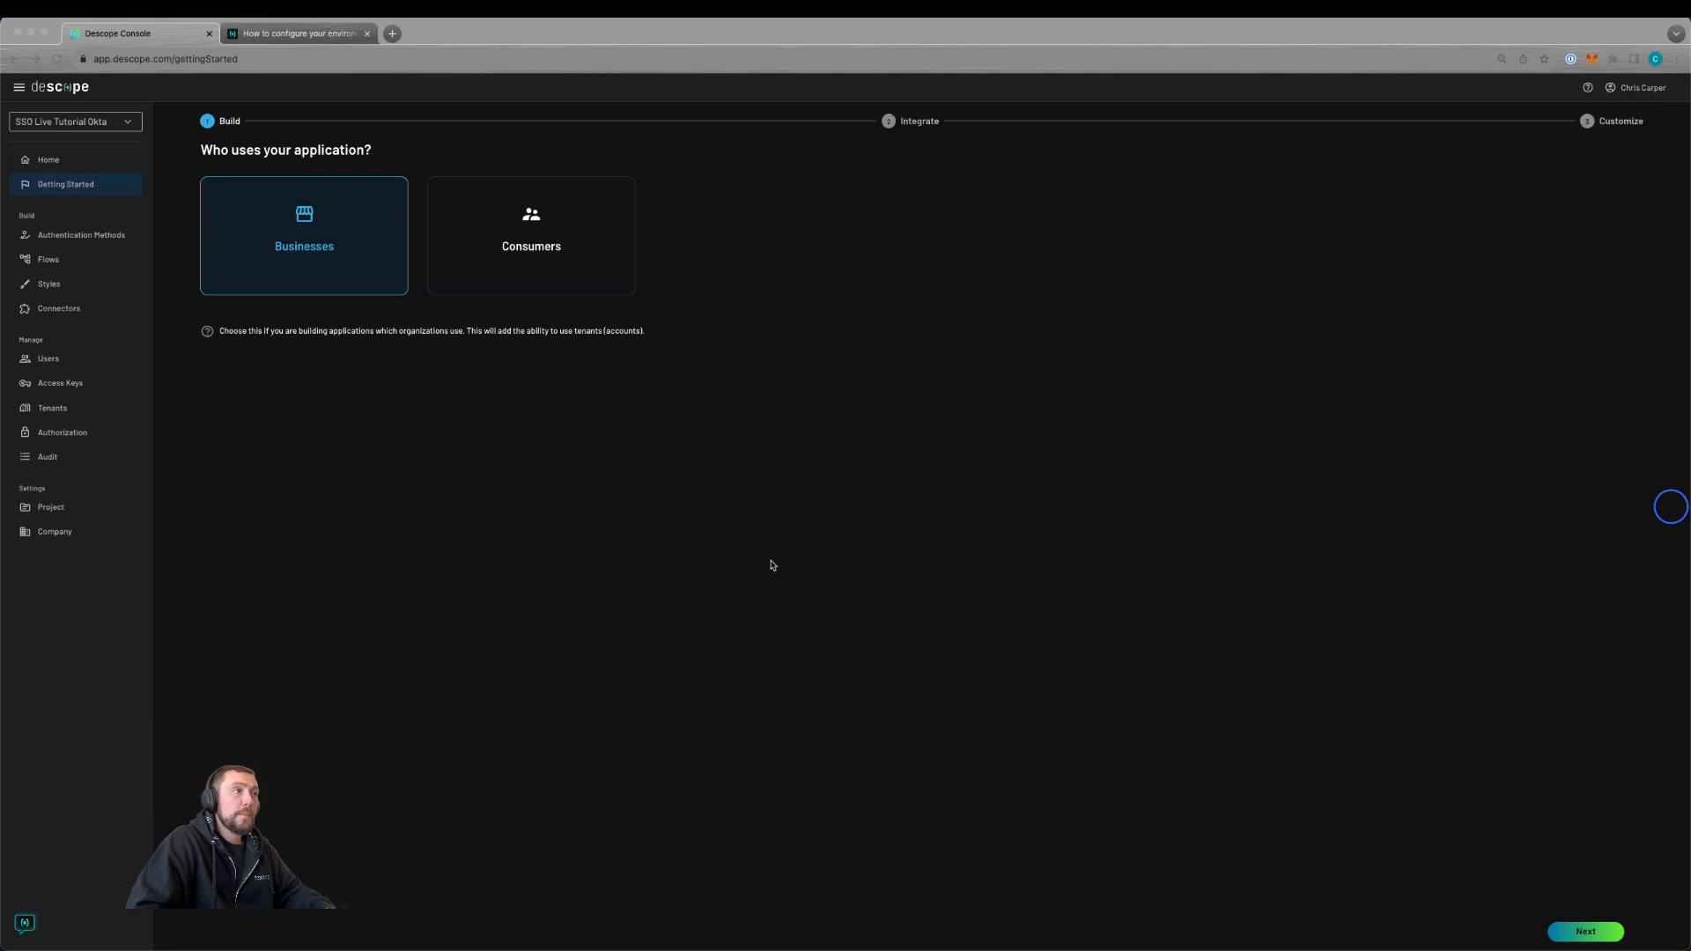
mouse_move(353, 216)
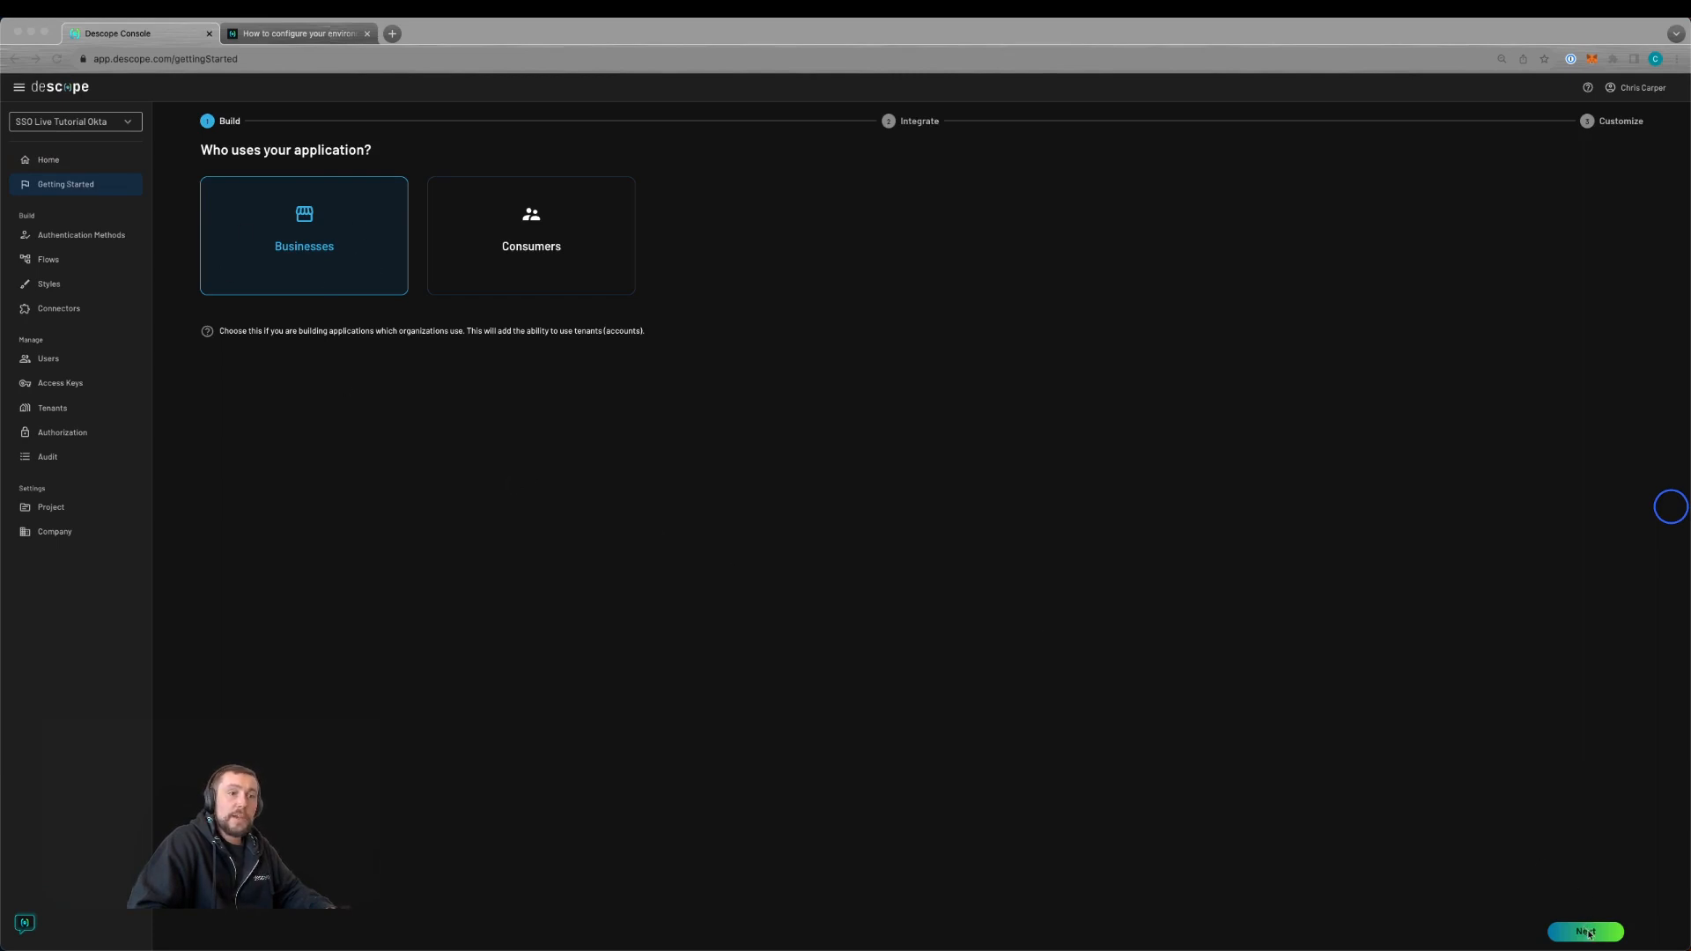
click(1585, 931)
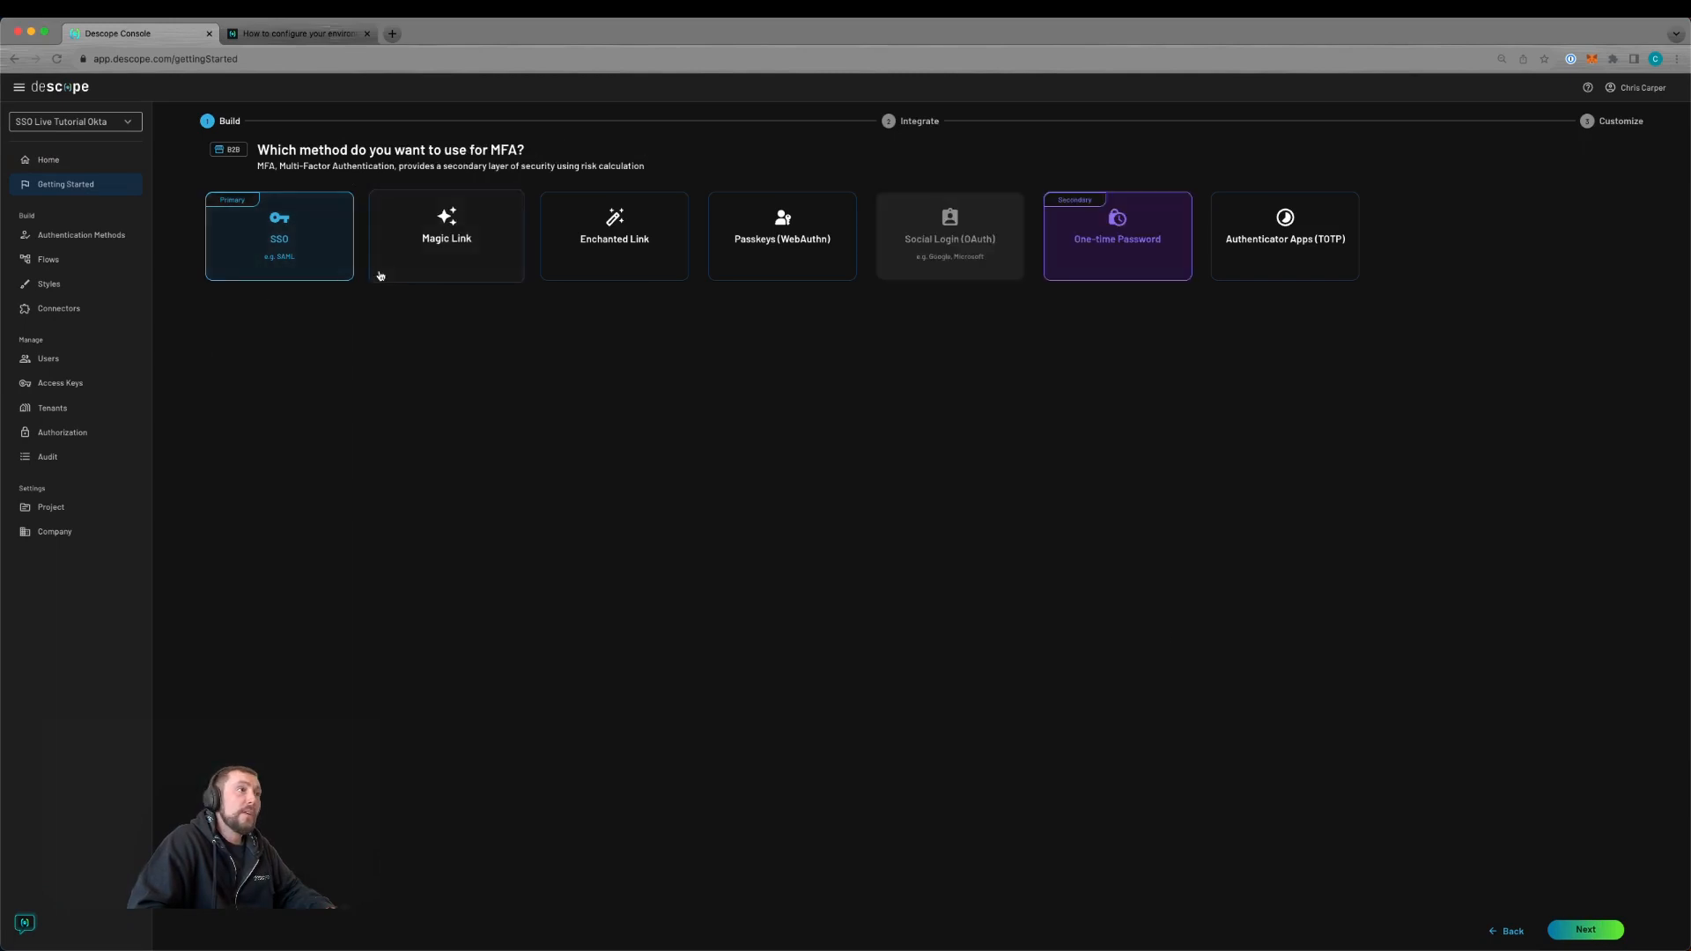
click(446, 235)
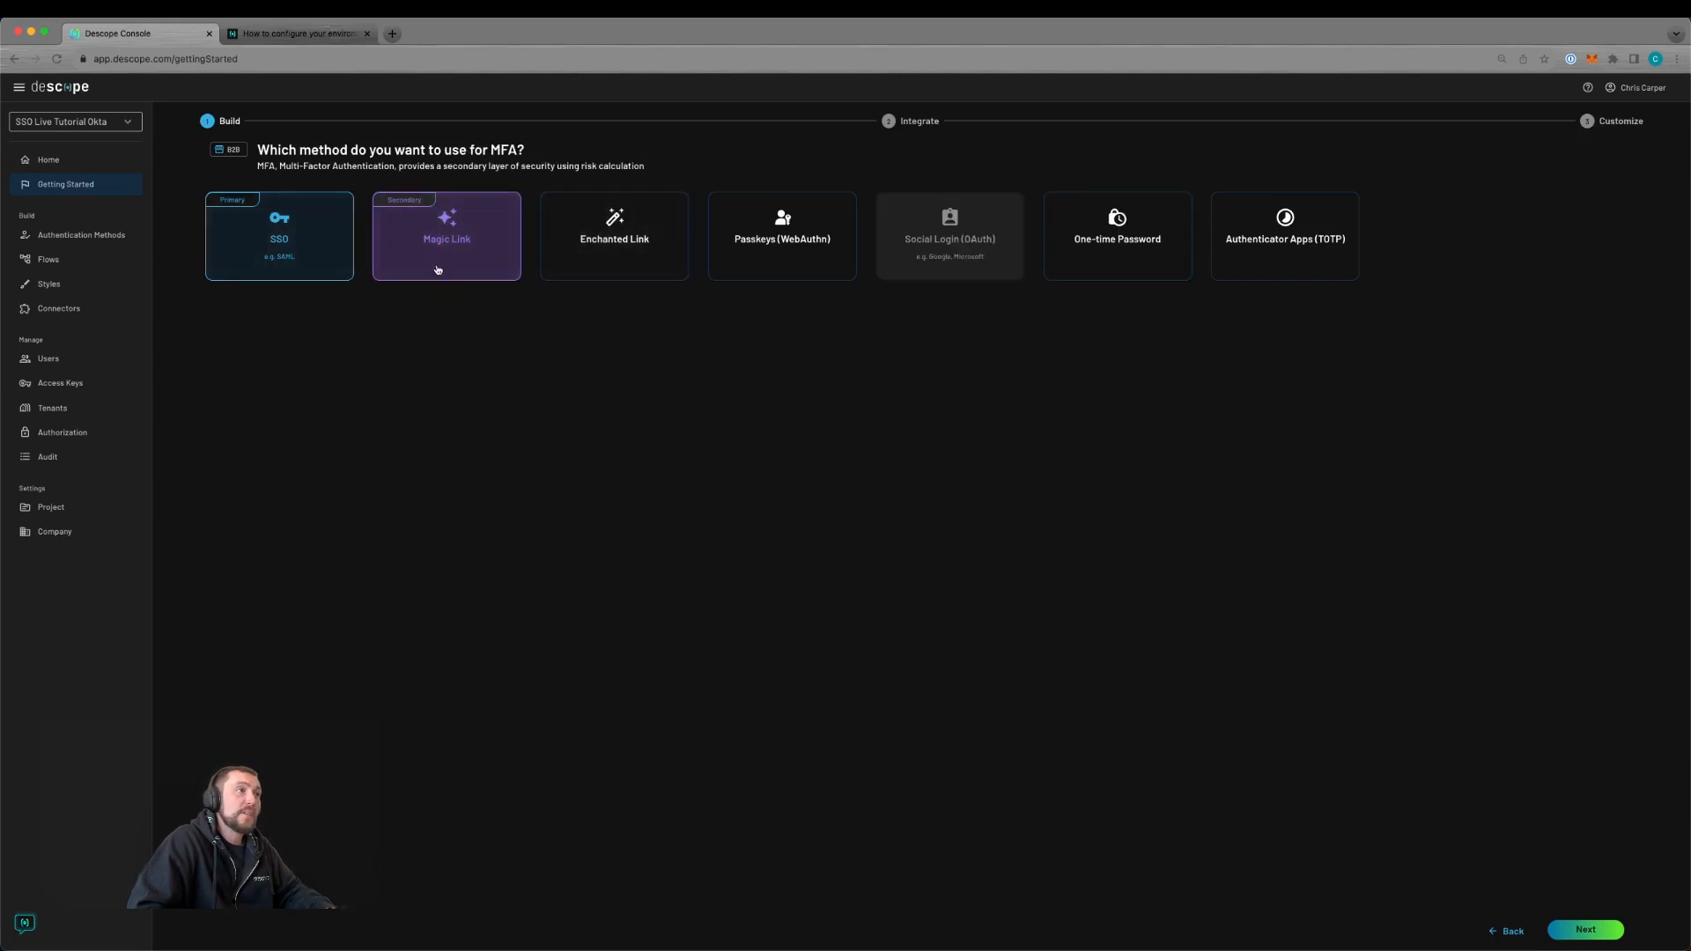
click(1586, 930)
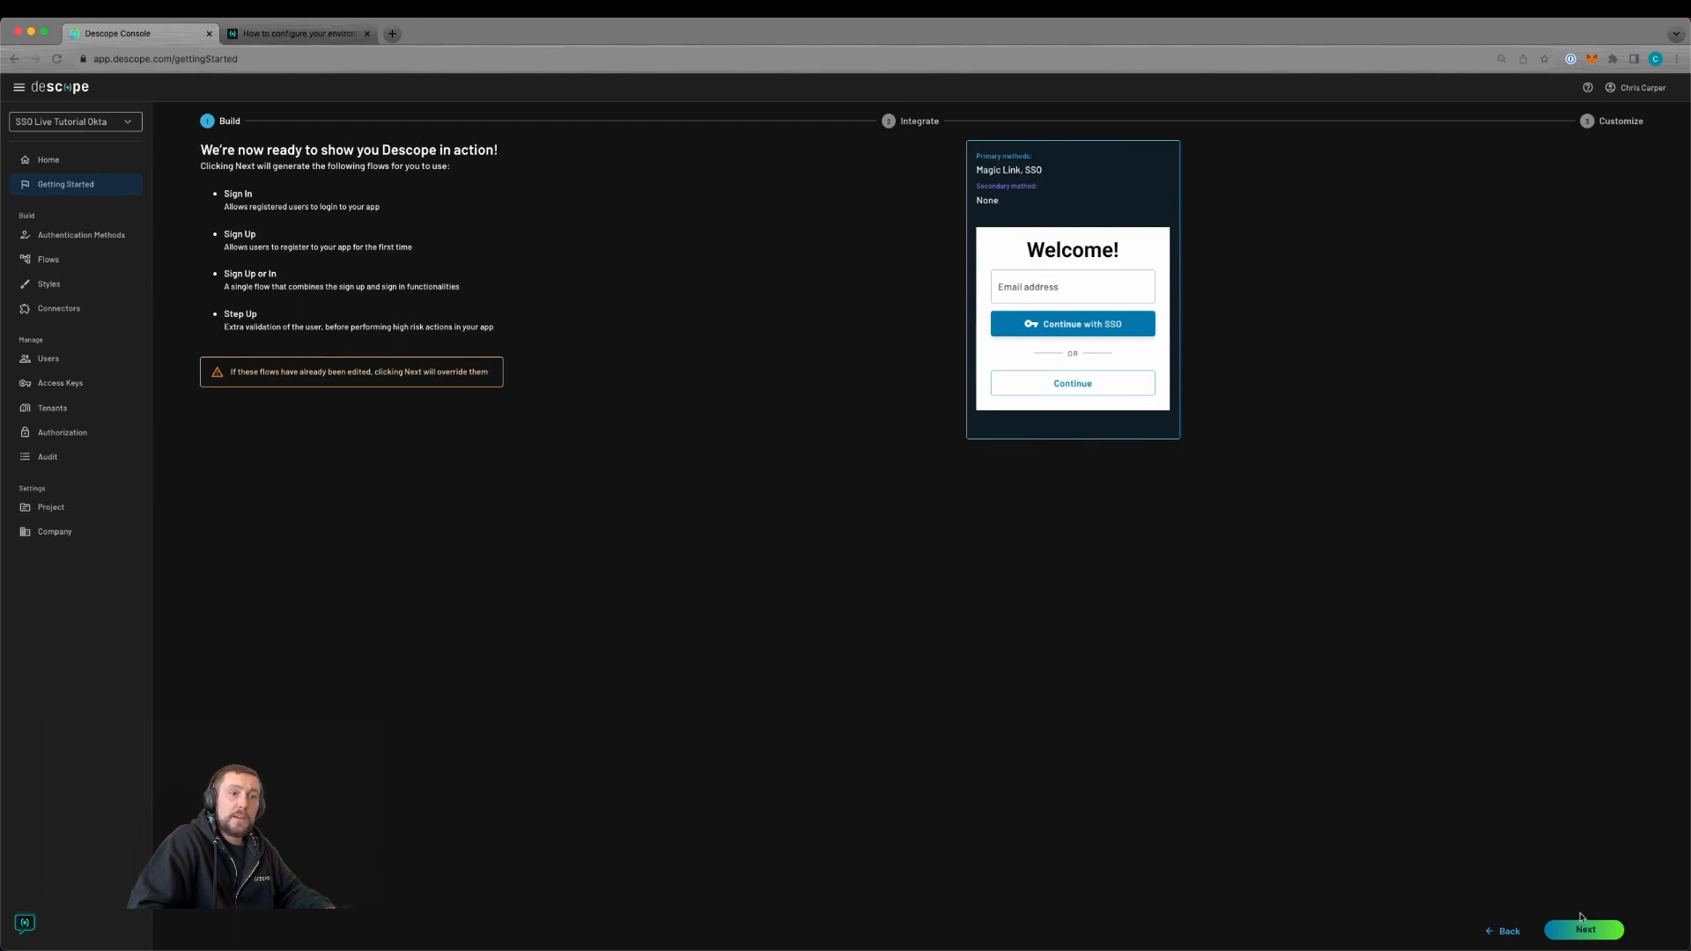
click(1584, 930)
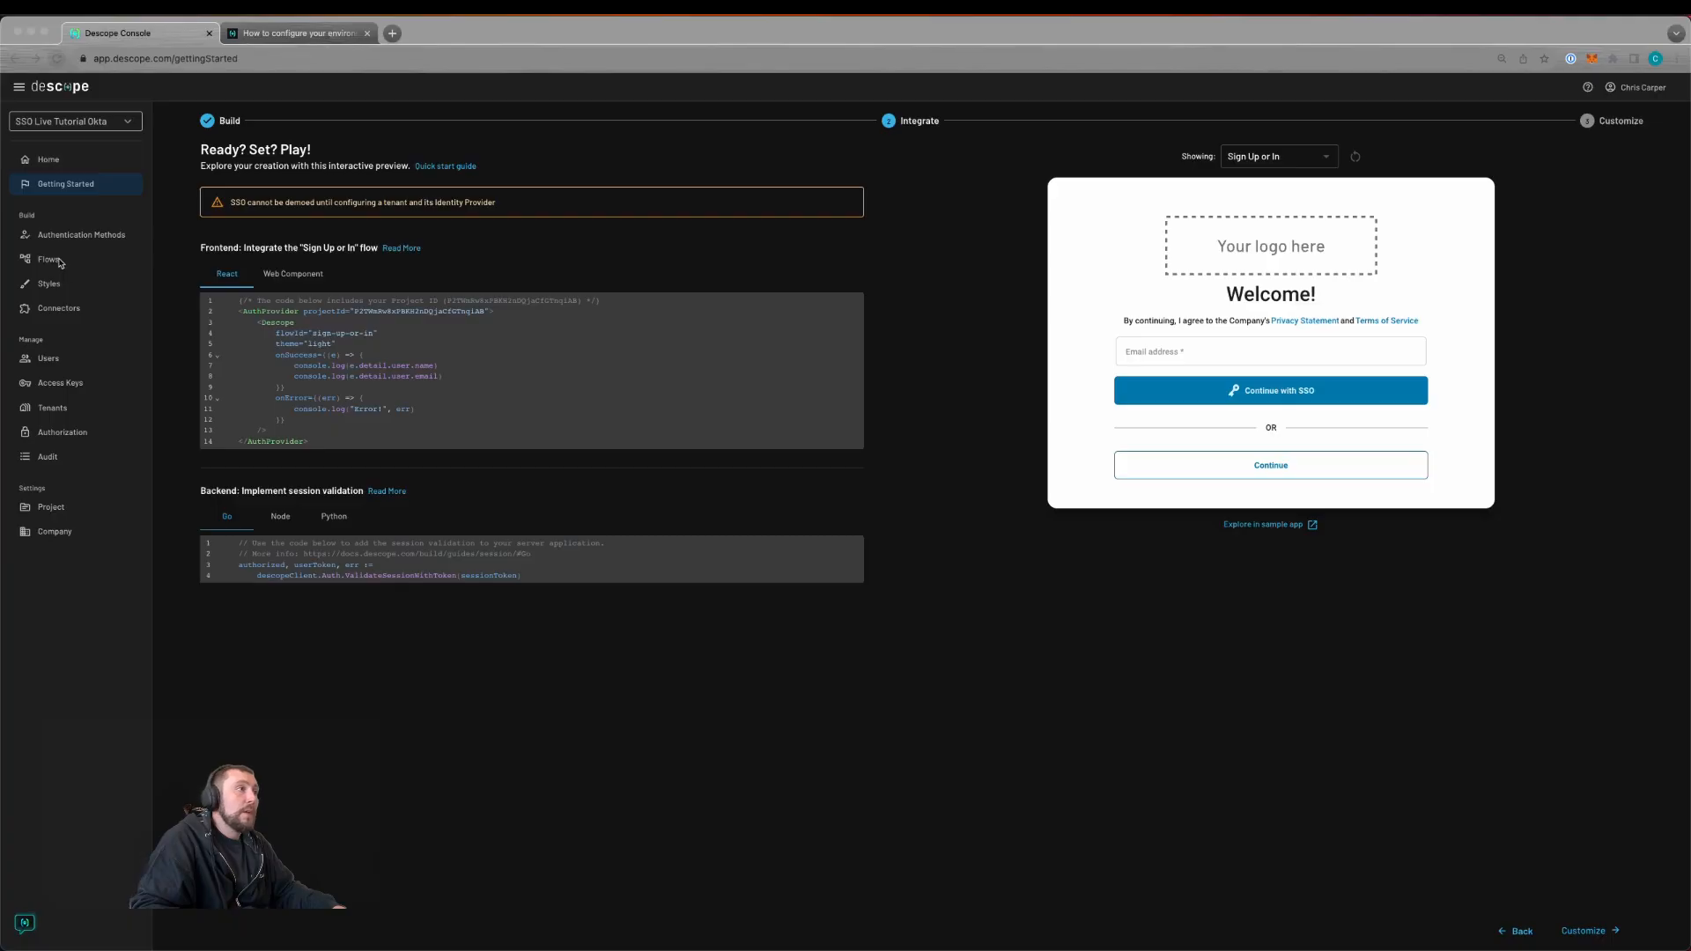
Open the Sign Up or In flow from the Flows list in the flow builder
click(49, 259)
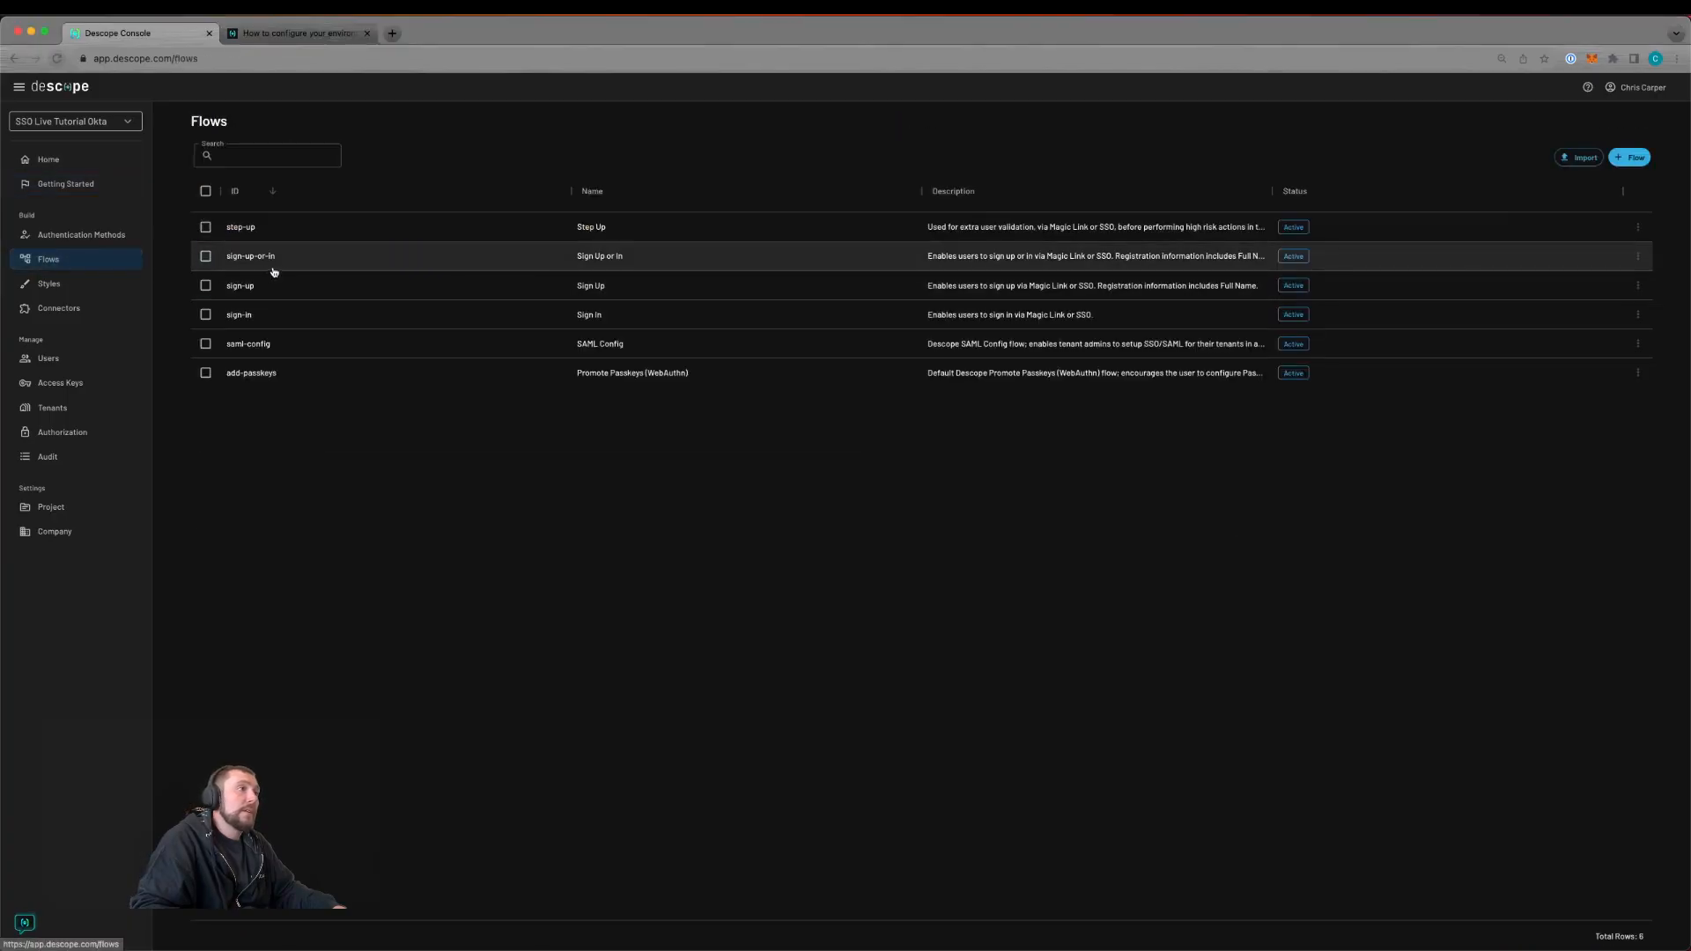
click(248, 256)
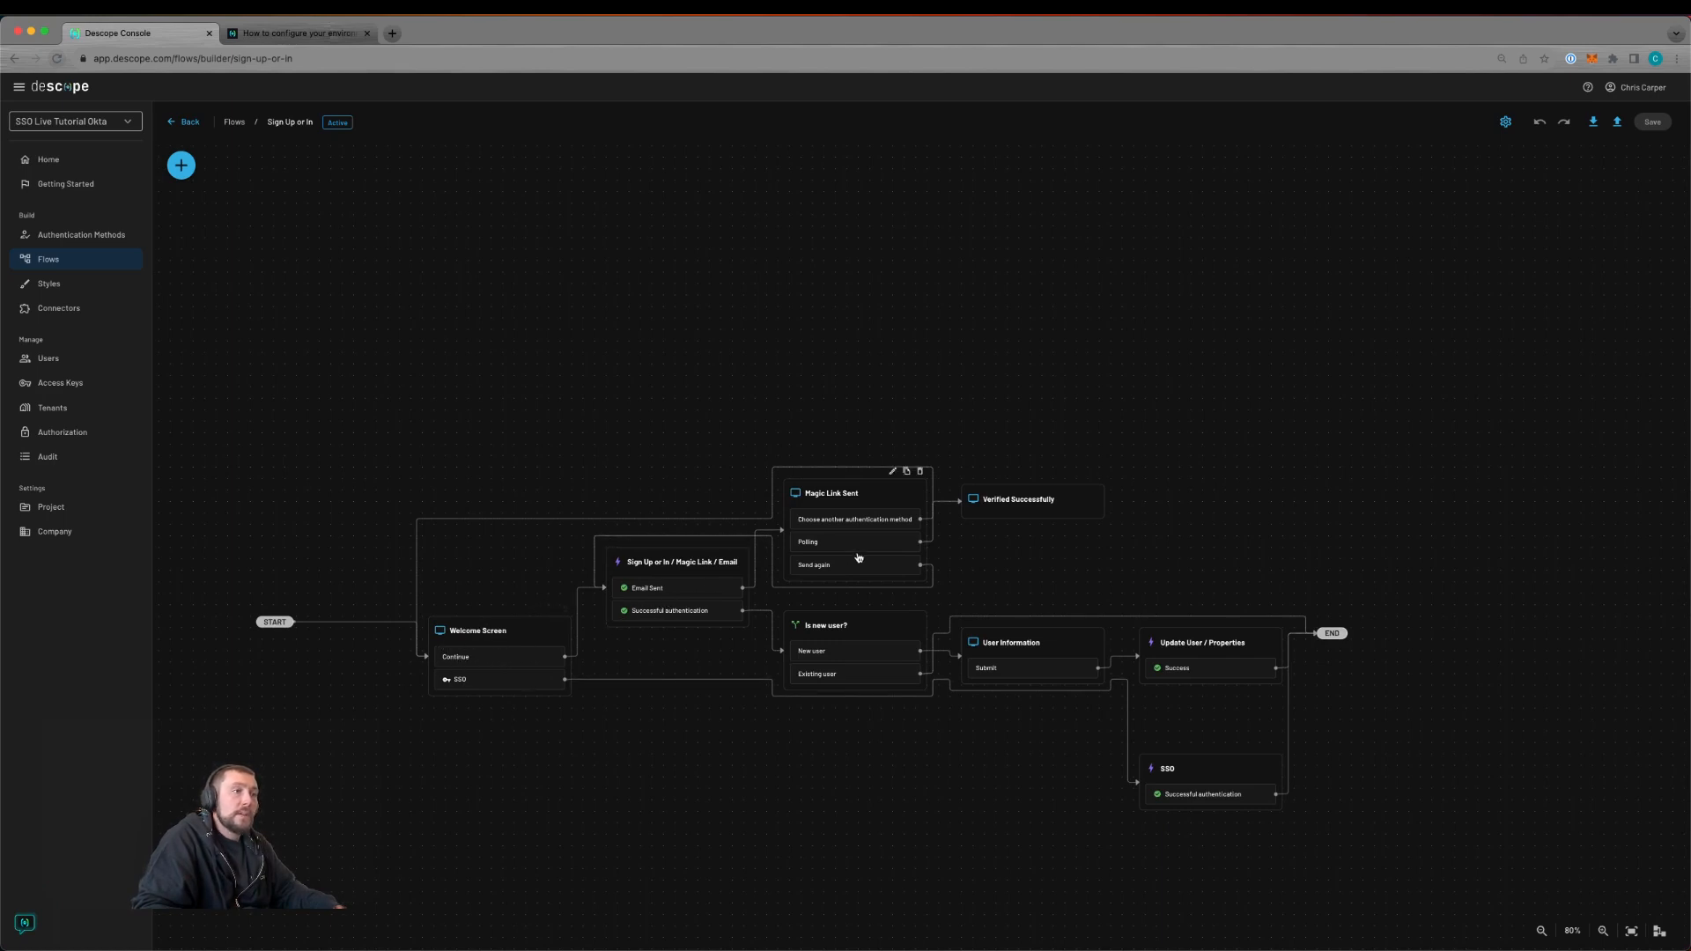
mouse_move(496, 687)
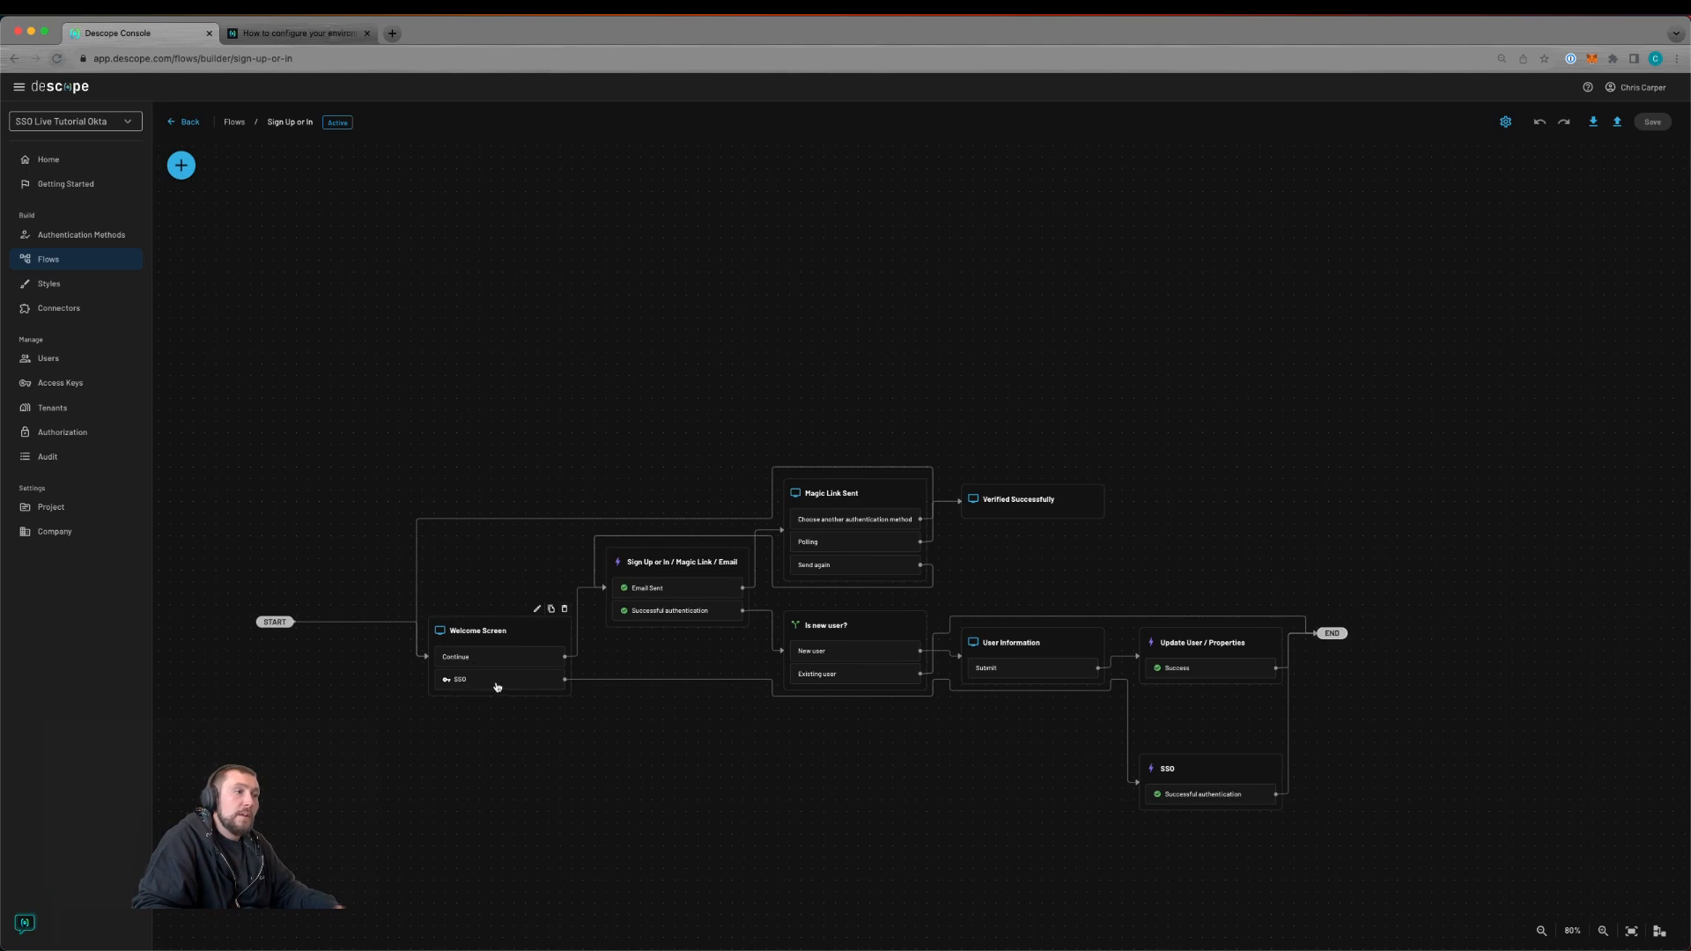
mouse_move(1650, 481)
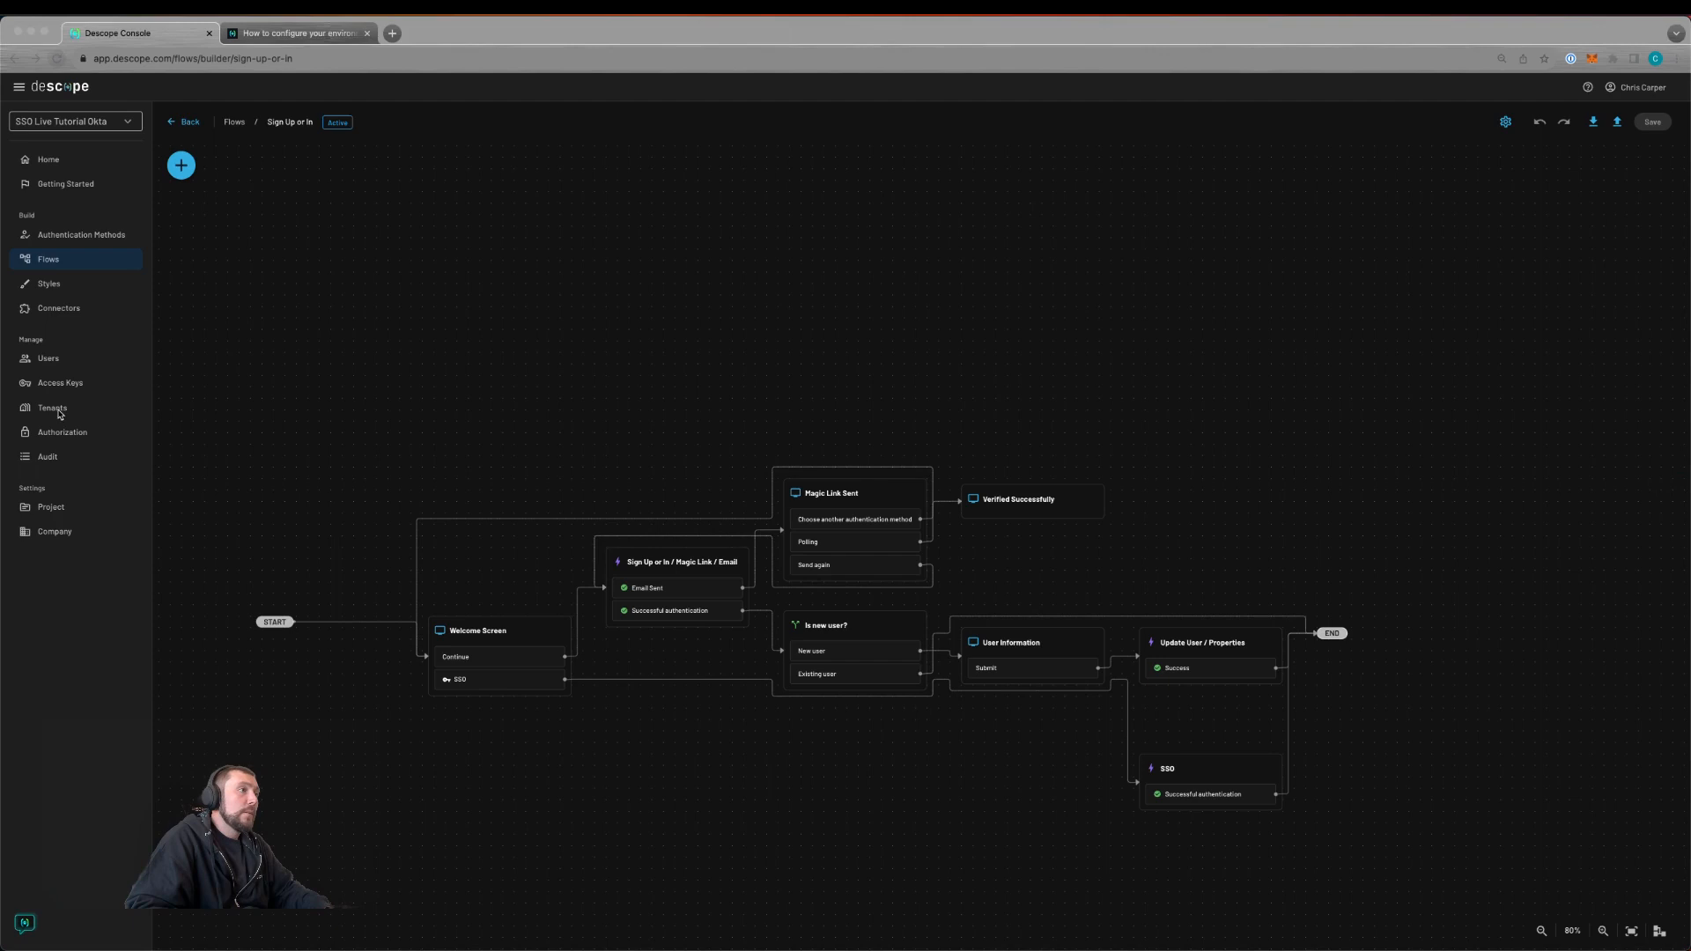
Create a tenant named 'Descope' with sign-up email domain descope.com
click(52, 408)
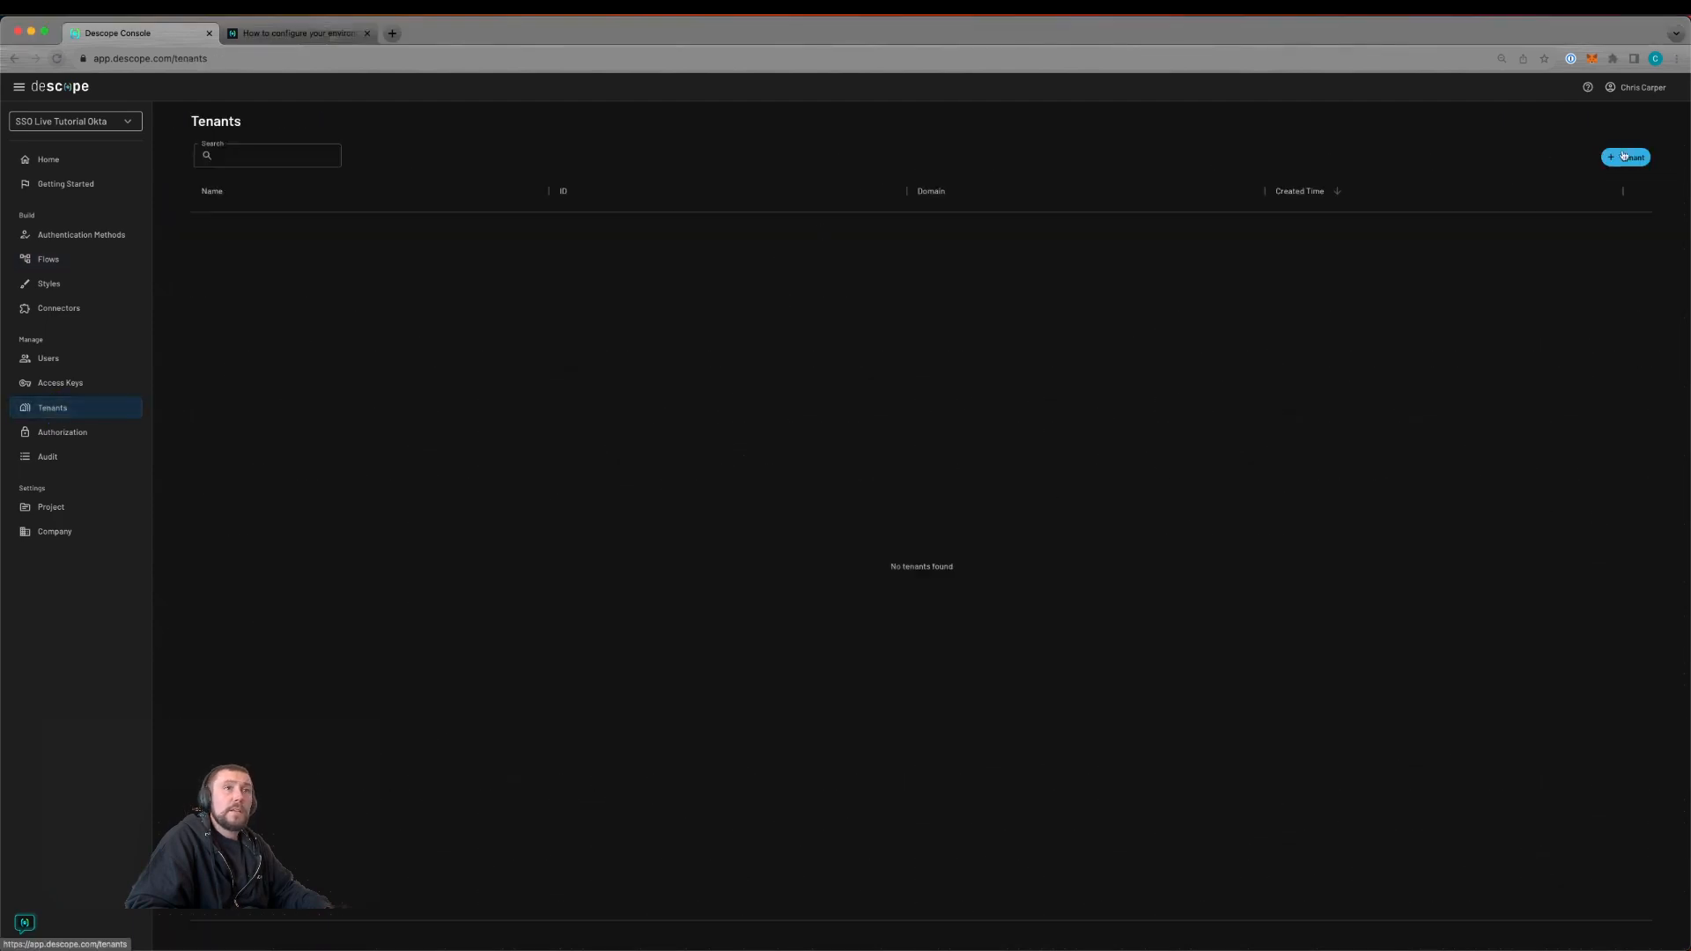
click(1627, 157)
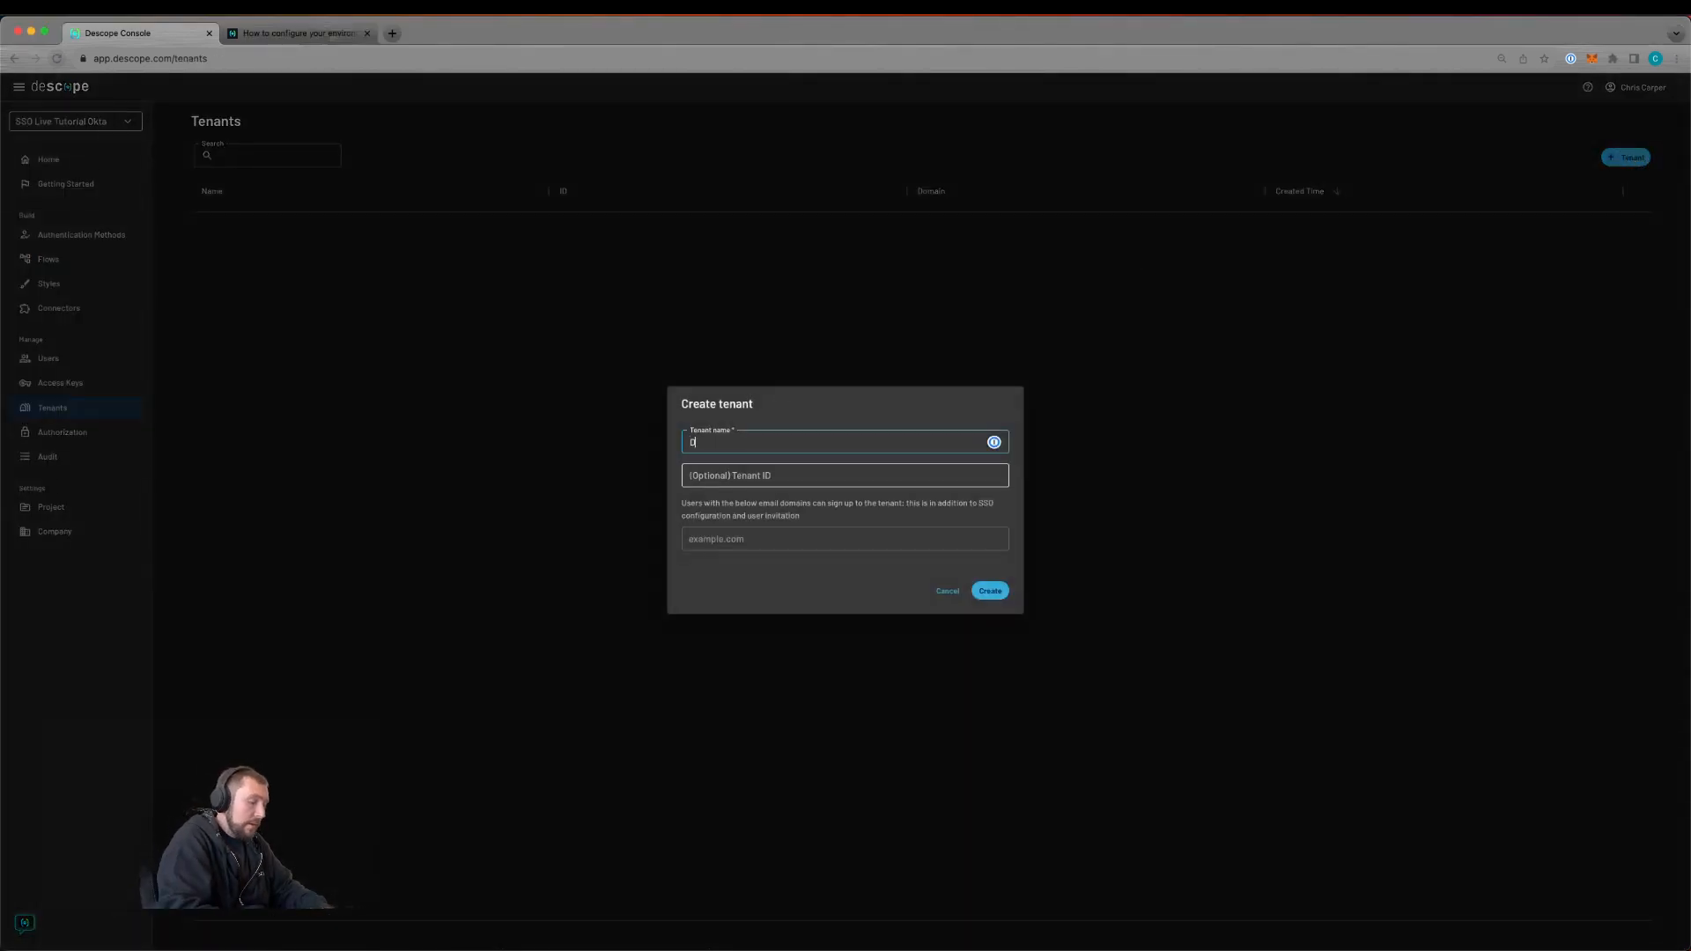
text(Descope)
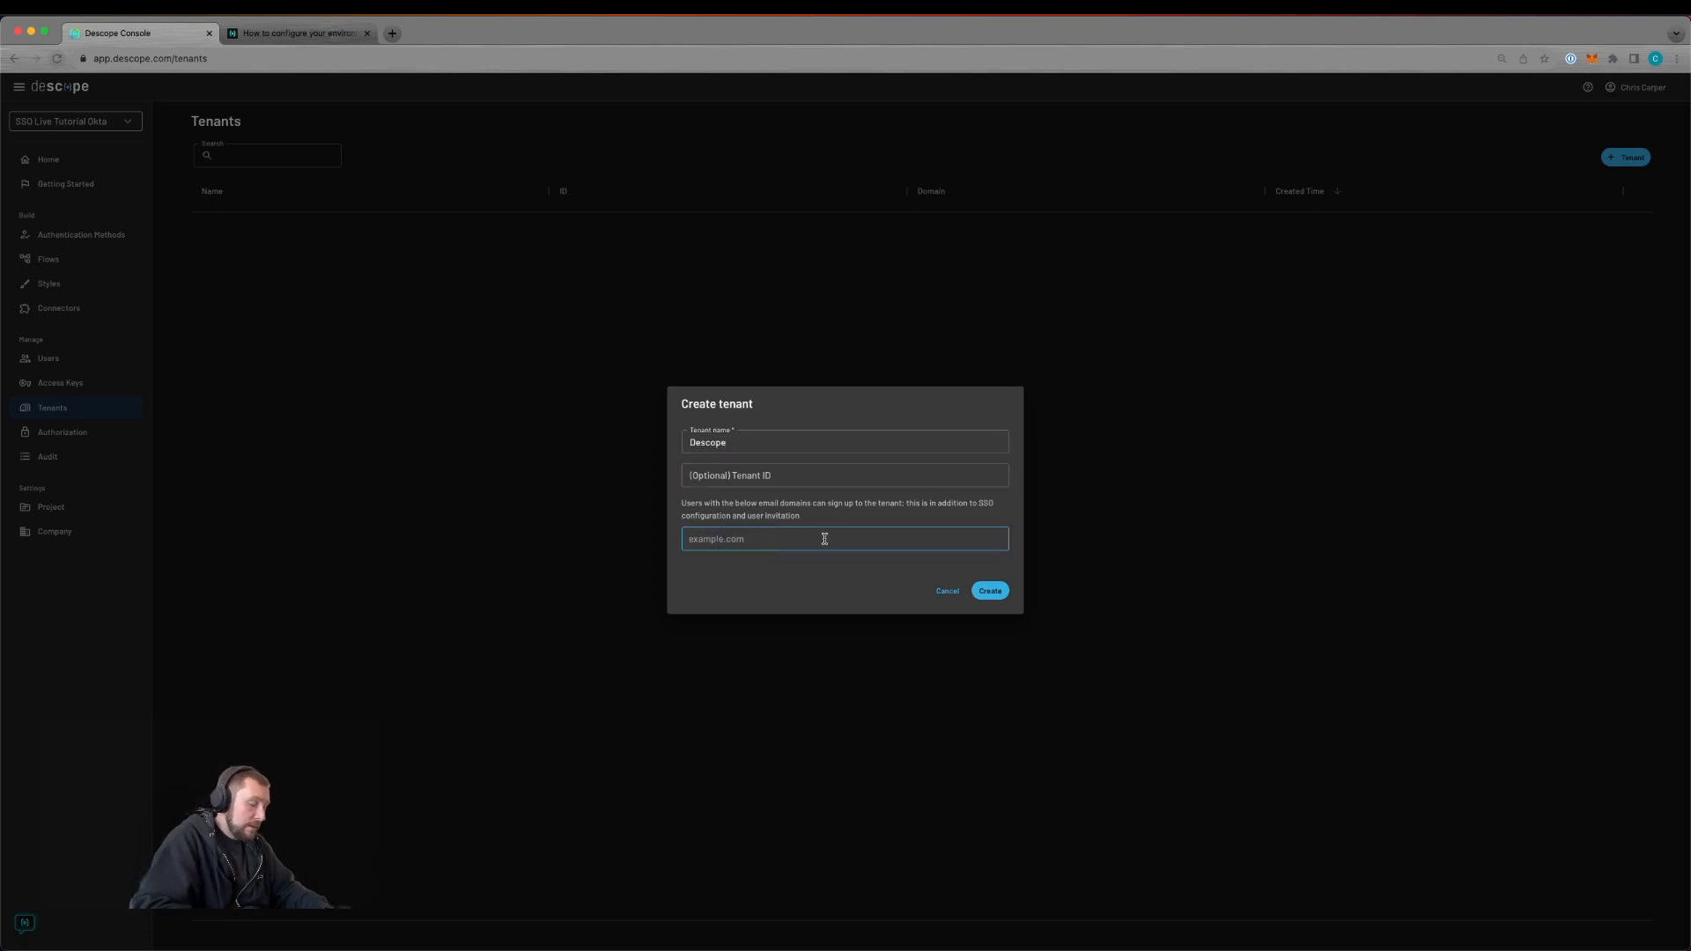
text(descope)
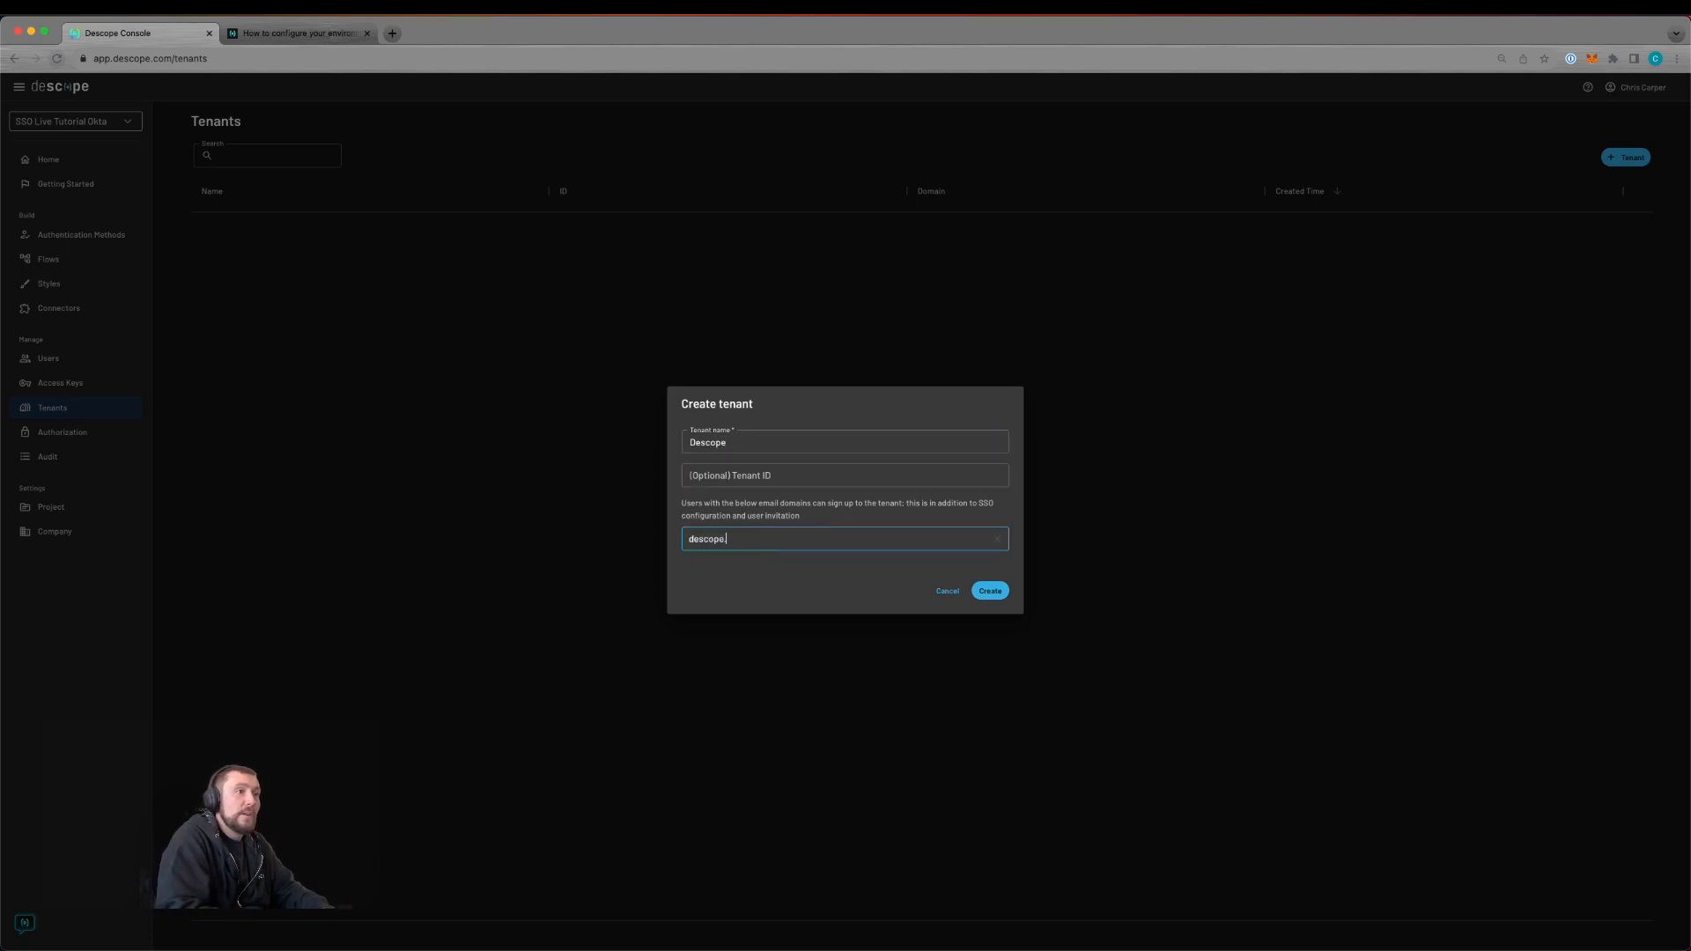
text(.com)
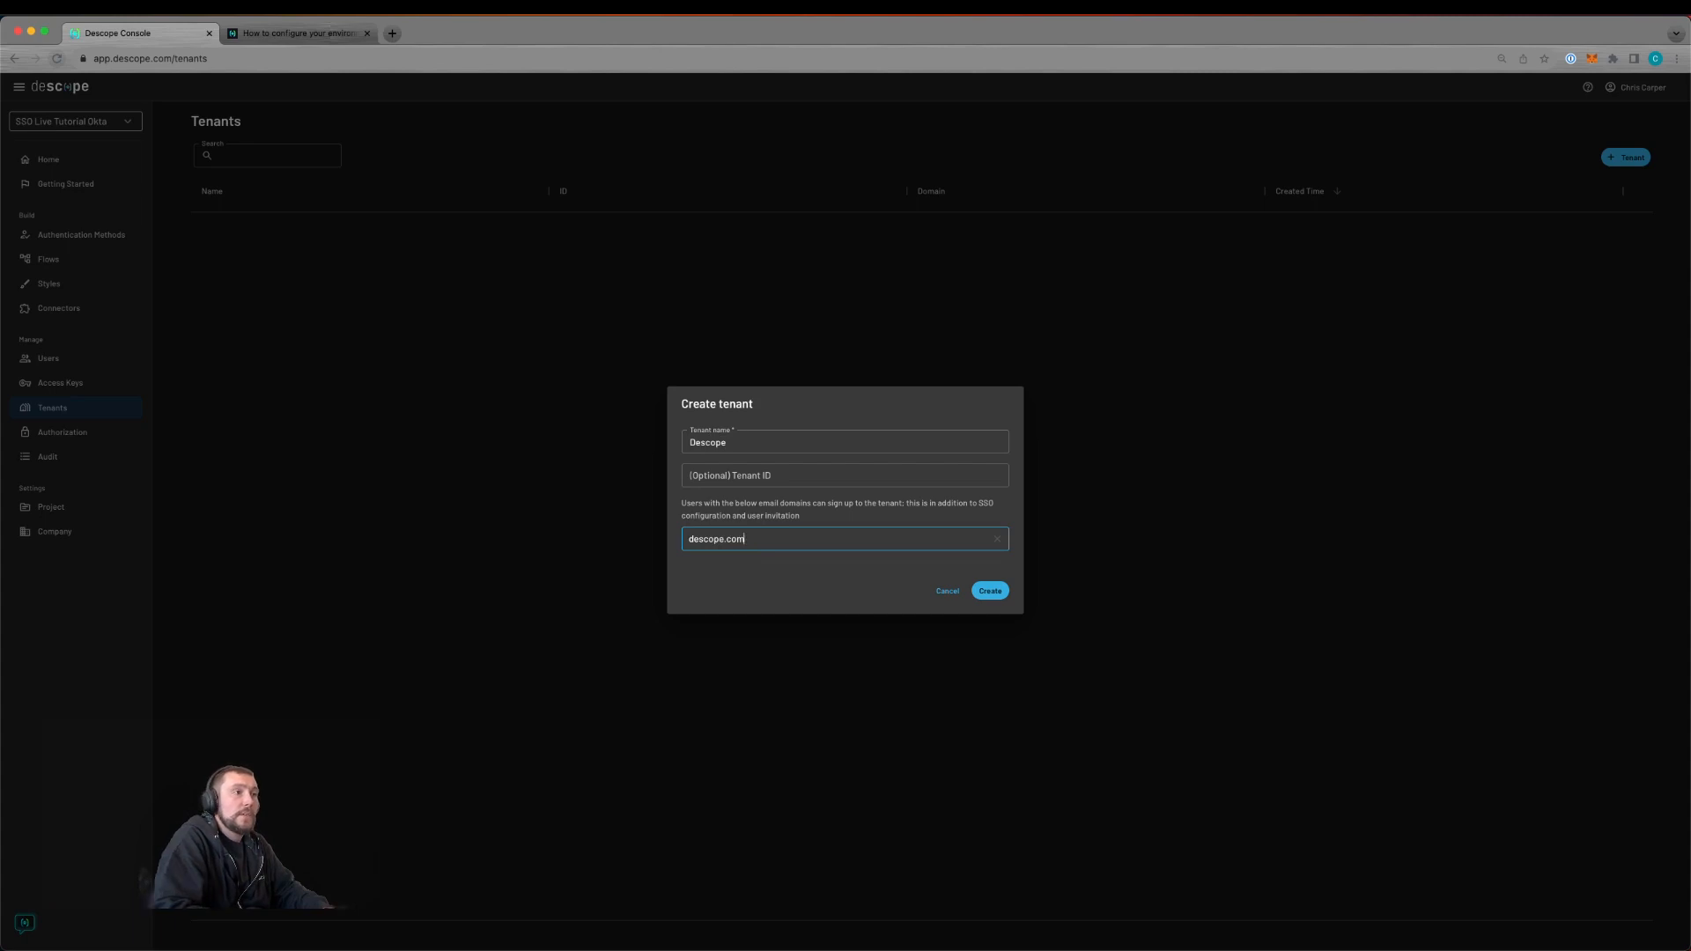
click(988, 590)
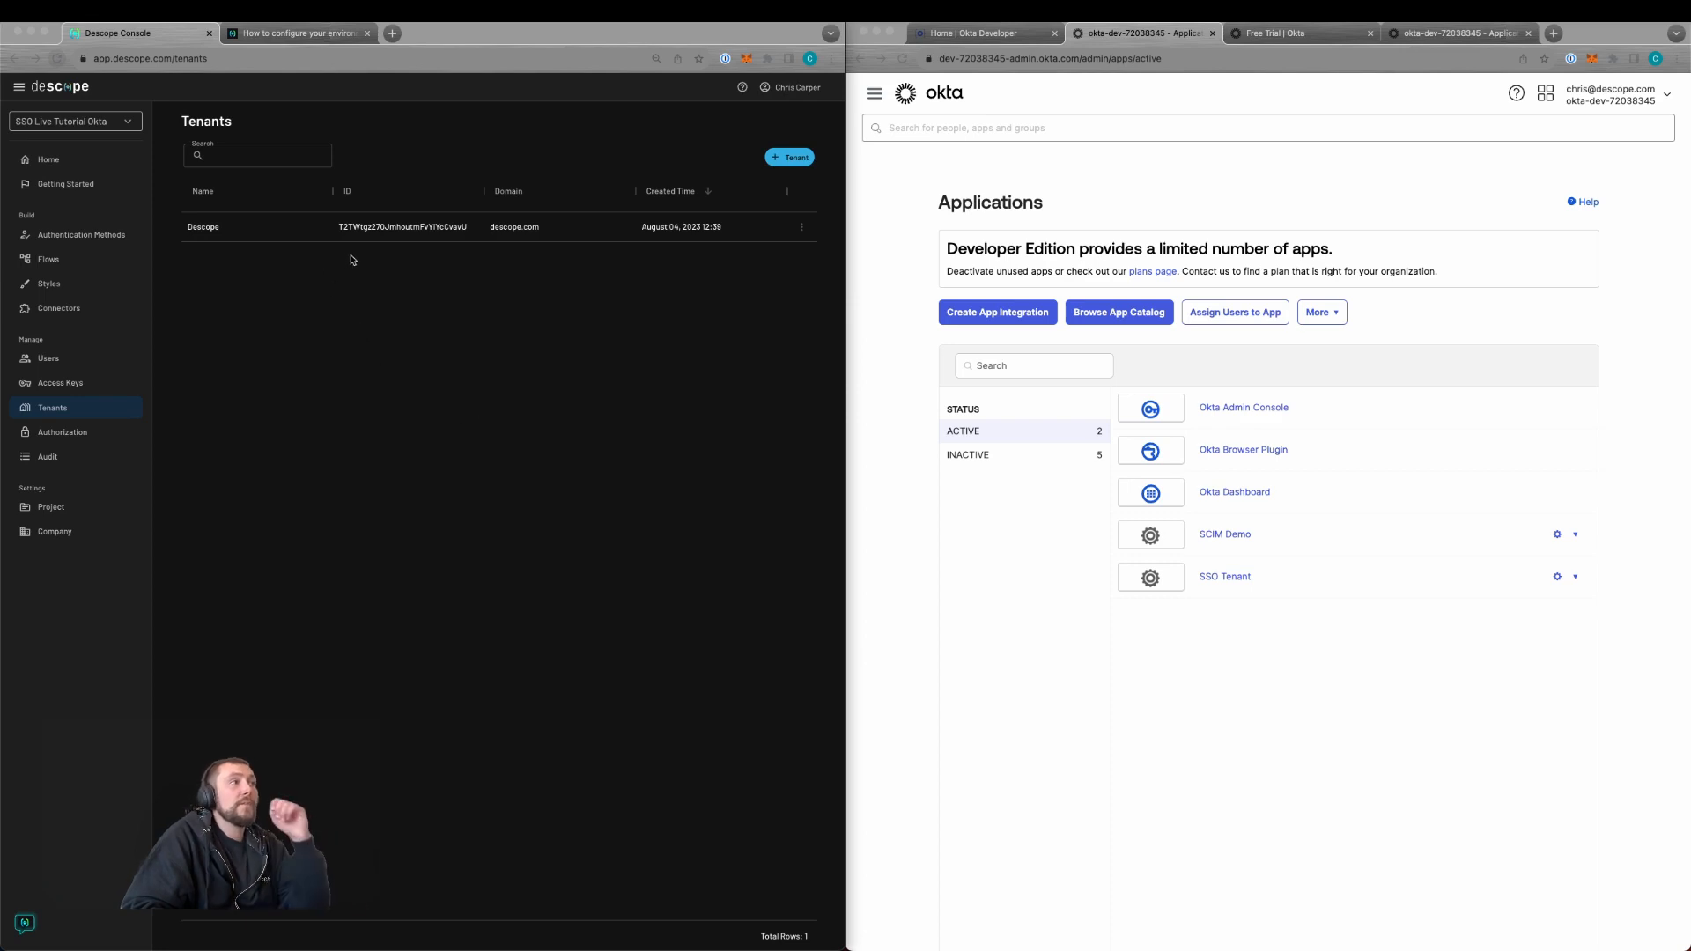
Open the Descope tenant's SSO Configuration settings
click(202, 226)
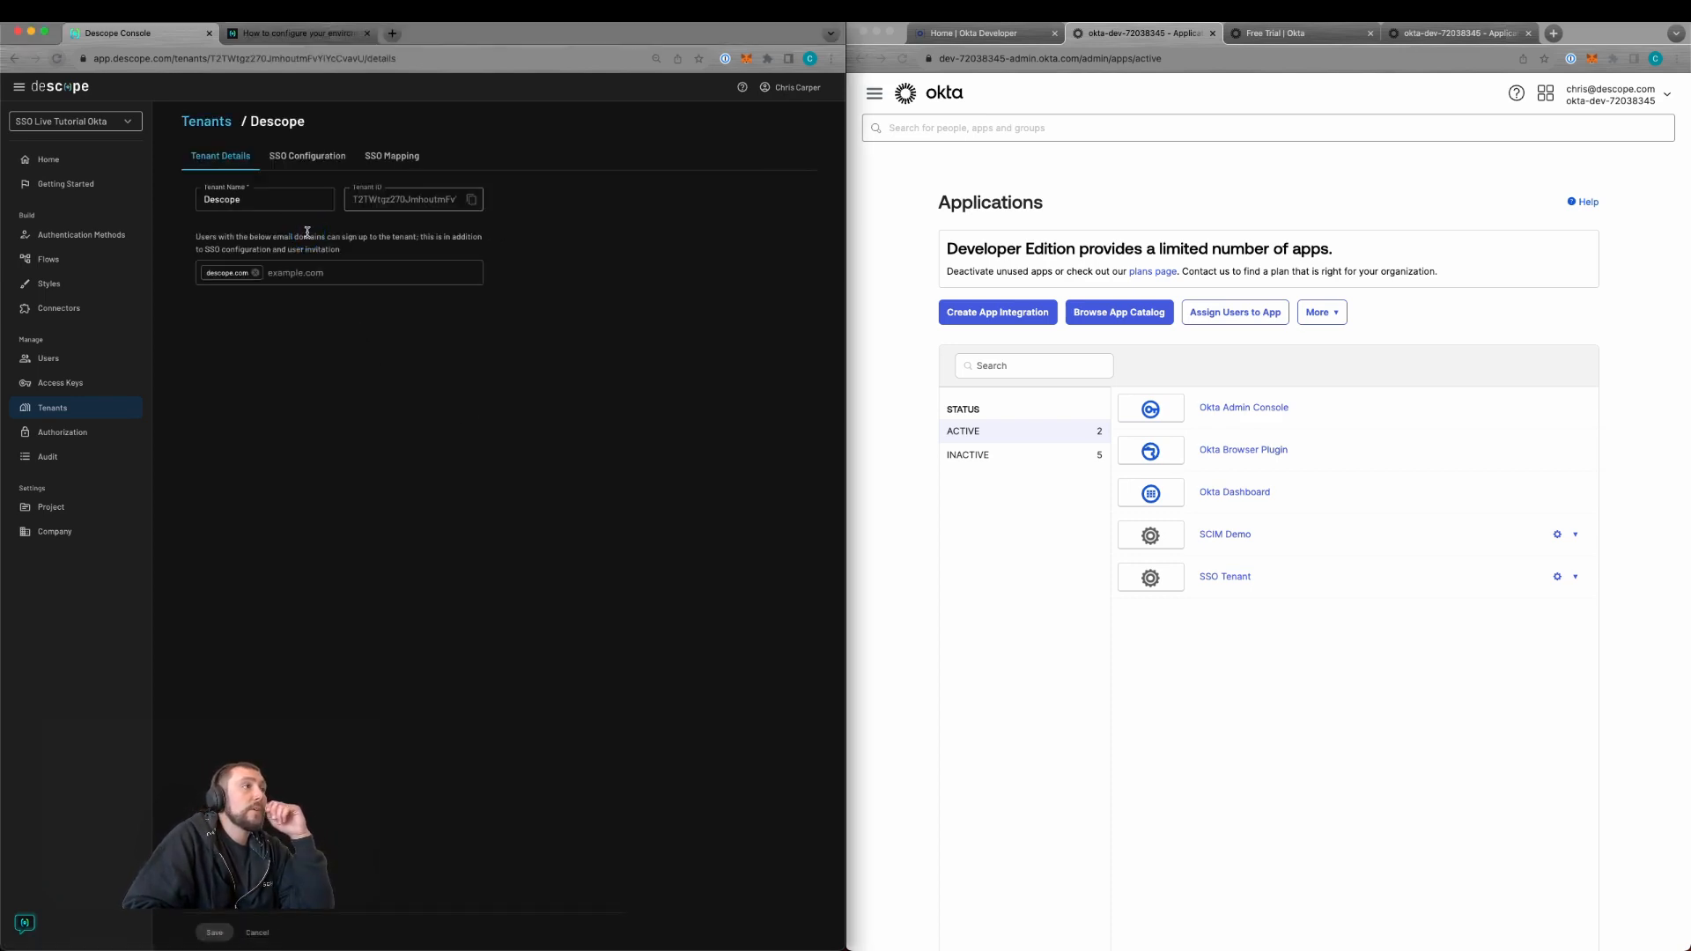
click(306, 155)
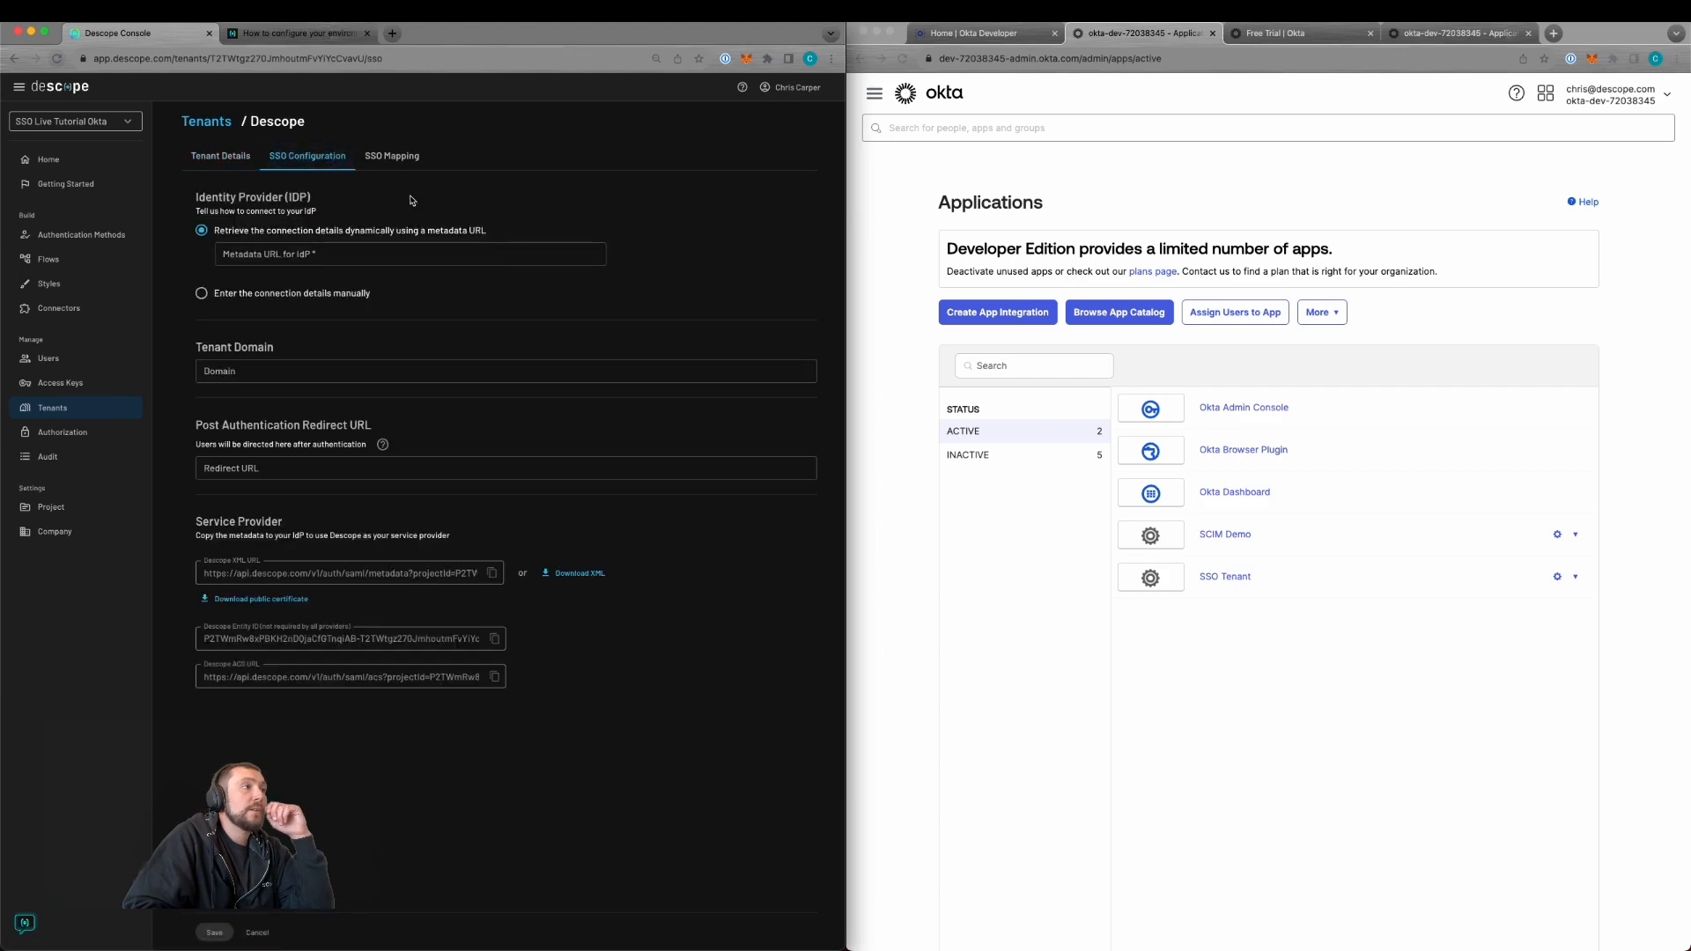
mouse_move(969, 346)
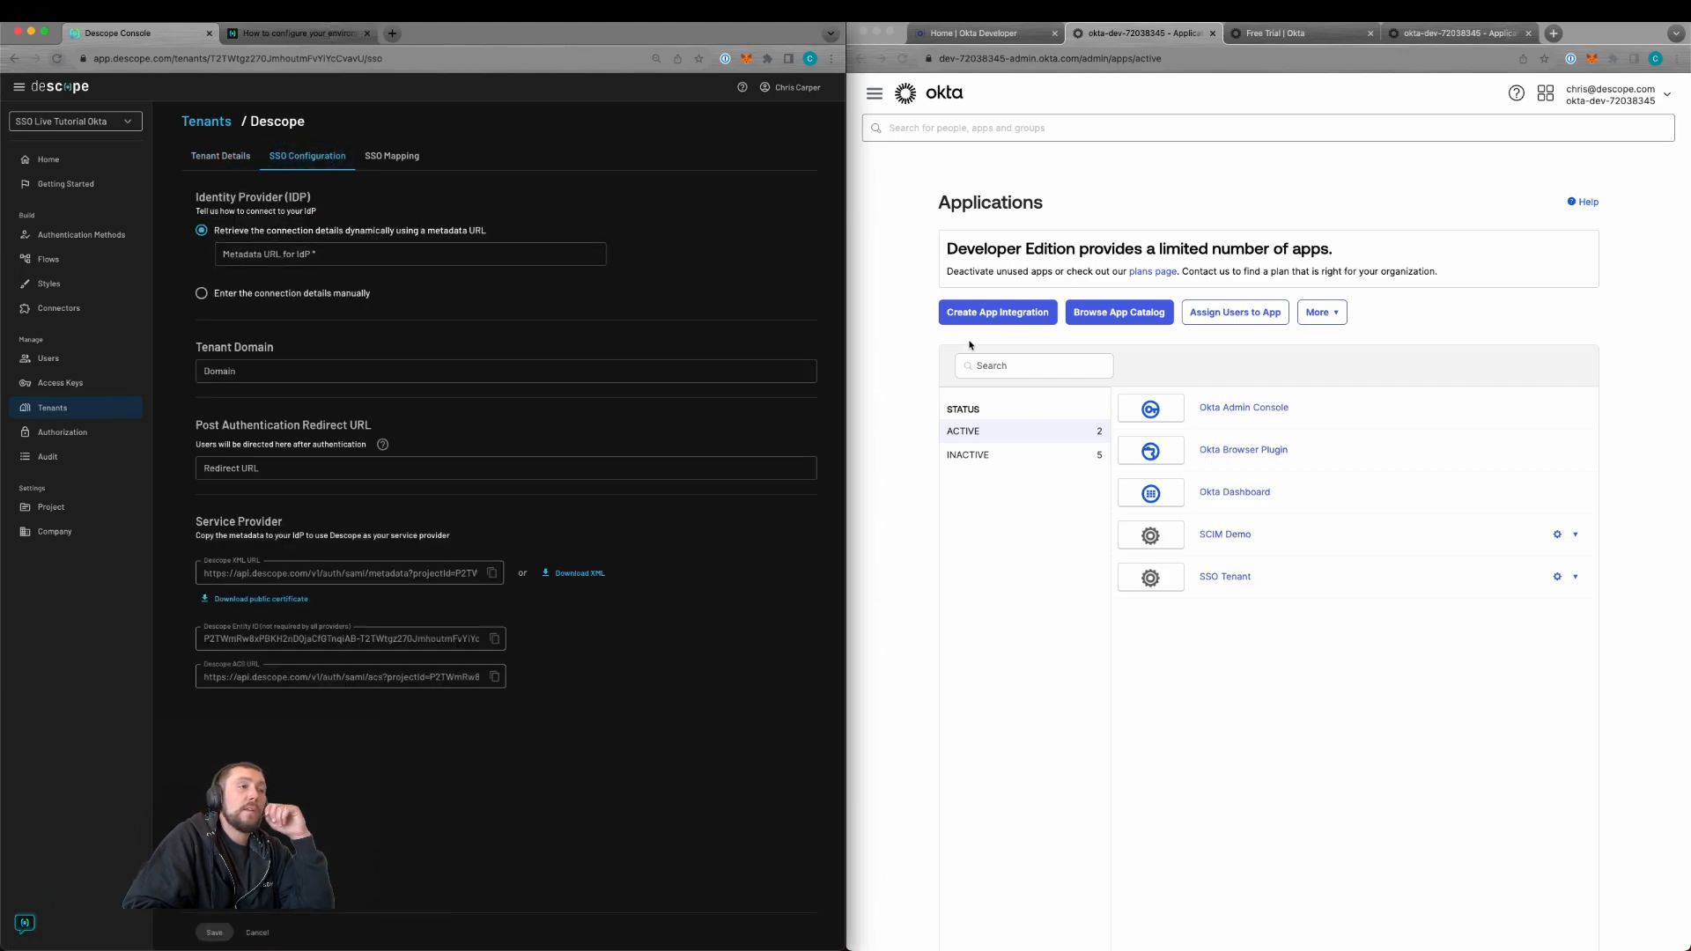
click(296, 32)
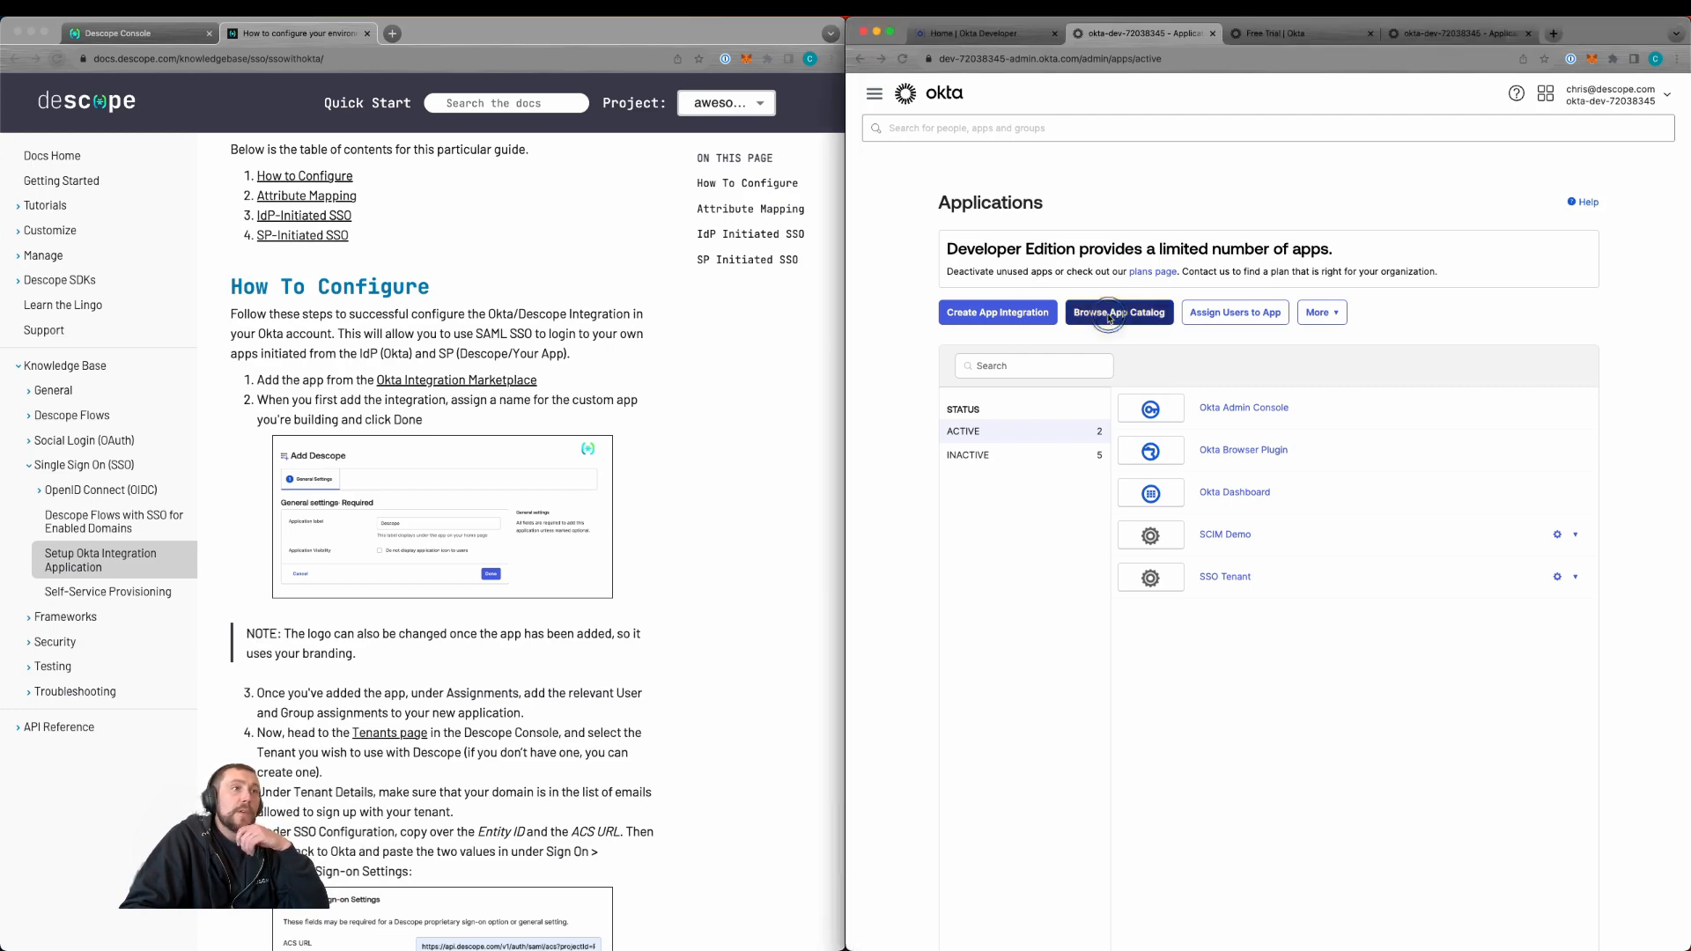
mouse_move(1118, 311)
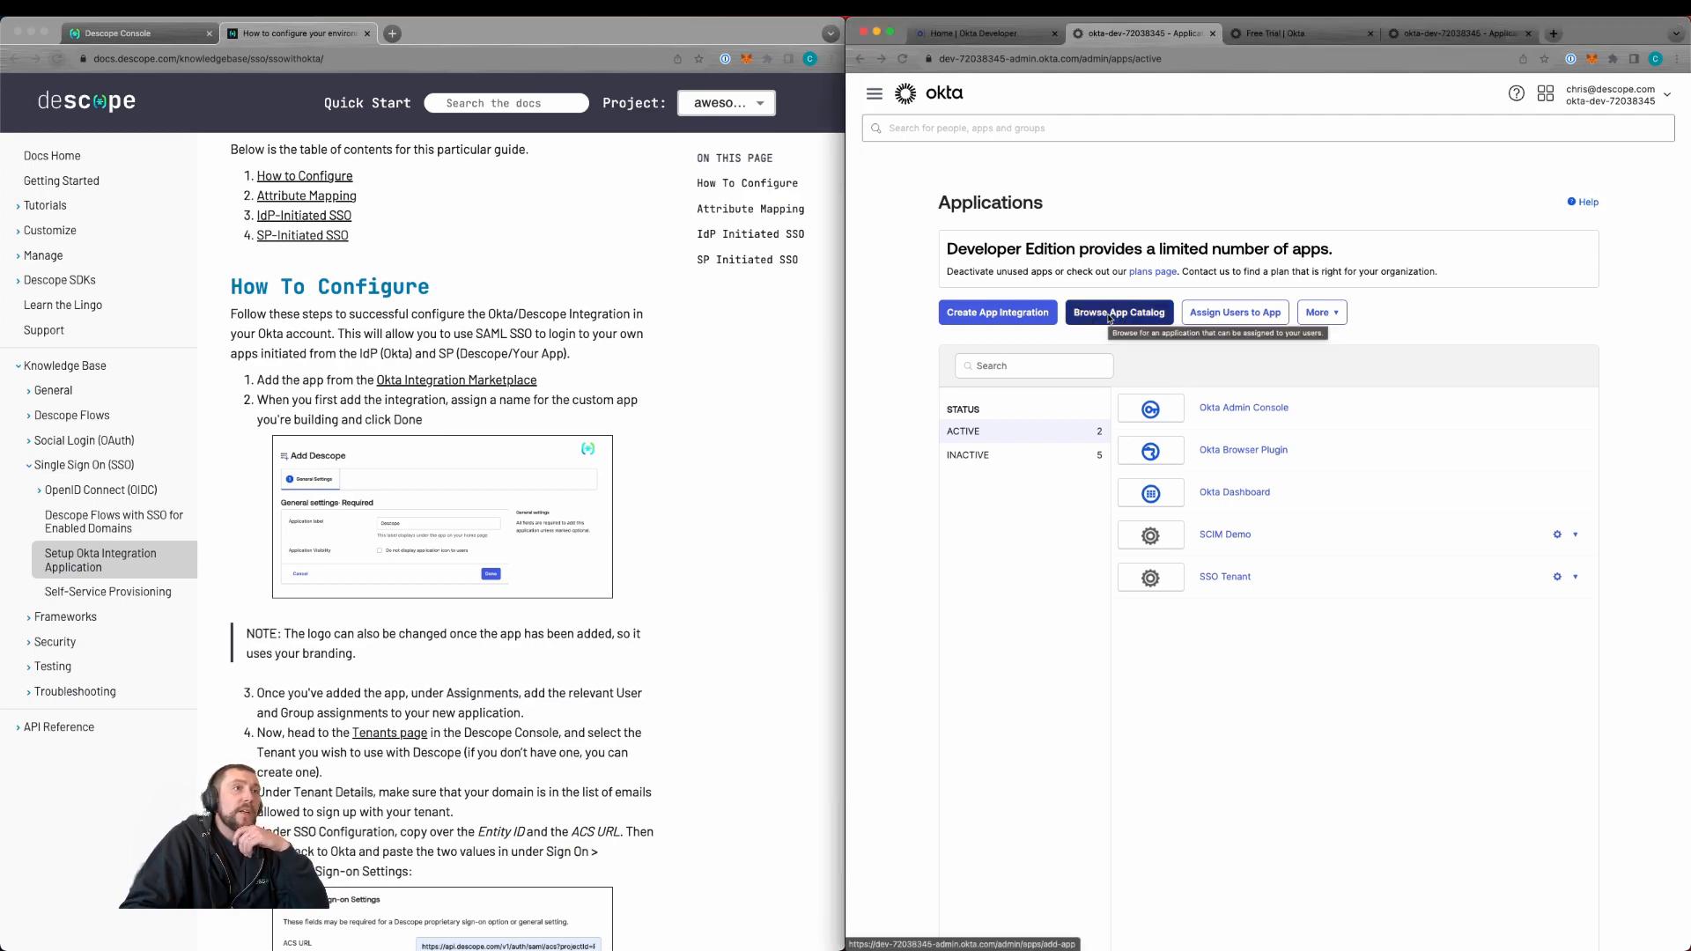
Add the Descope catalog integration to Okta as 'SSO Live Tutorial' and view its assignments
click(1118, 312)
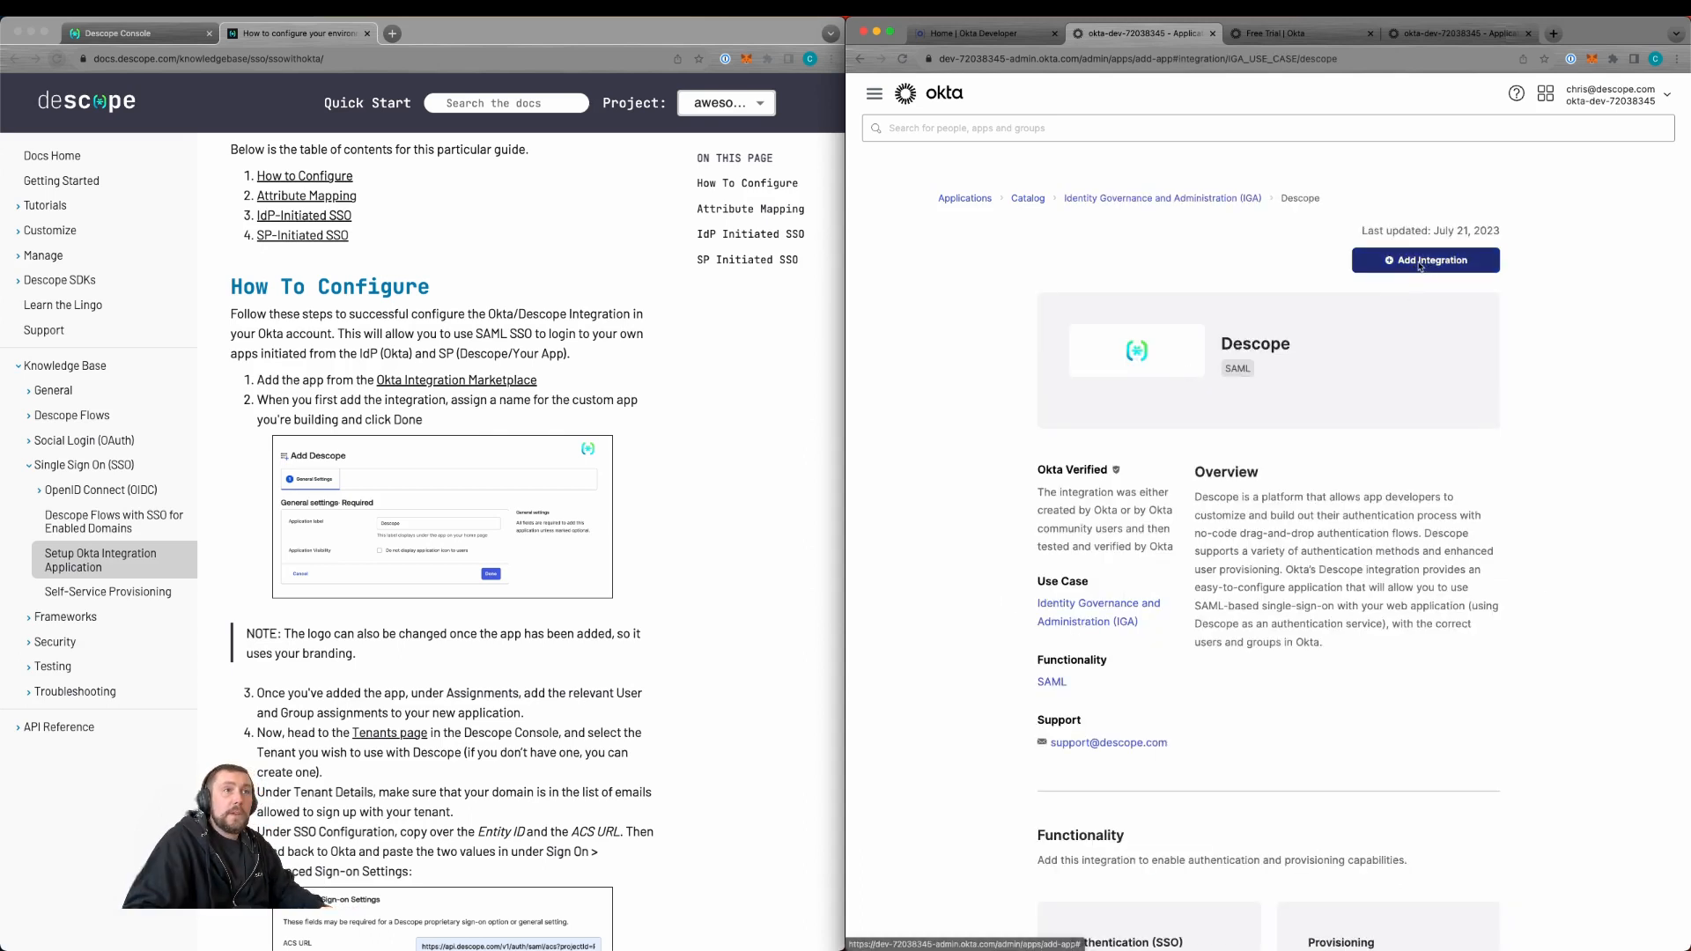
click(1425, 260)
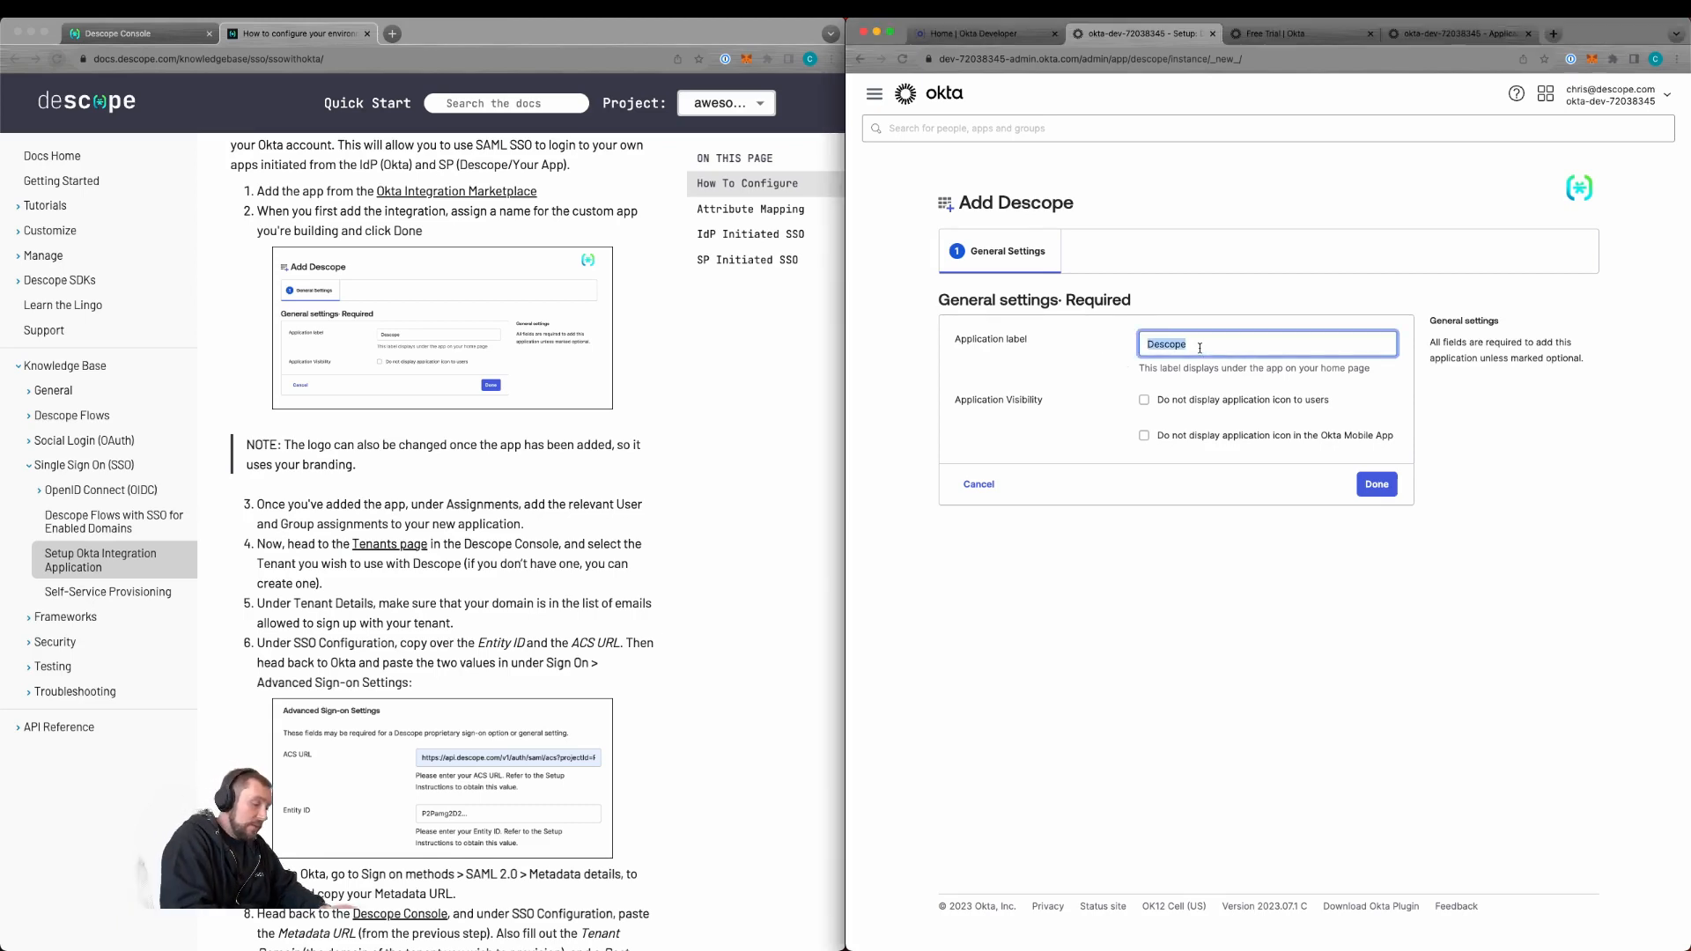
text(SSO Live)
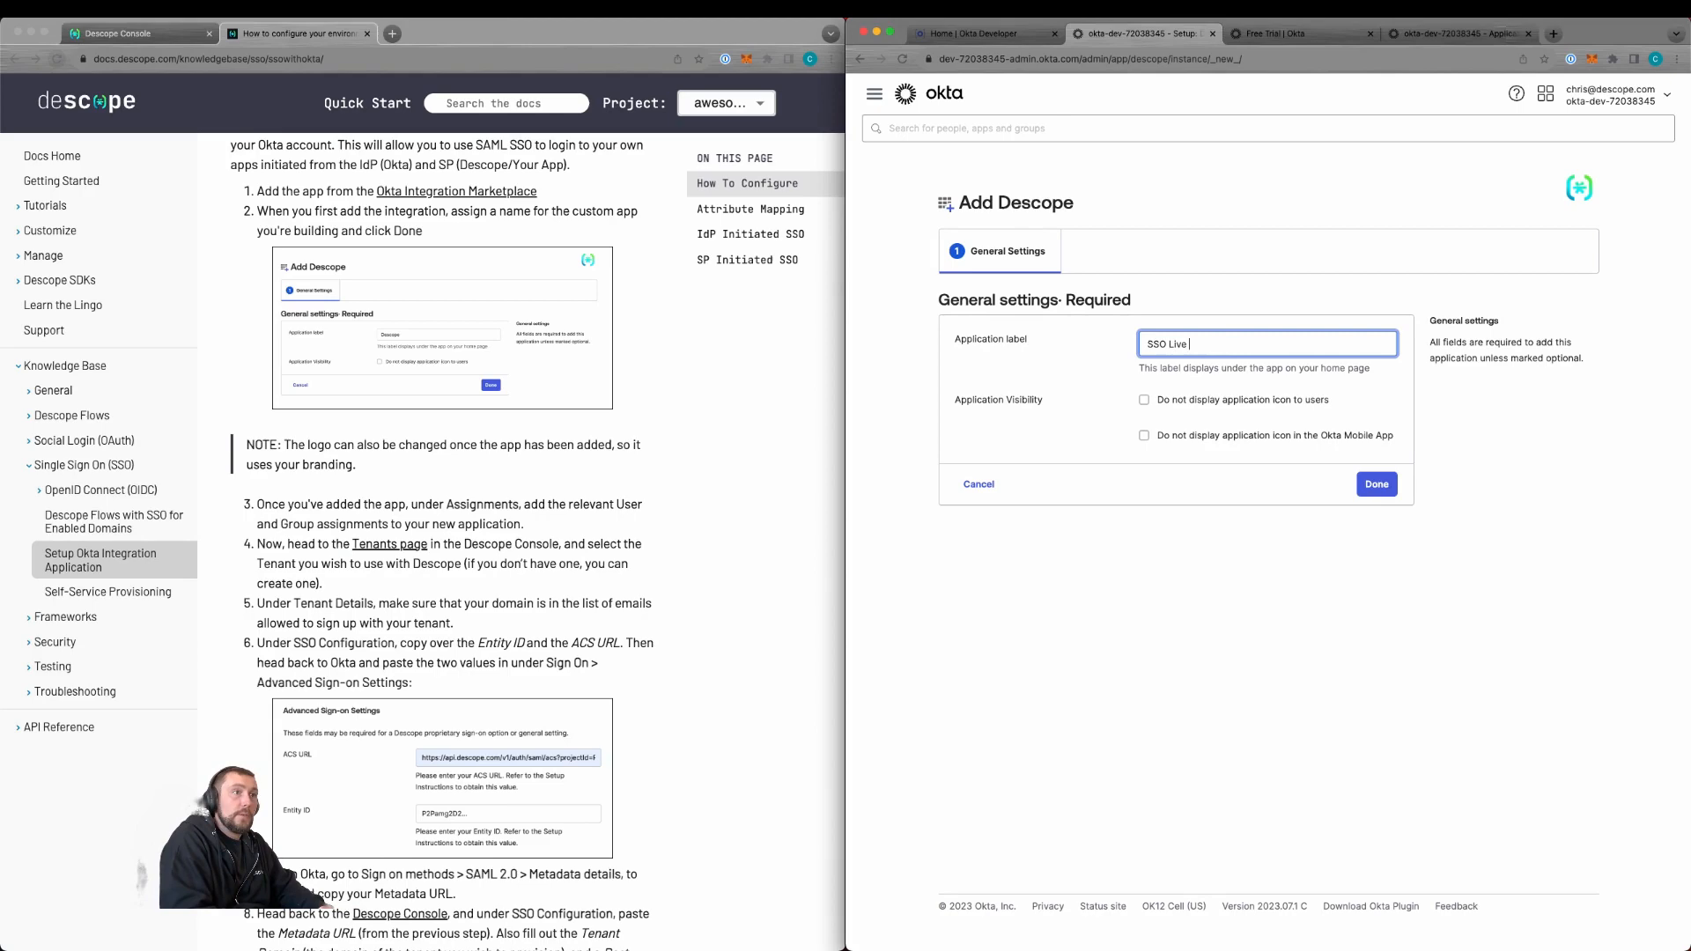
text(Tutorial)
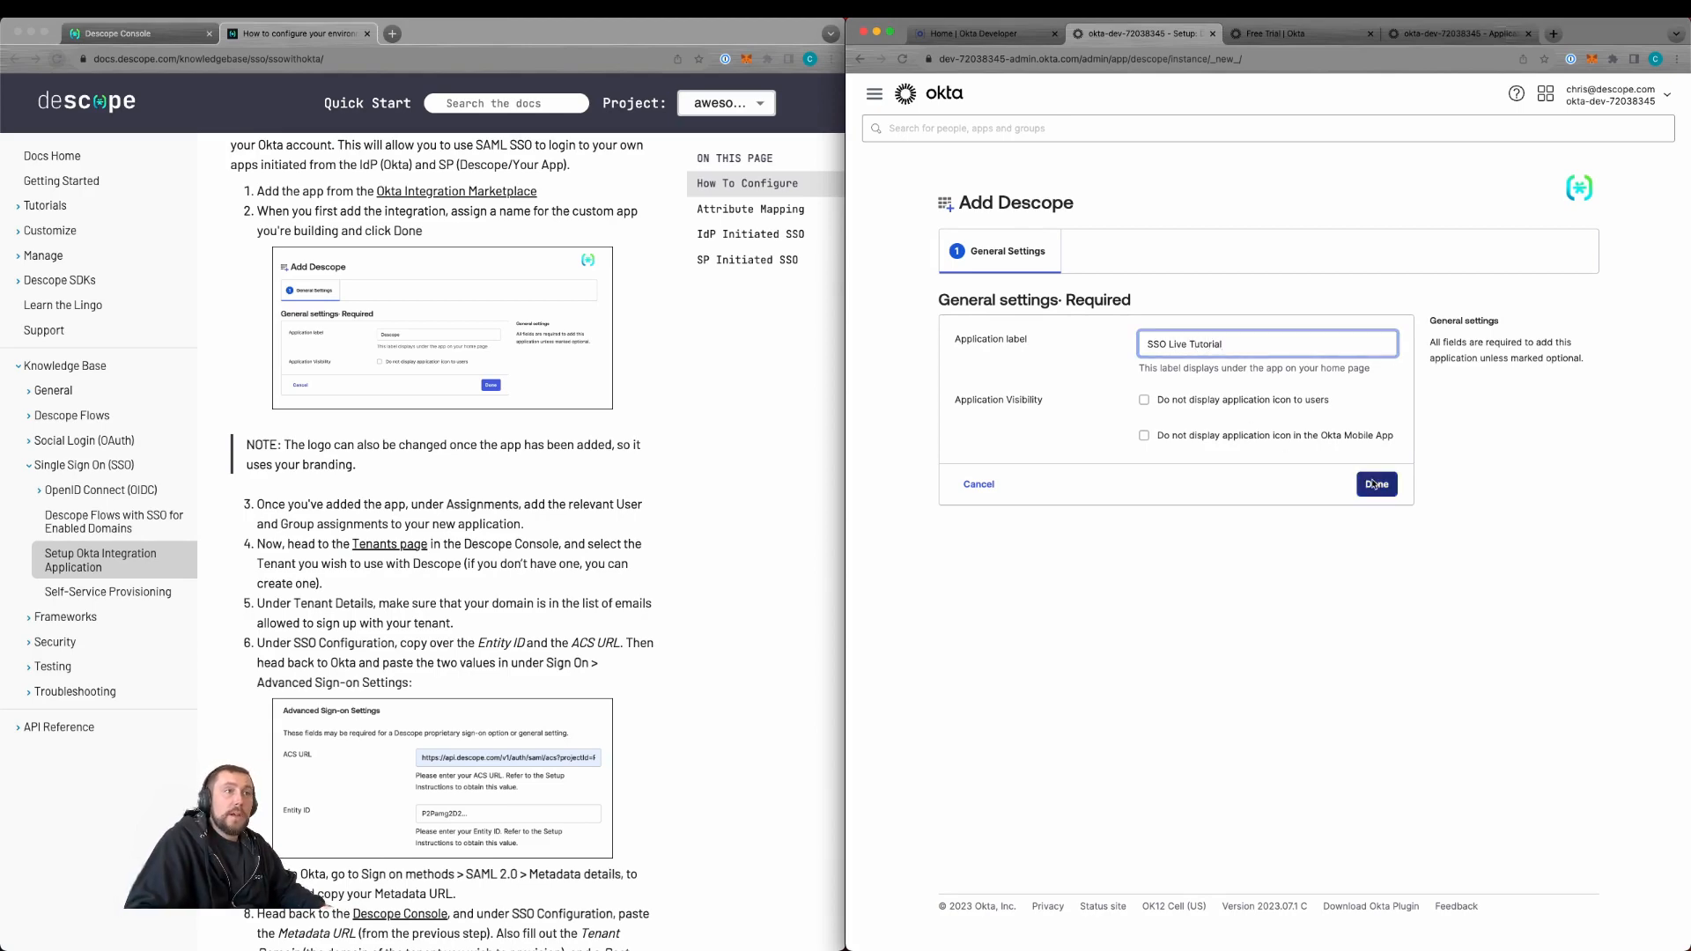
click(1375, 483)
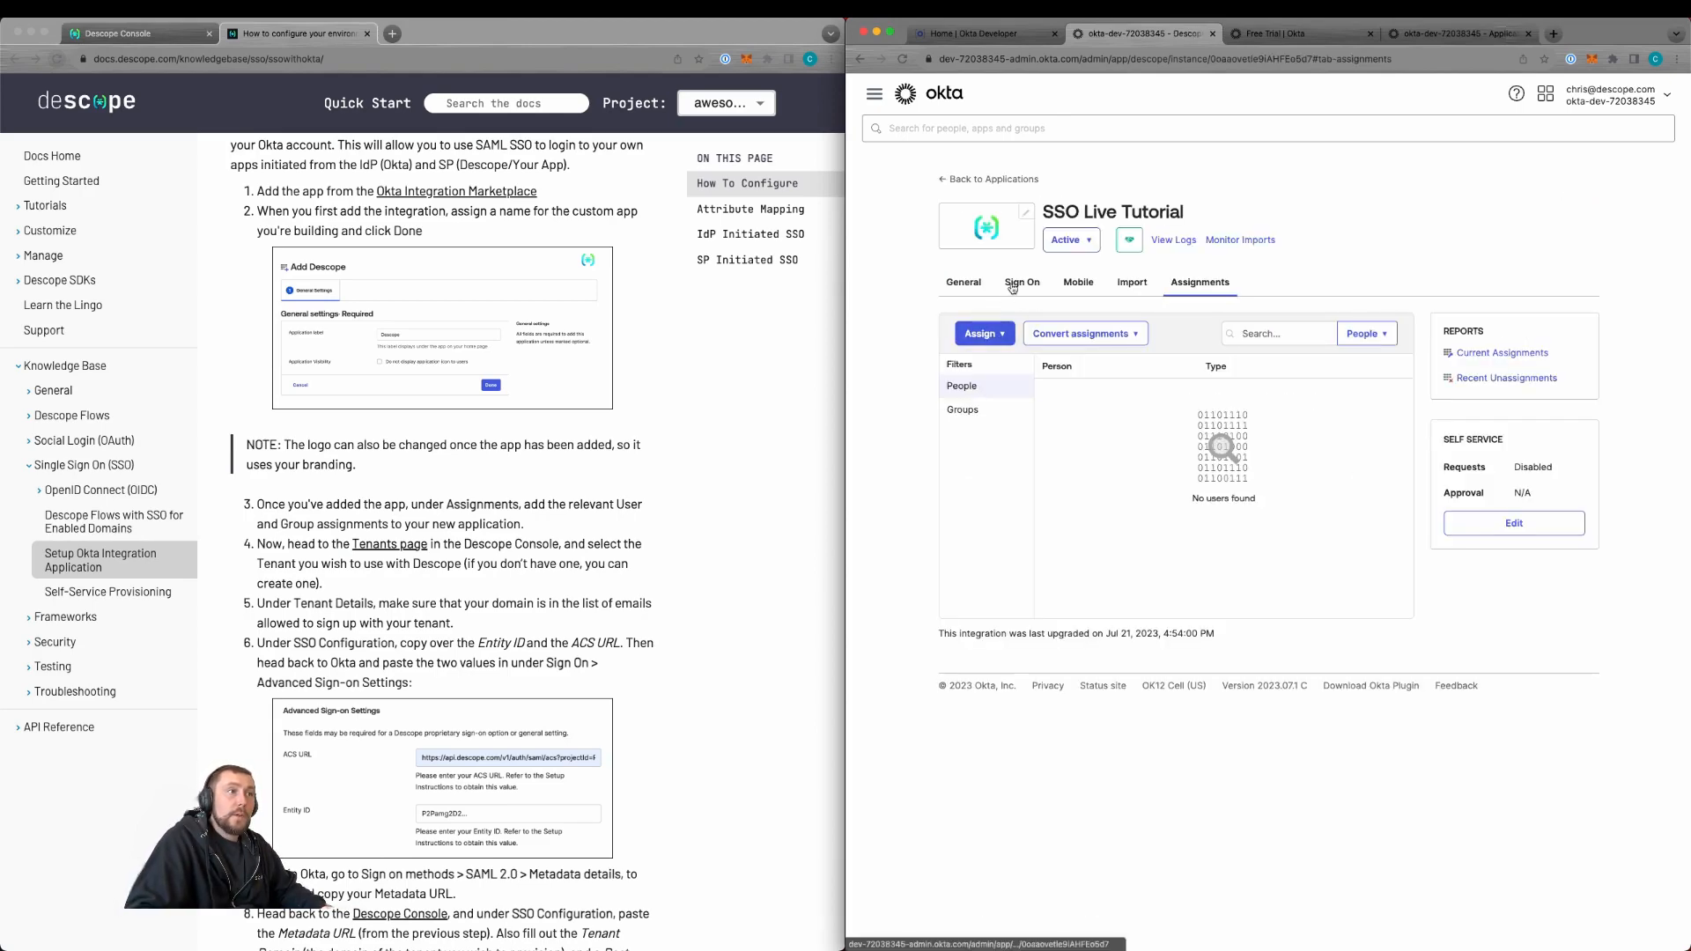
Paste Descope's ACS URL and Entity ID into Okta's Advanced Sign-on Settings and save
click(1020, 282)
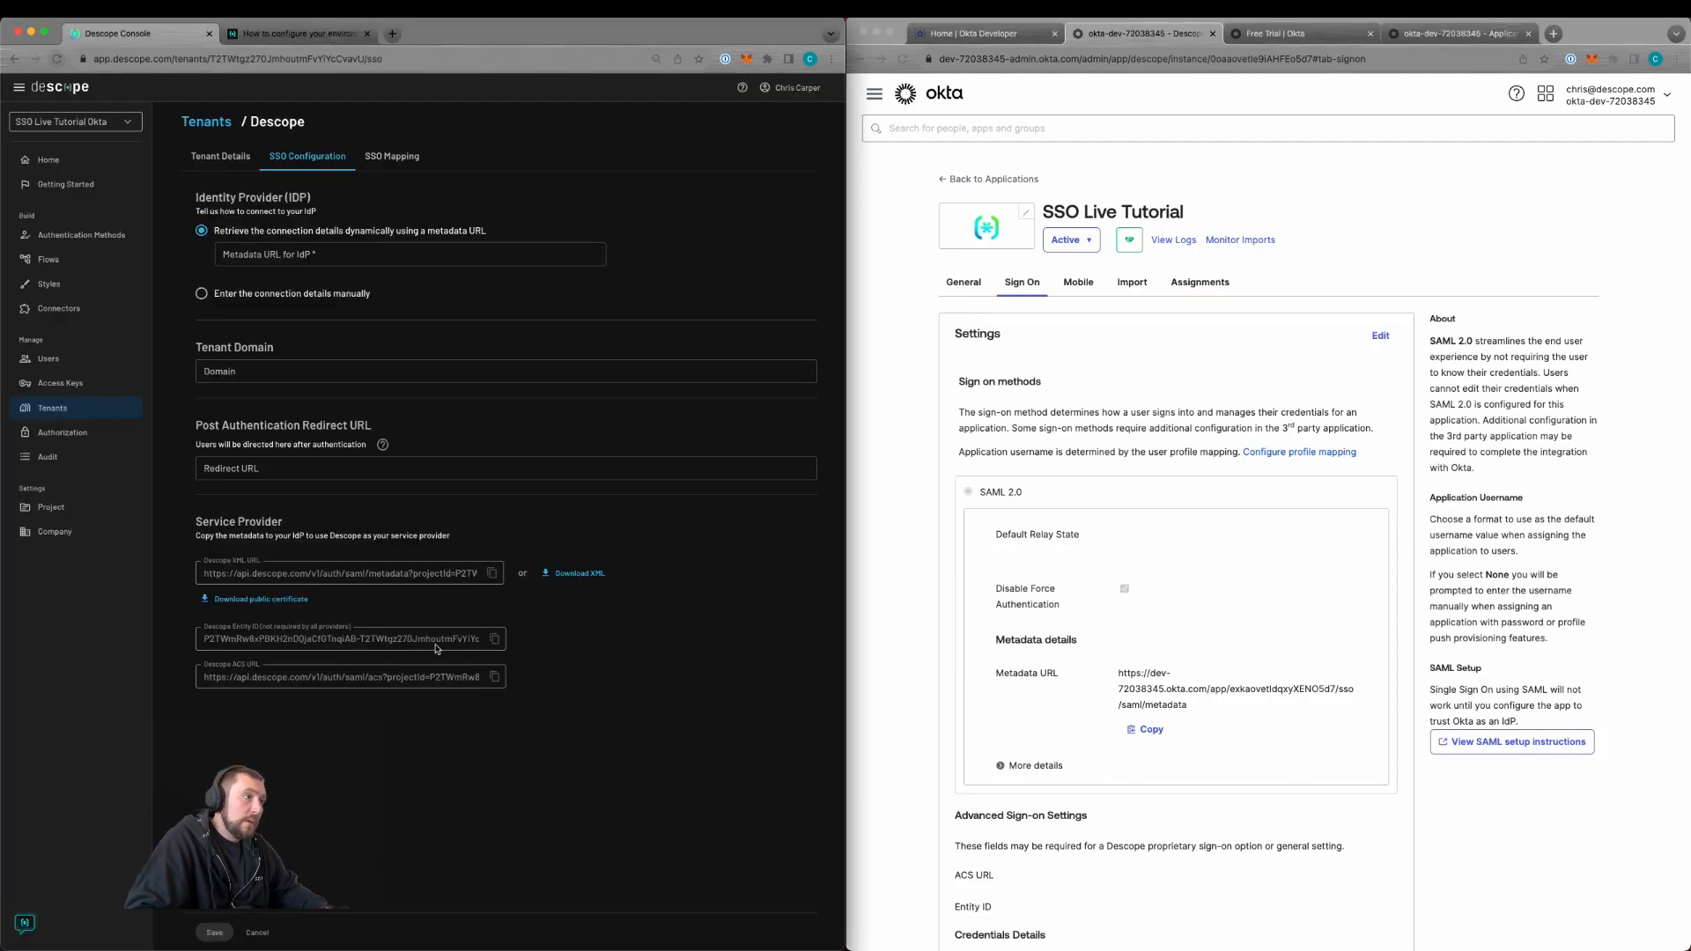
click(494, 639)
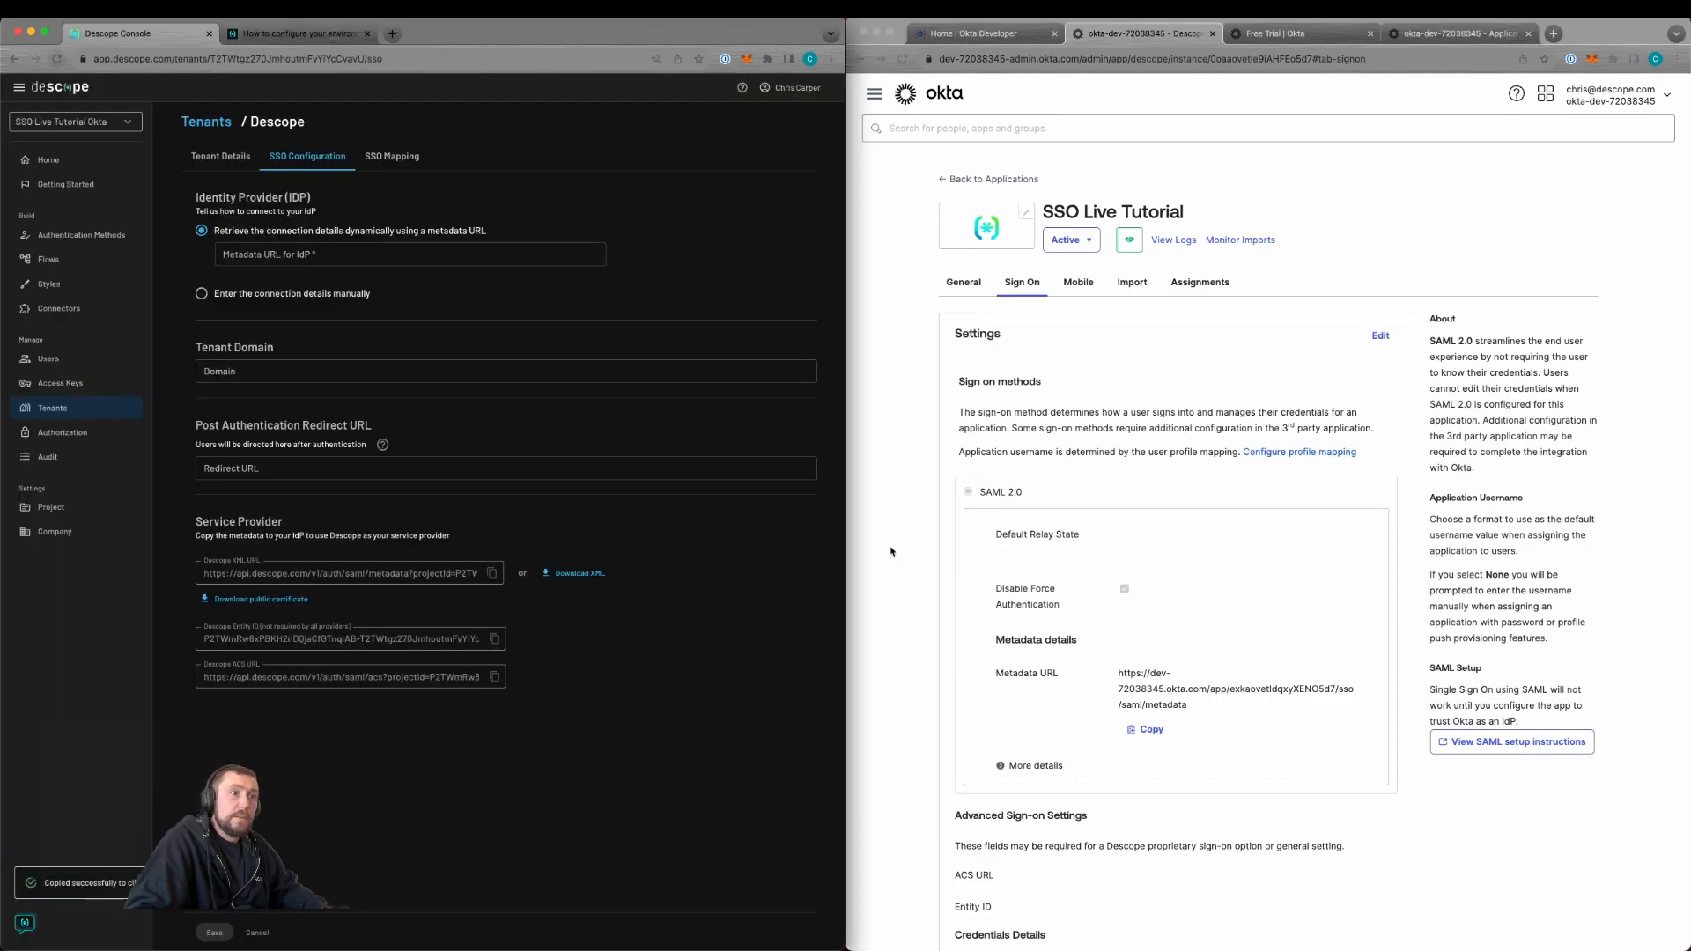
click(1380, 335)
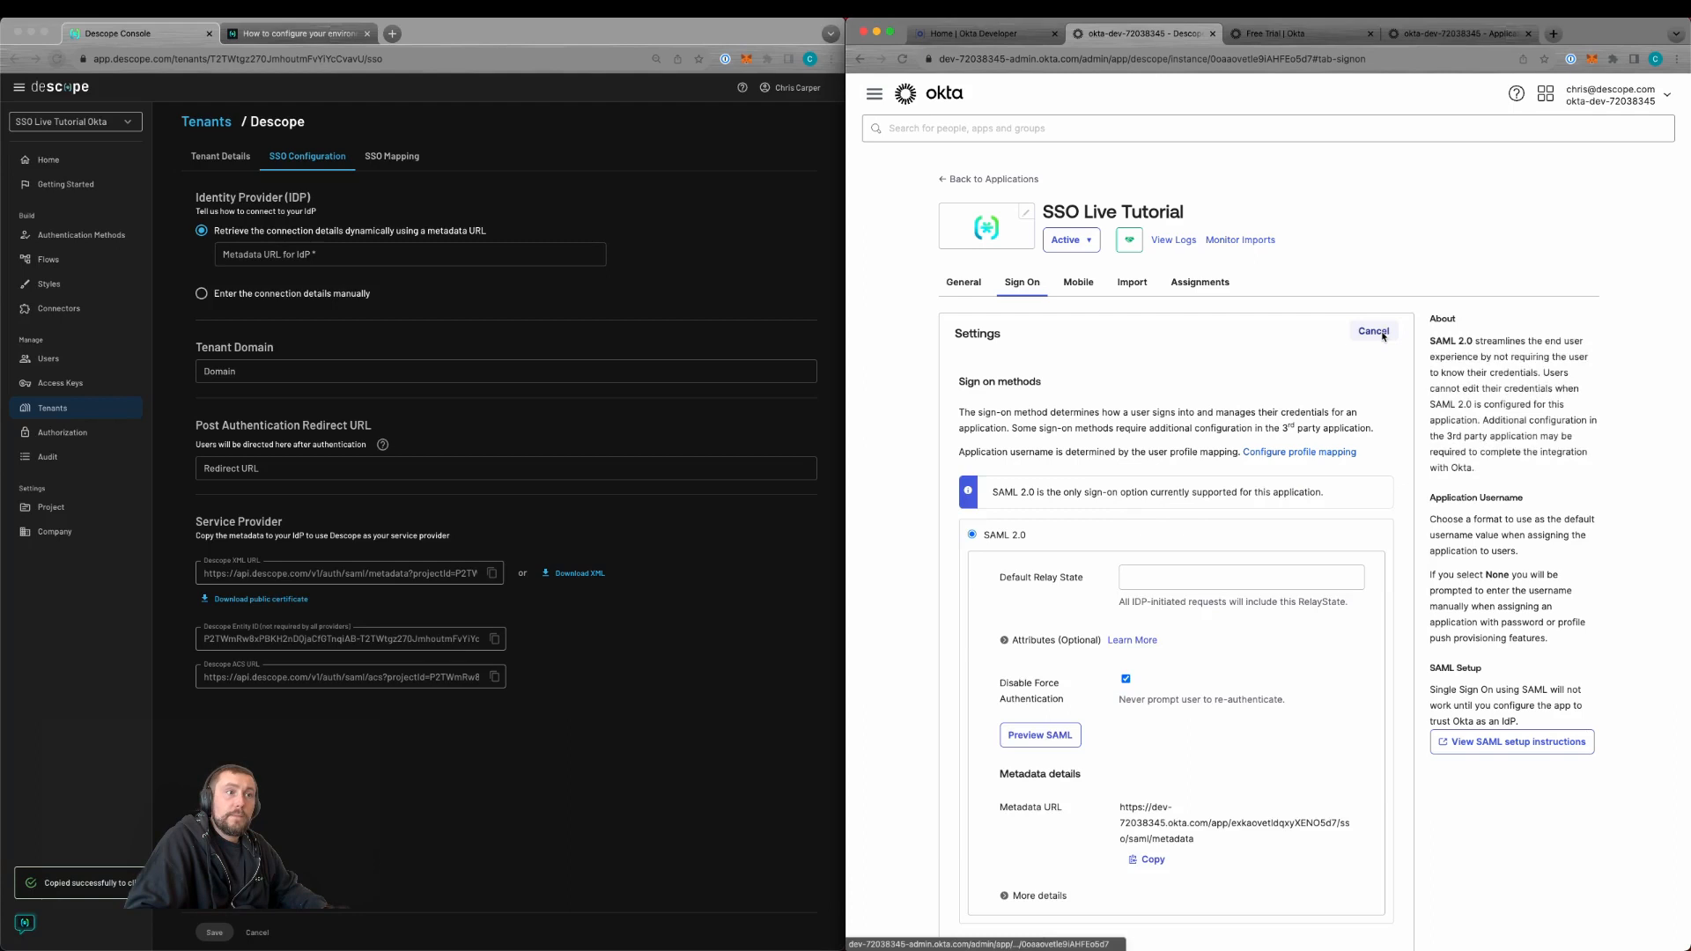
scroll(down, 3)
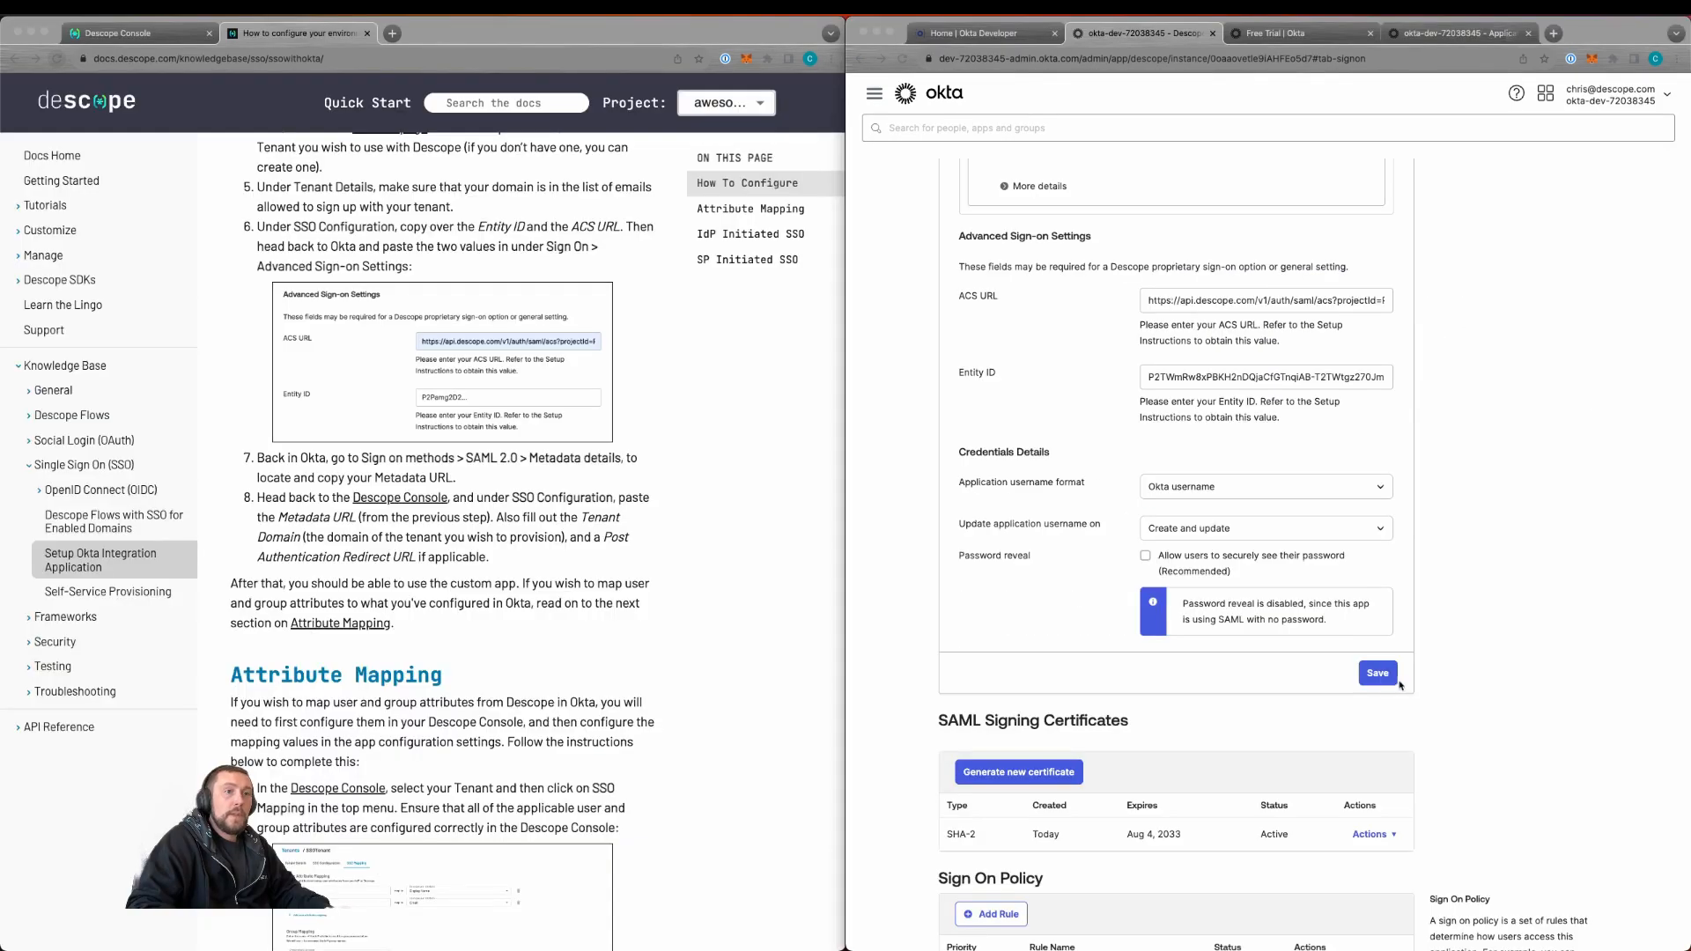
click(1377, 672)
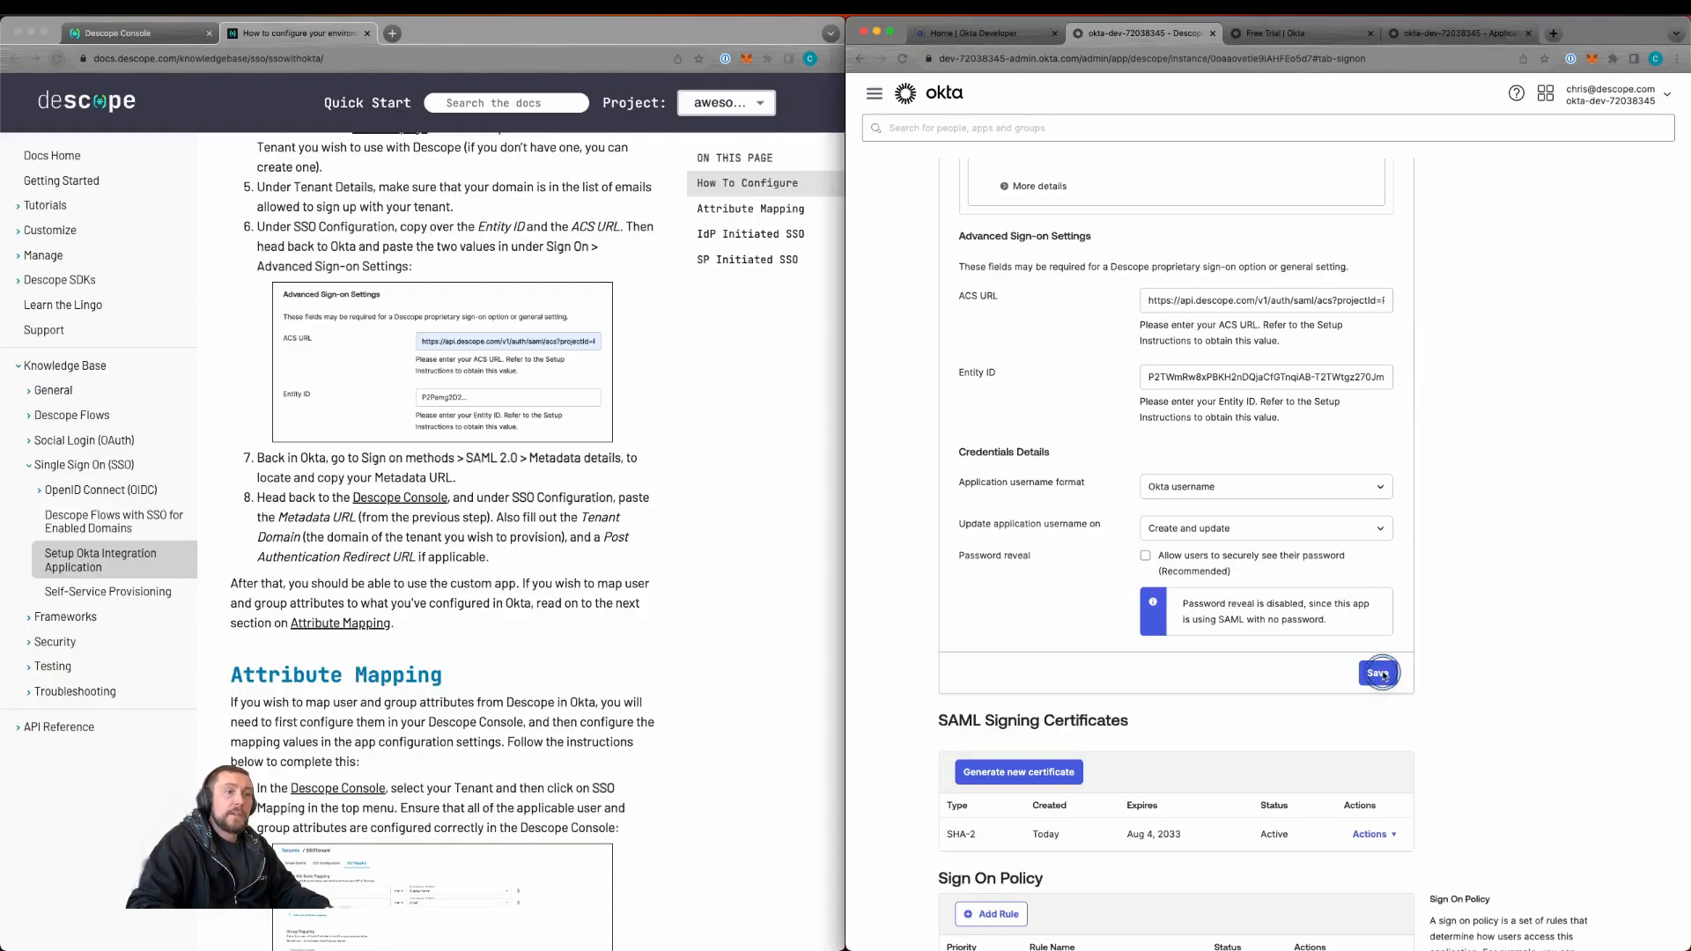
click(1379, 672)
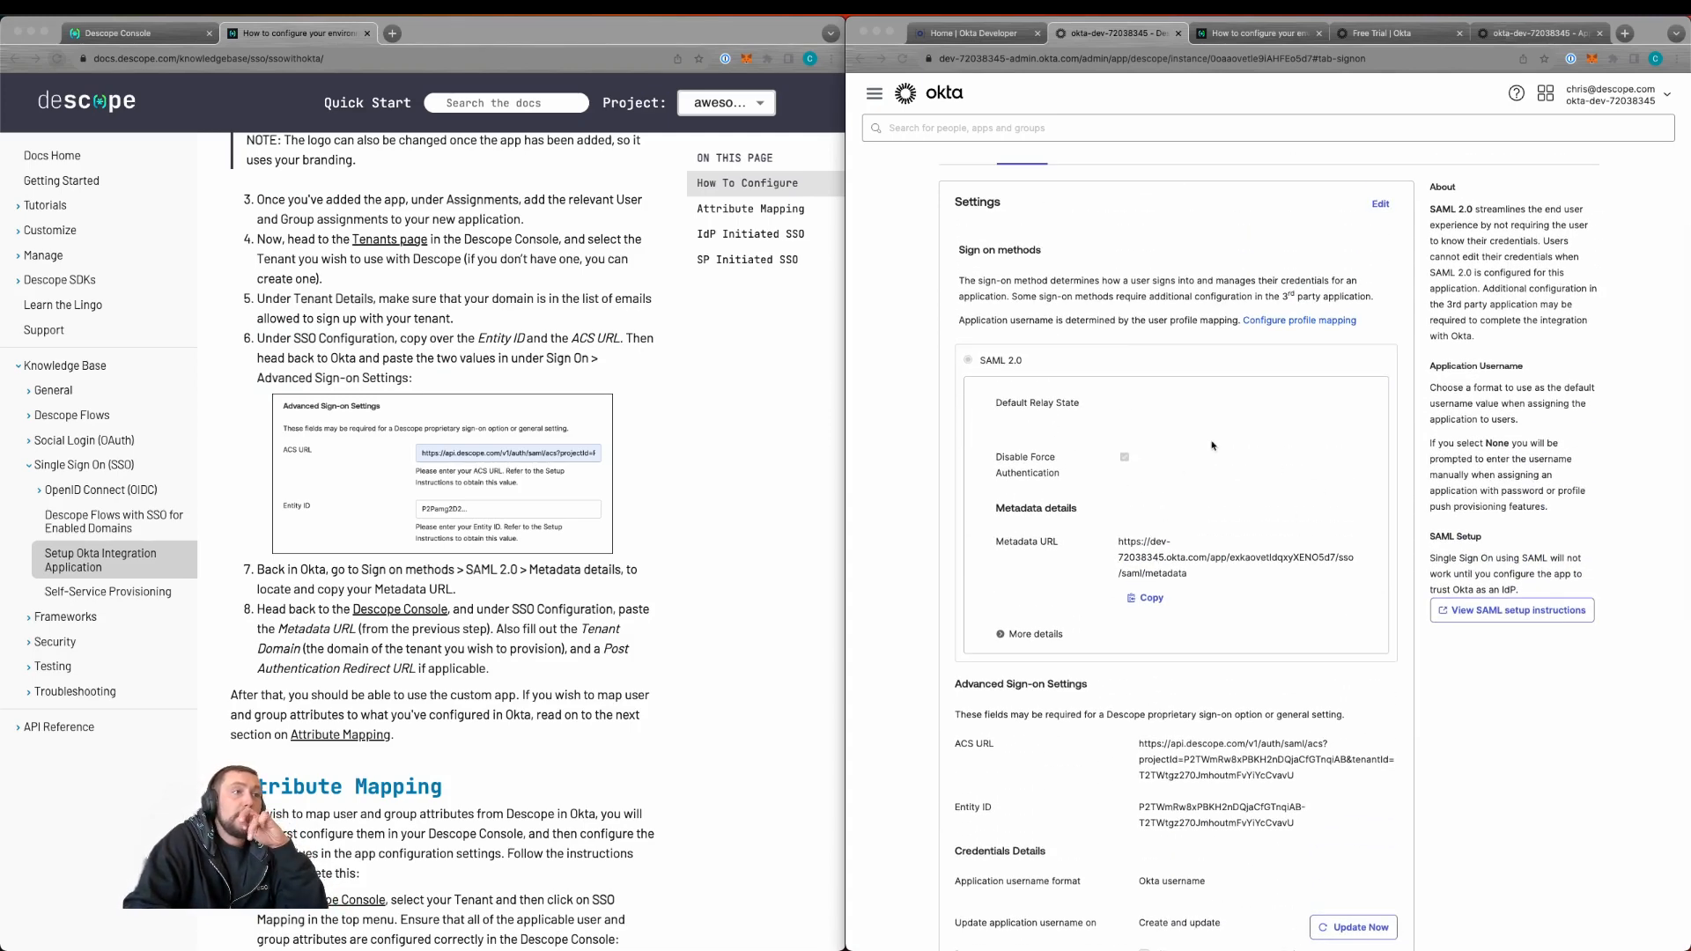
mouse_move(1082, 472)
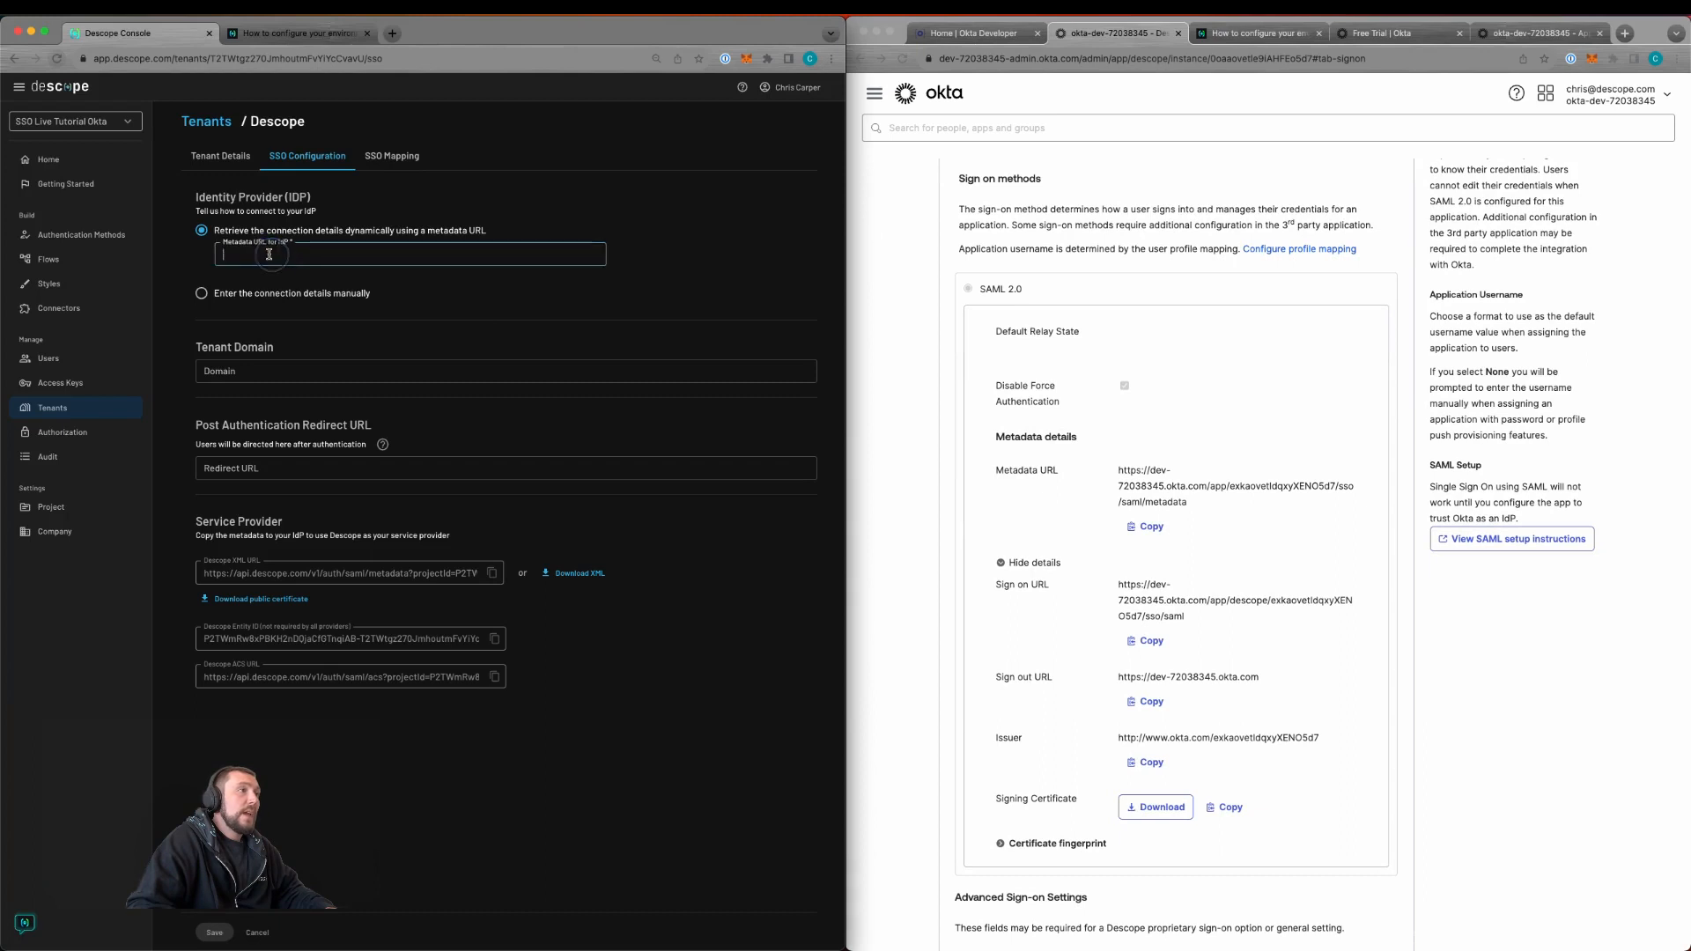
Configure the tenant to retrieve IdP details from Okta's metadata URL, domain descope.com, and save
click(201, 293)
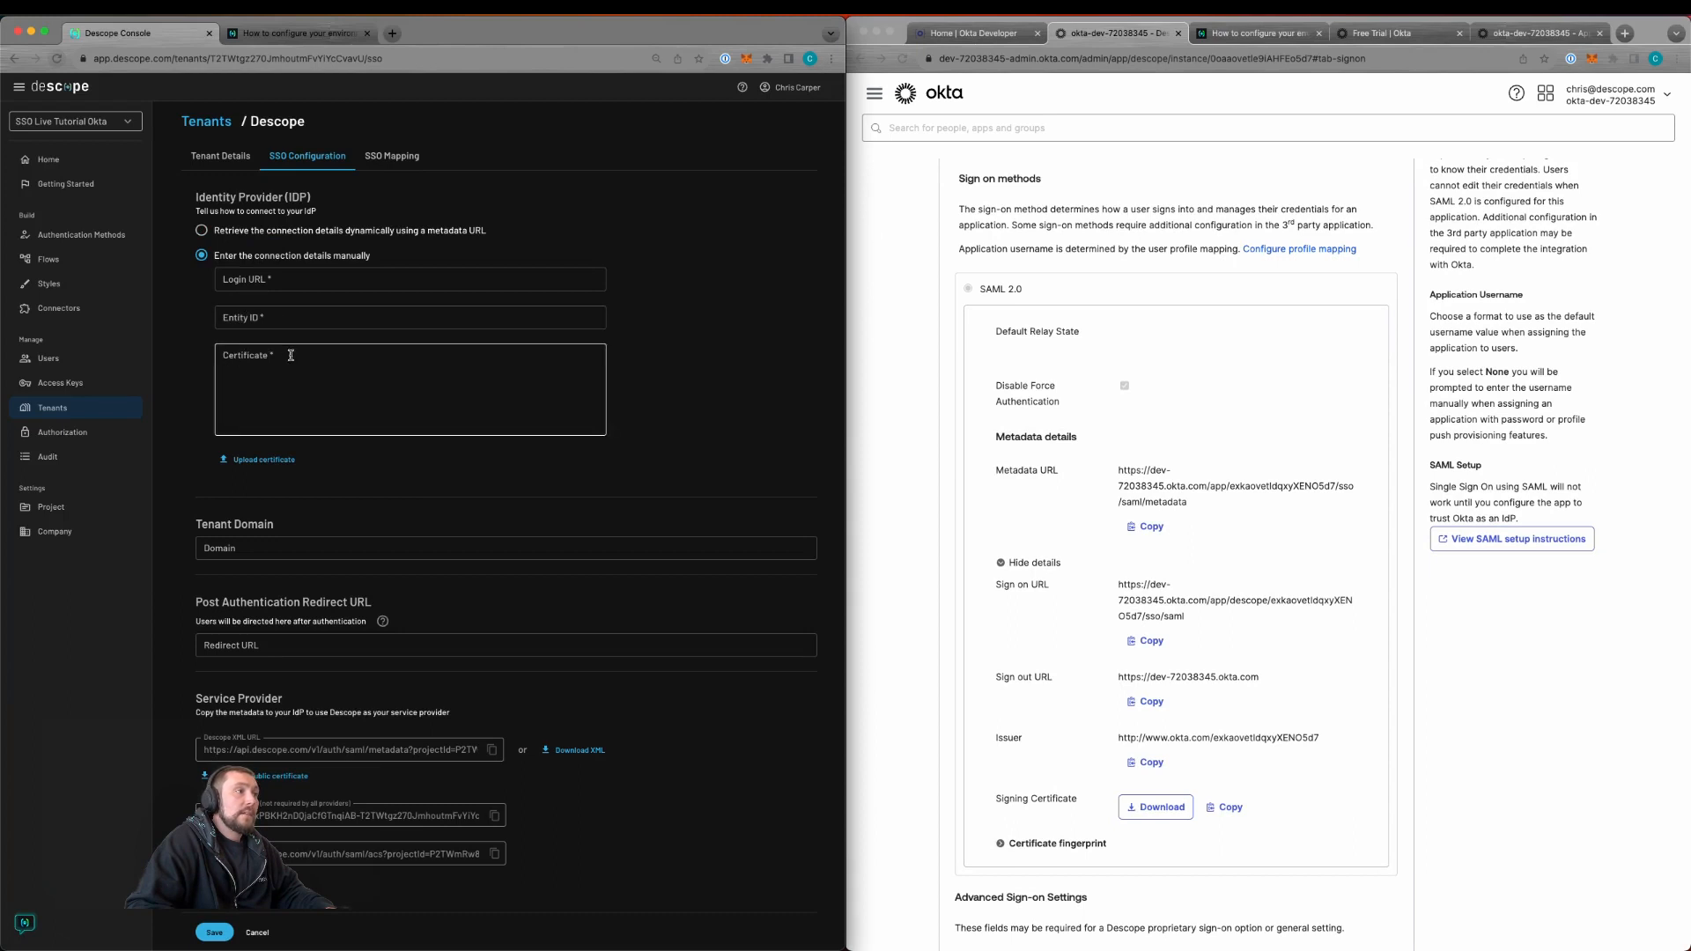
click(201, 230)
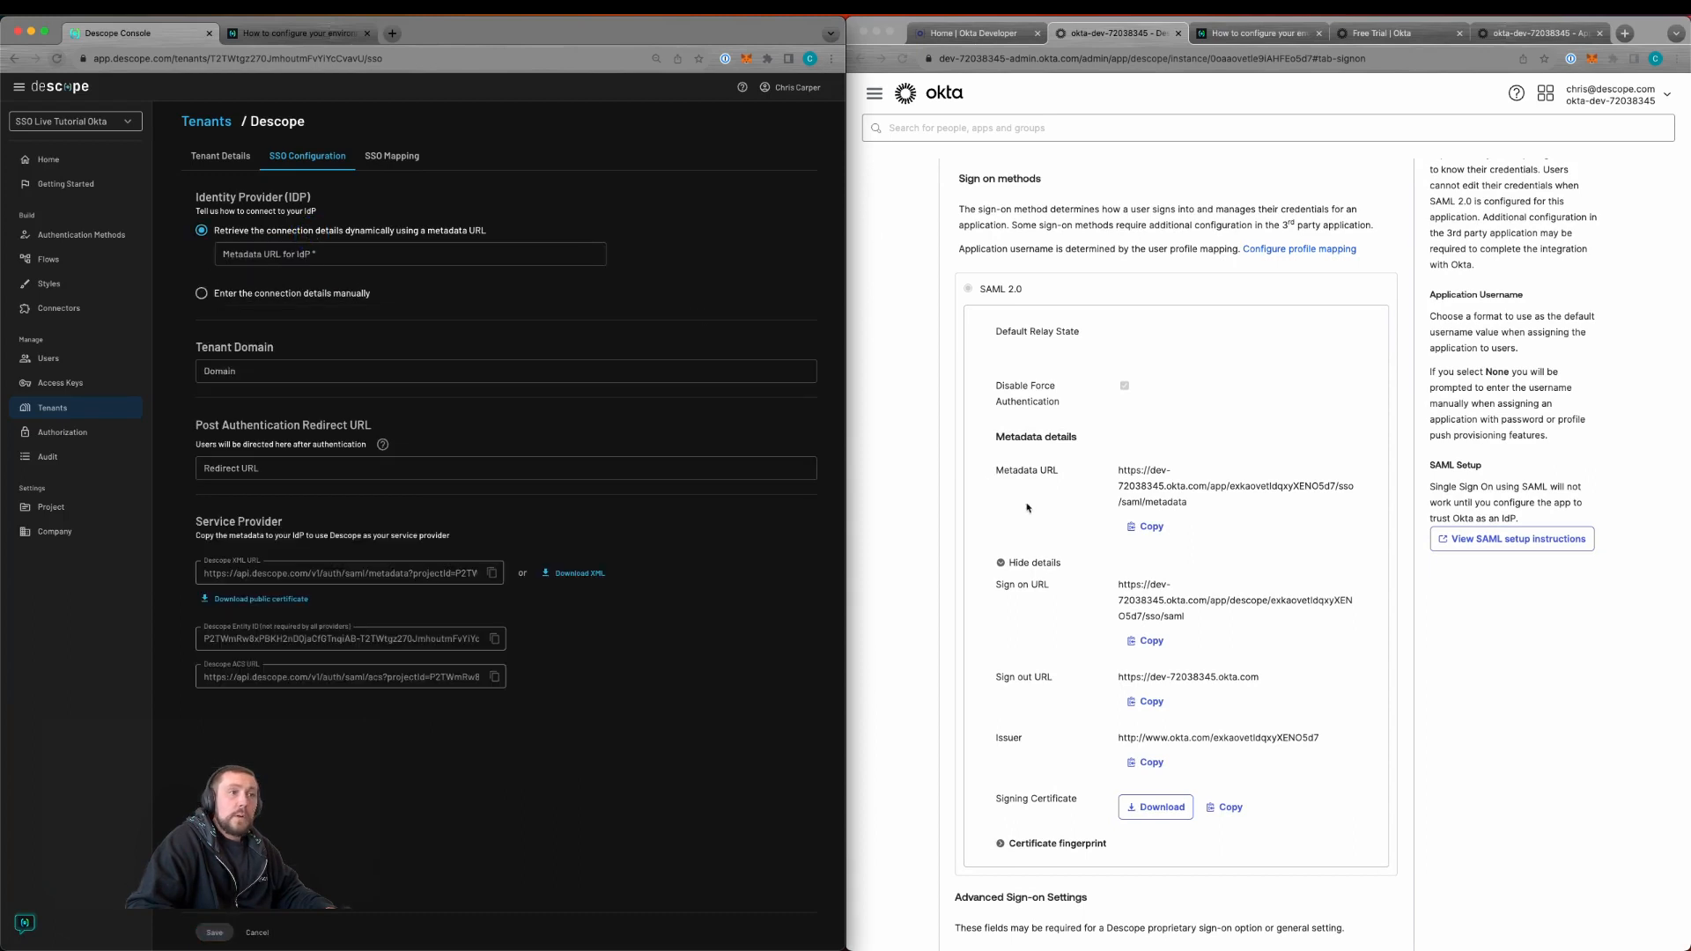
right_click(1187, 486)
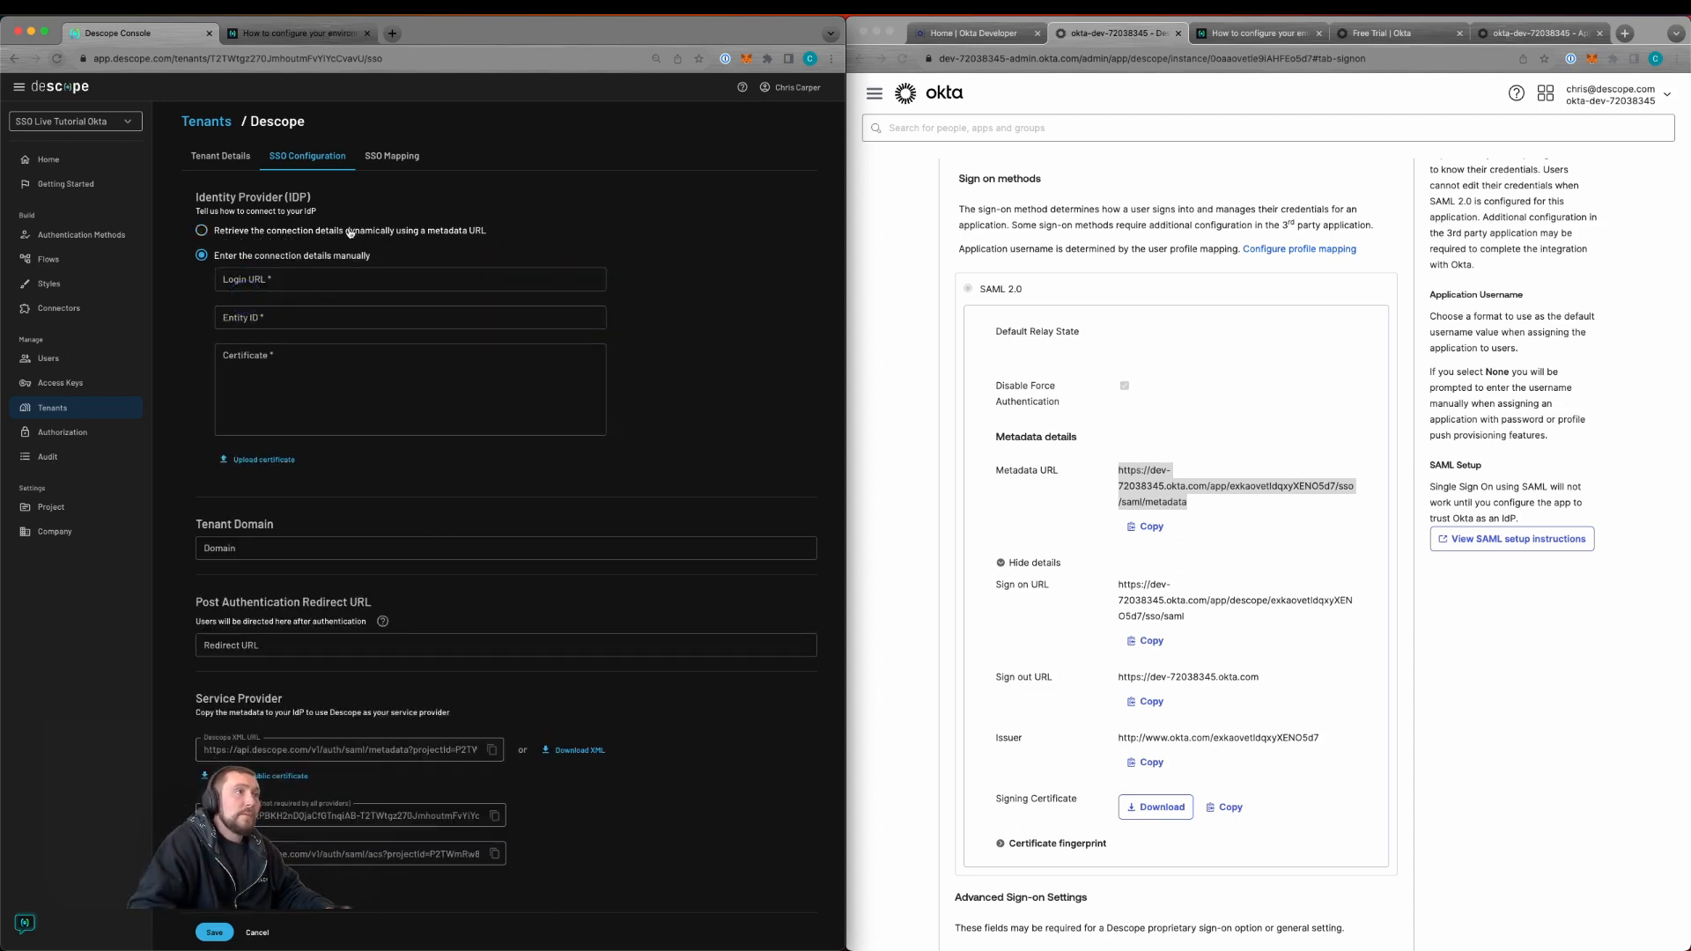
click(201, 231)
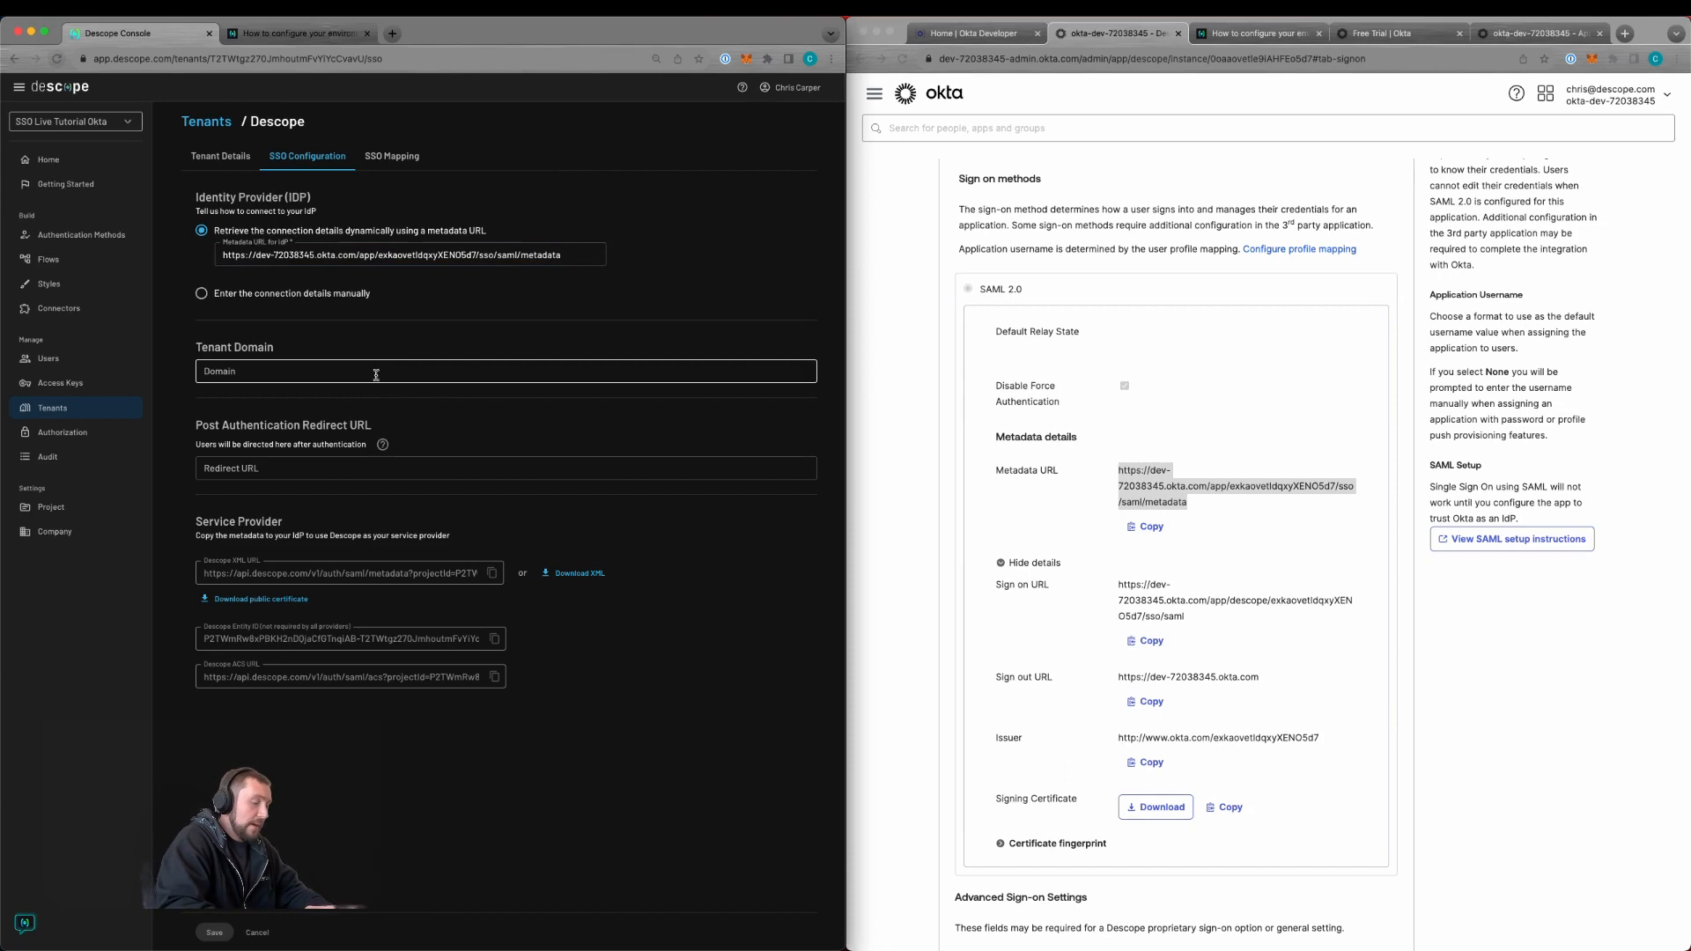
text(d)
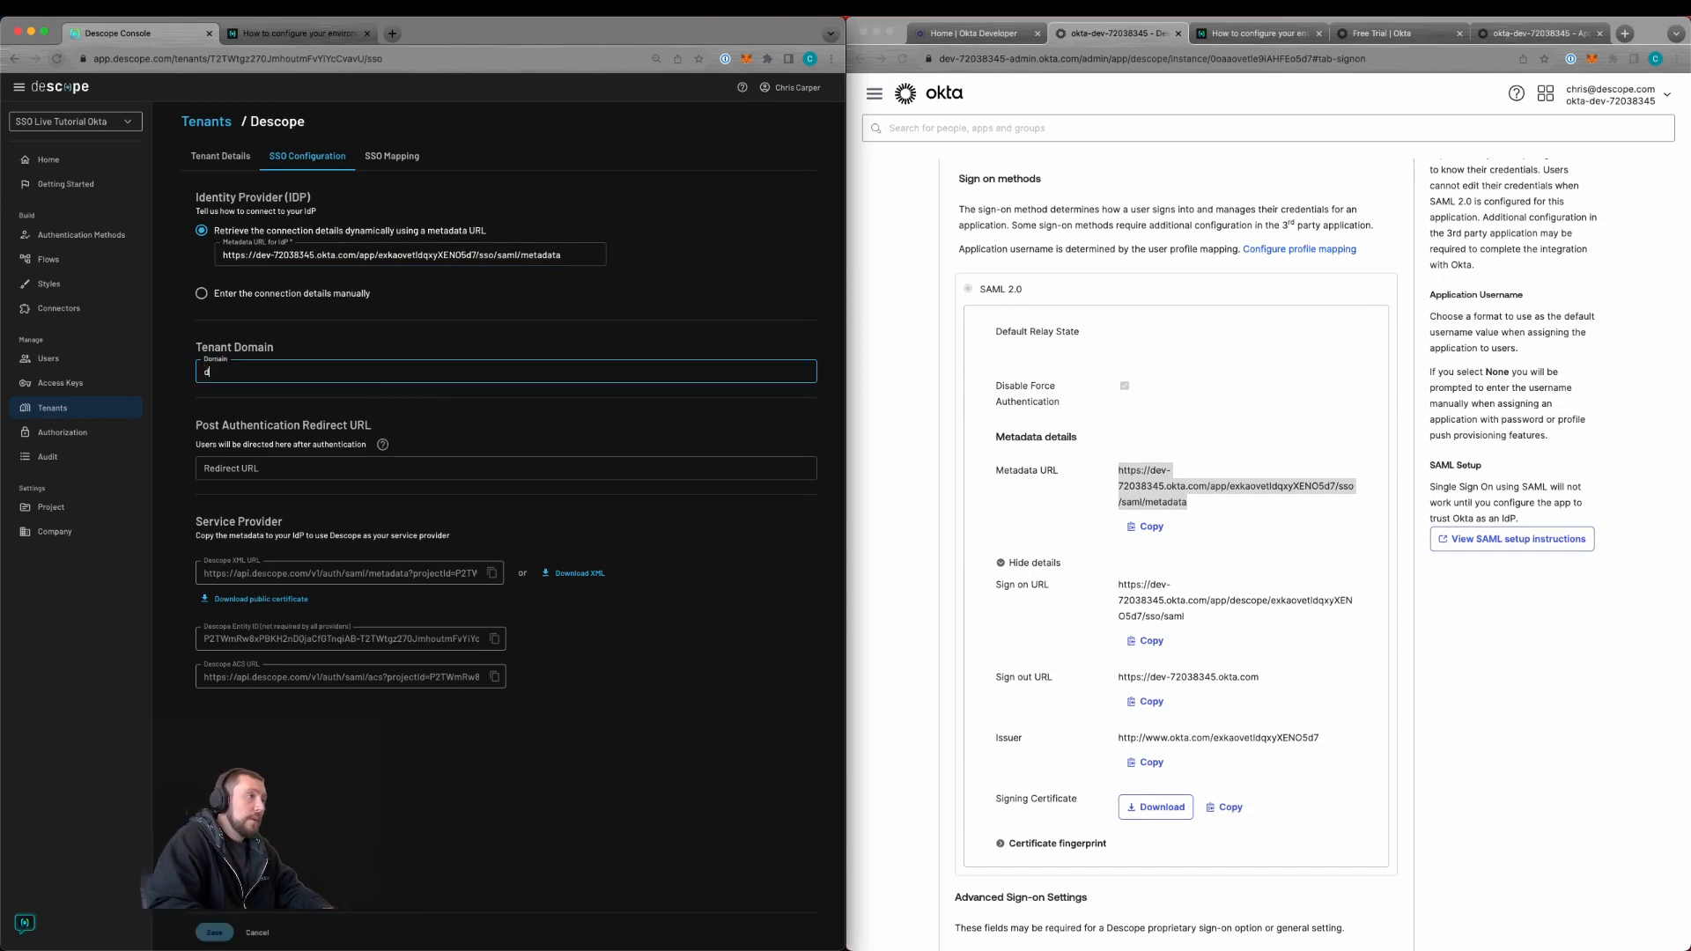
text(escope.com)
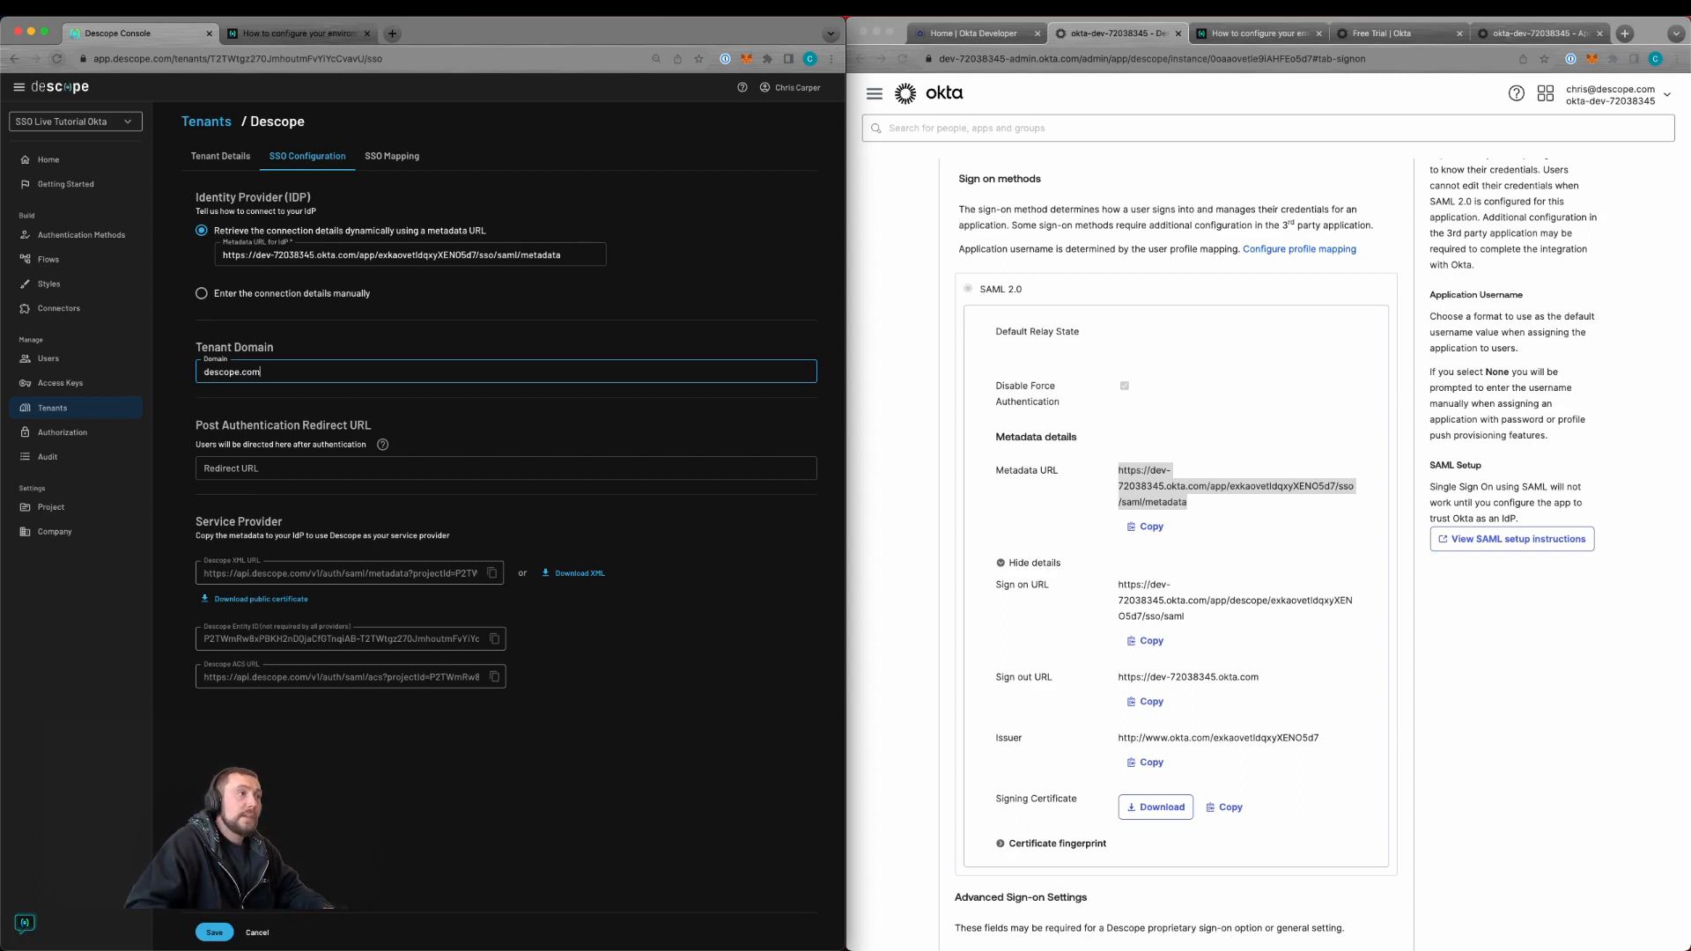
click(504, 467)
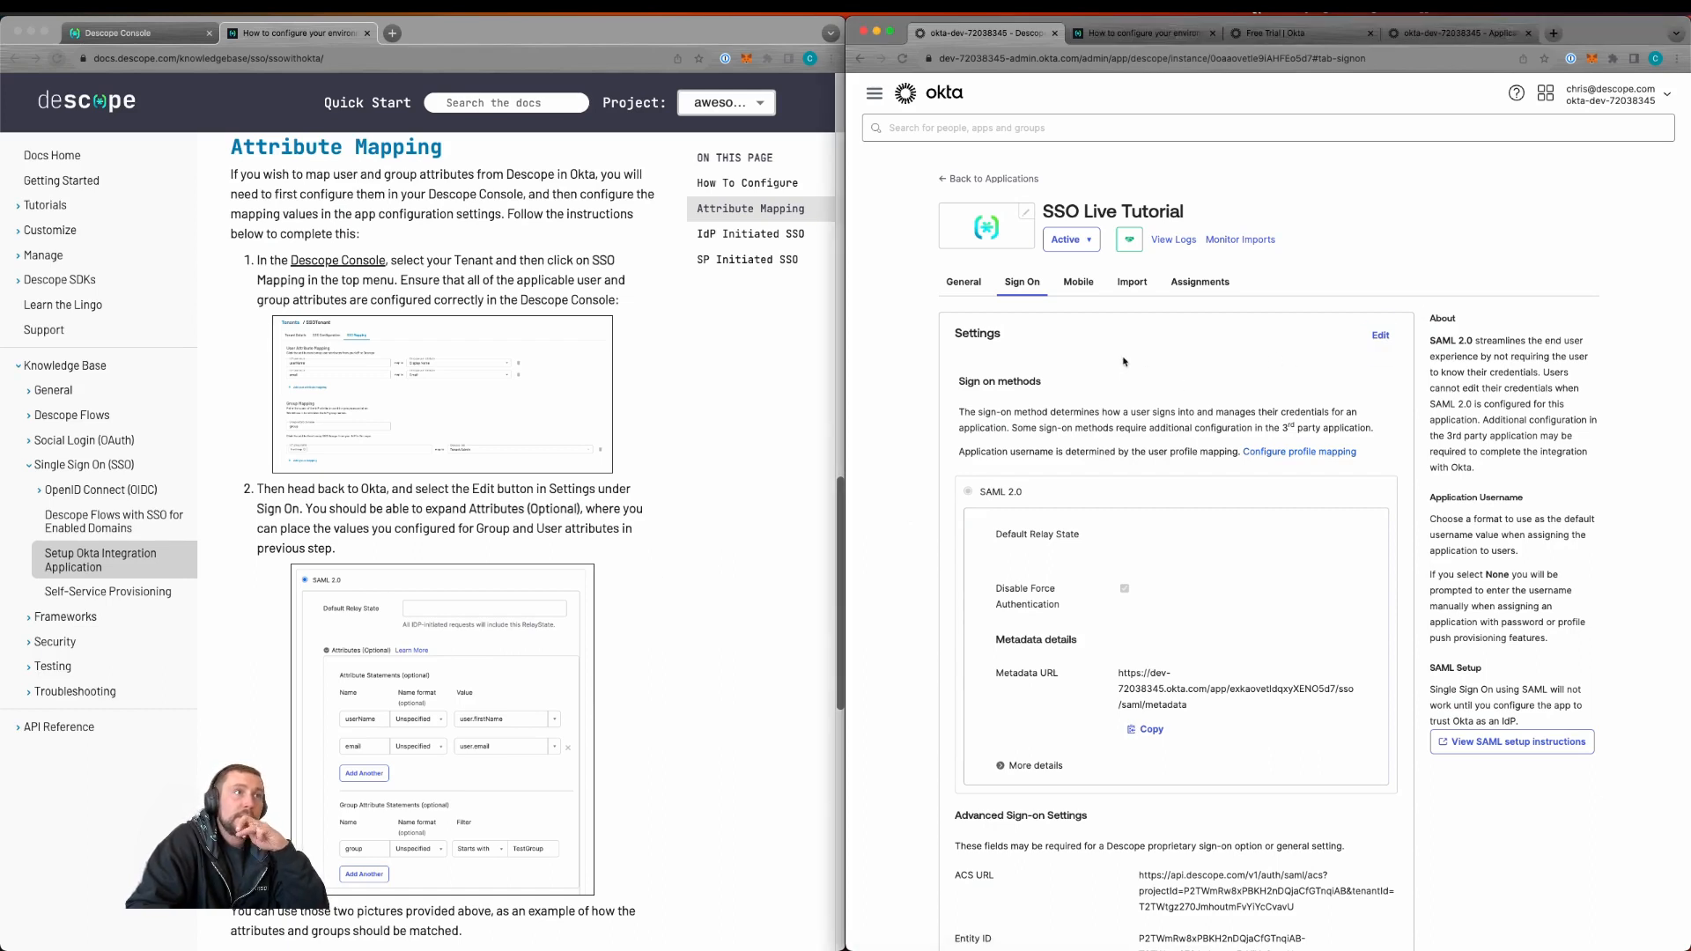
mouse_move(1382, 336)
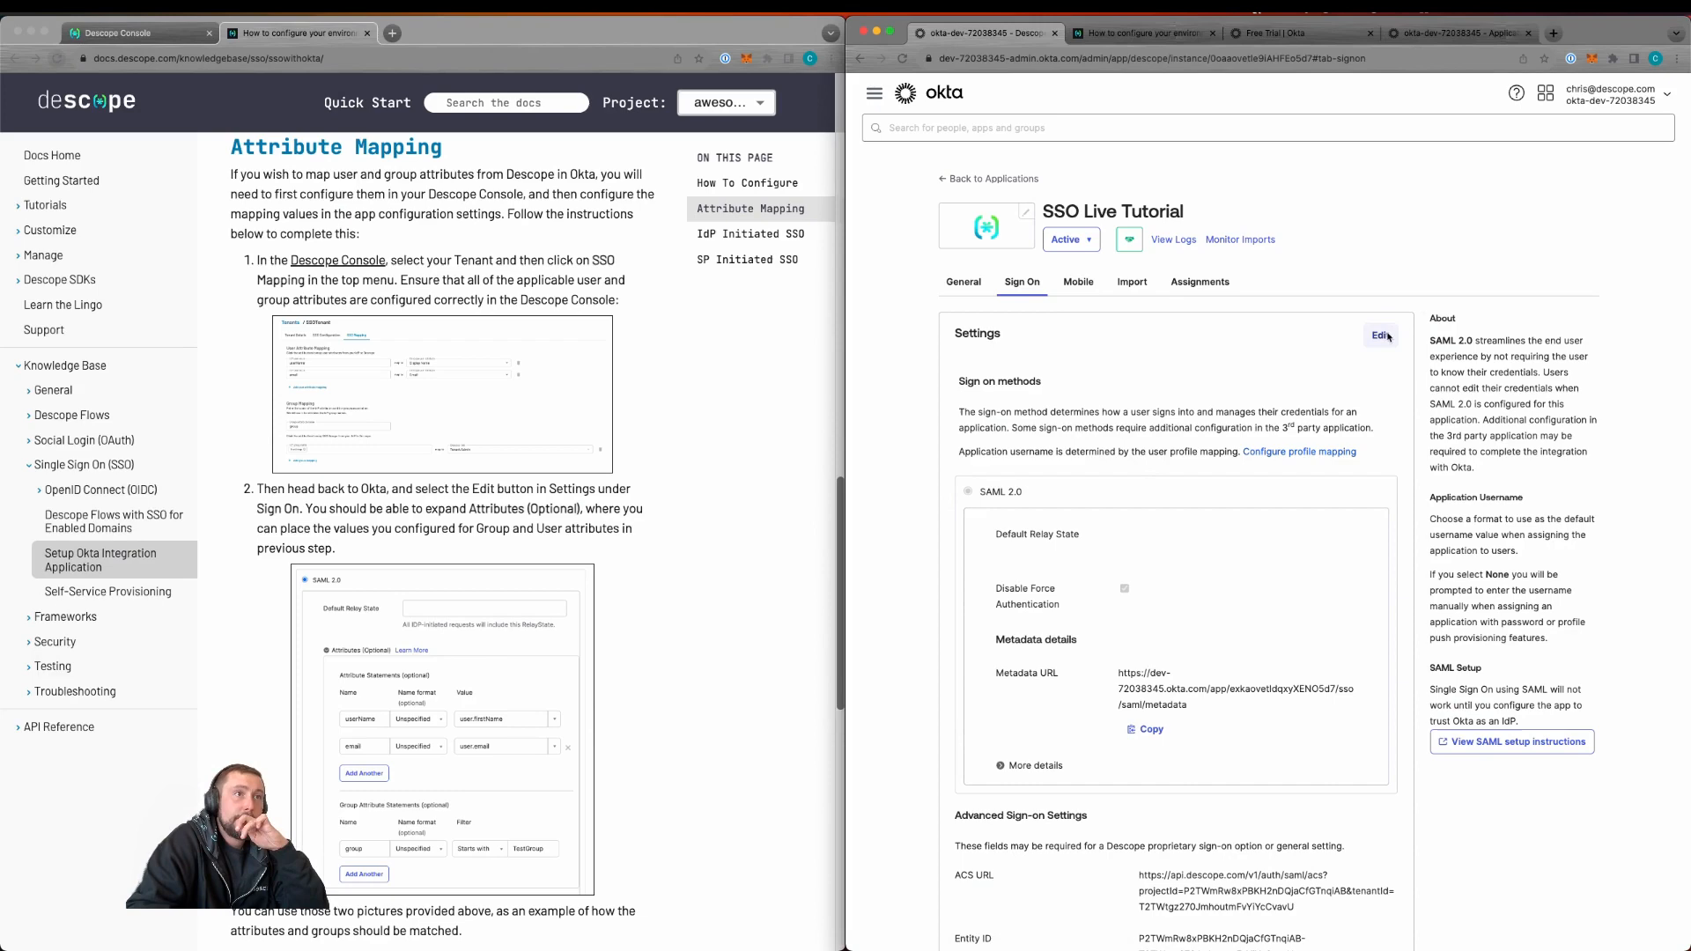
Add Okta attribute statements userName = user.firstName and email = user.email
click(1382, 336)
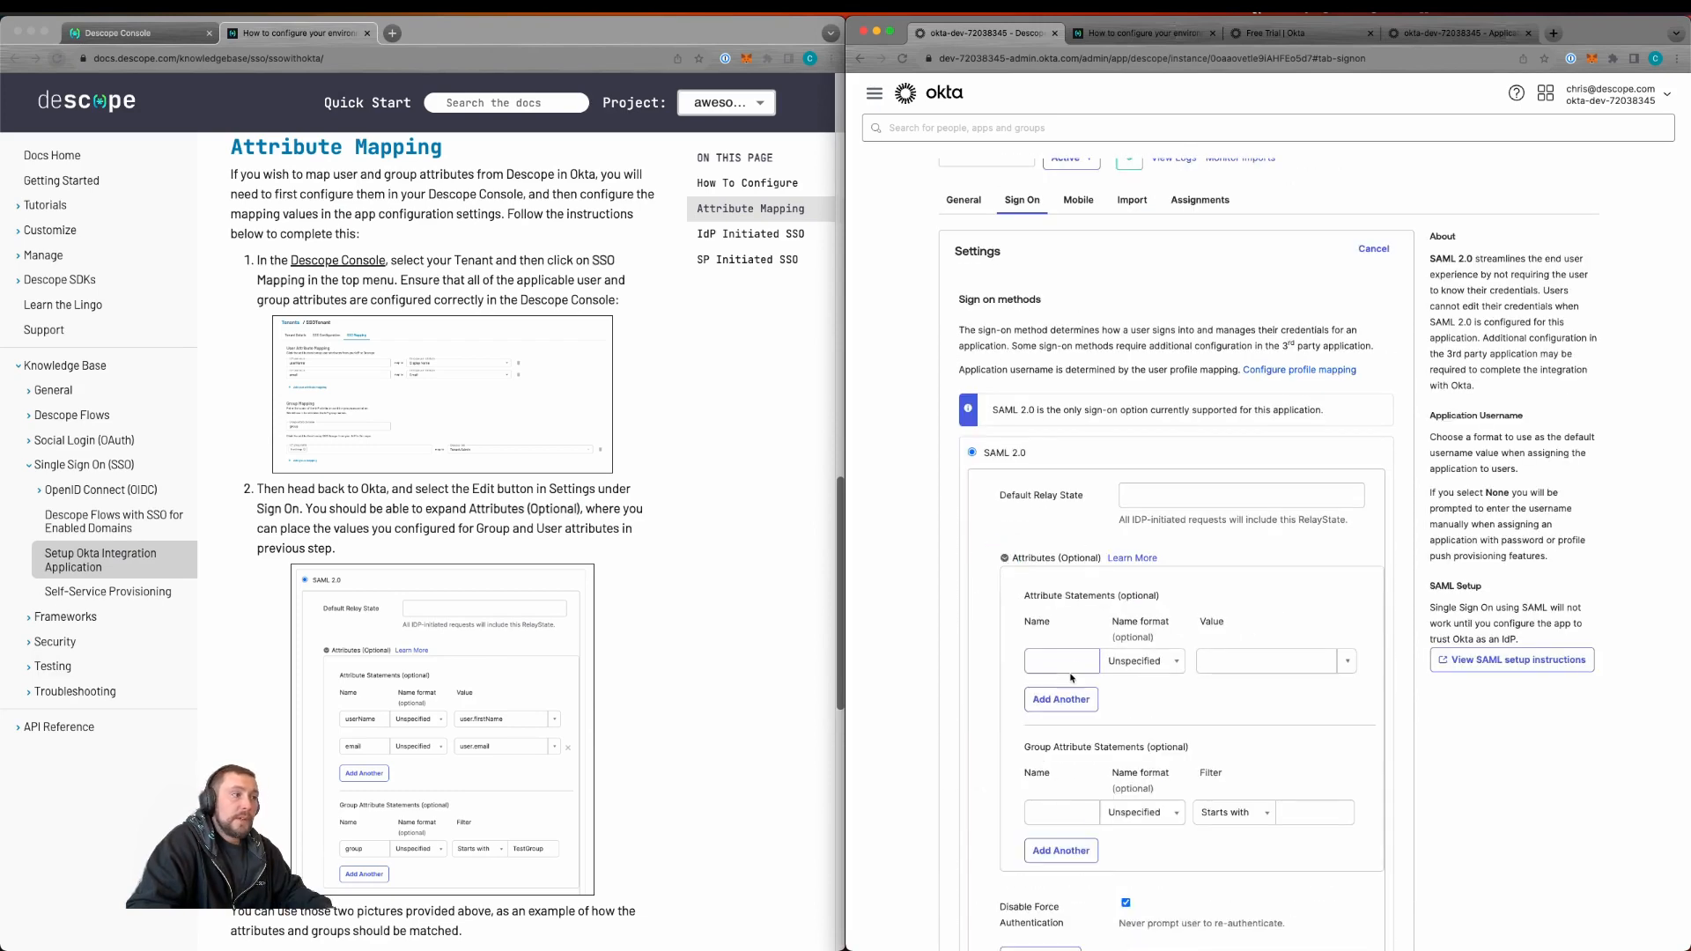
click(1061, 660)
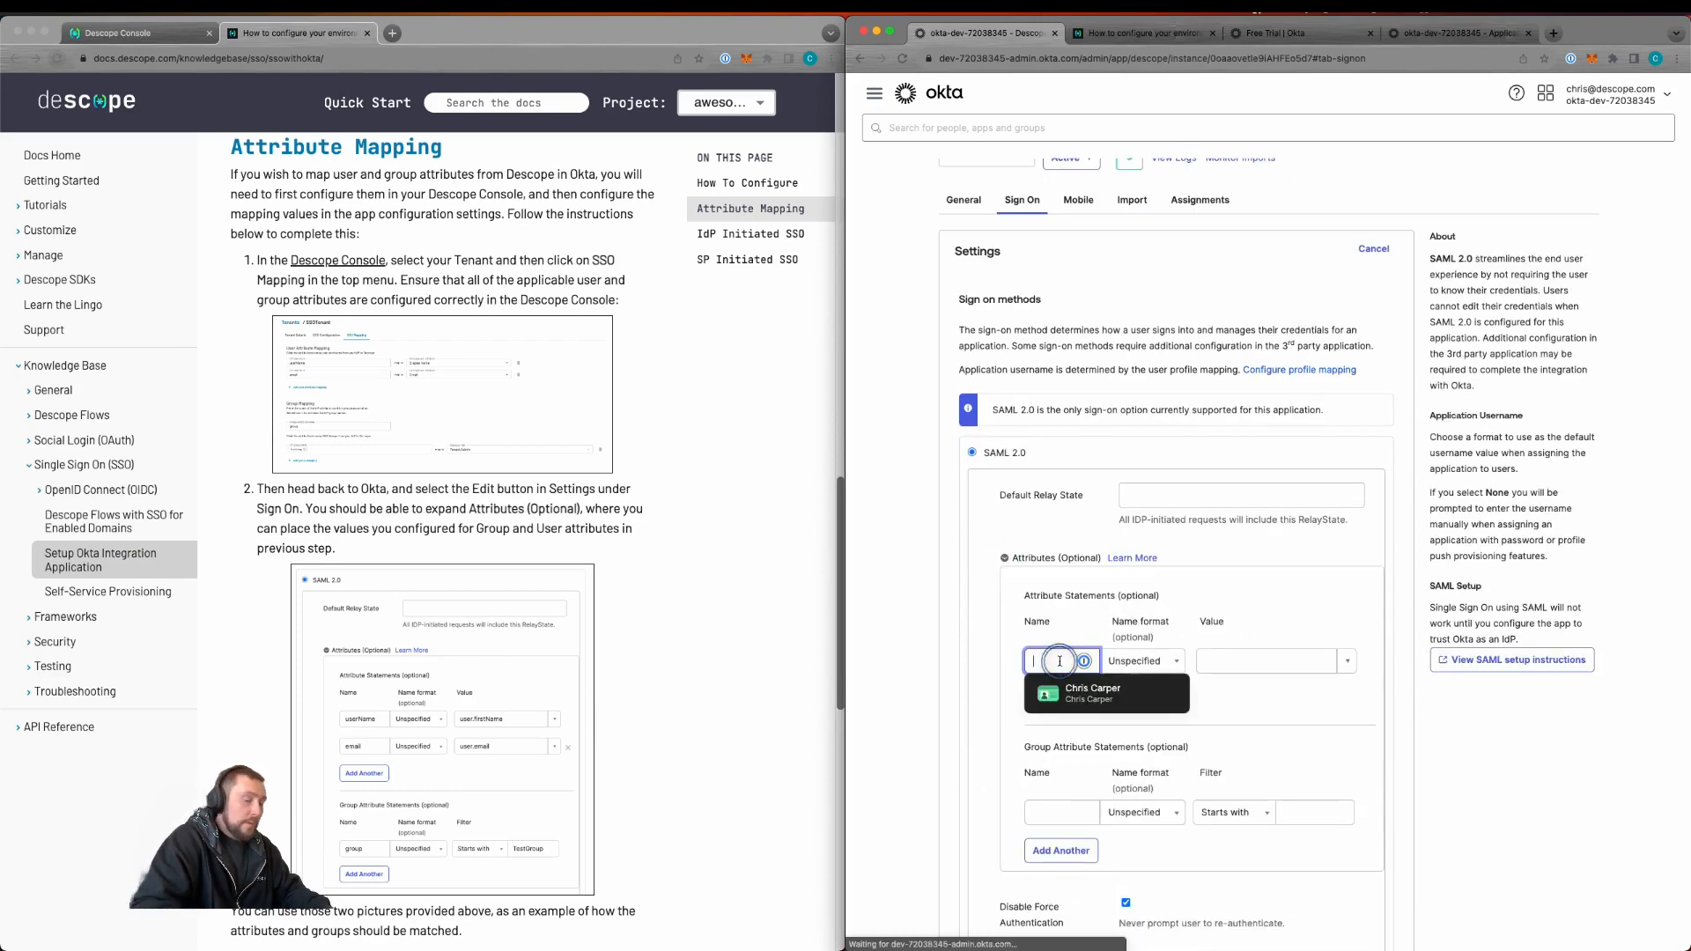
text(userName)
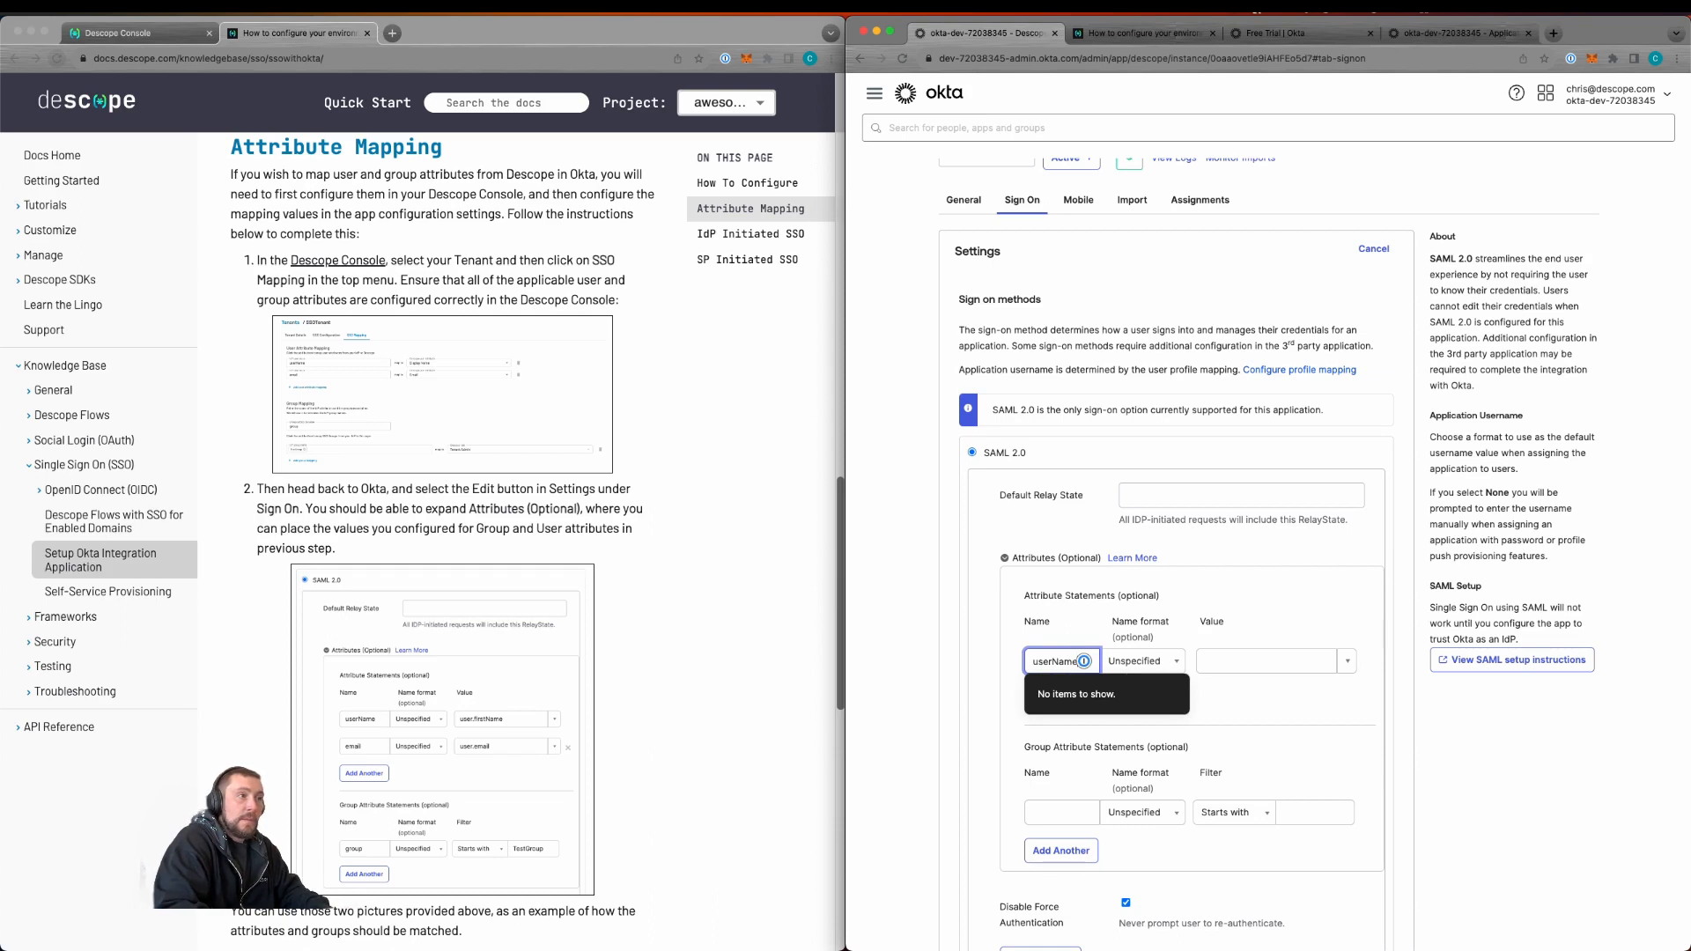
text(user.firstName)
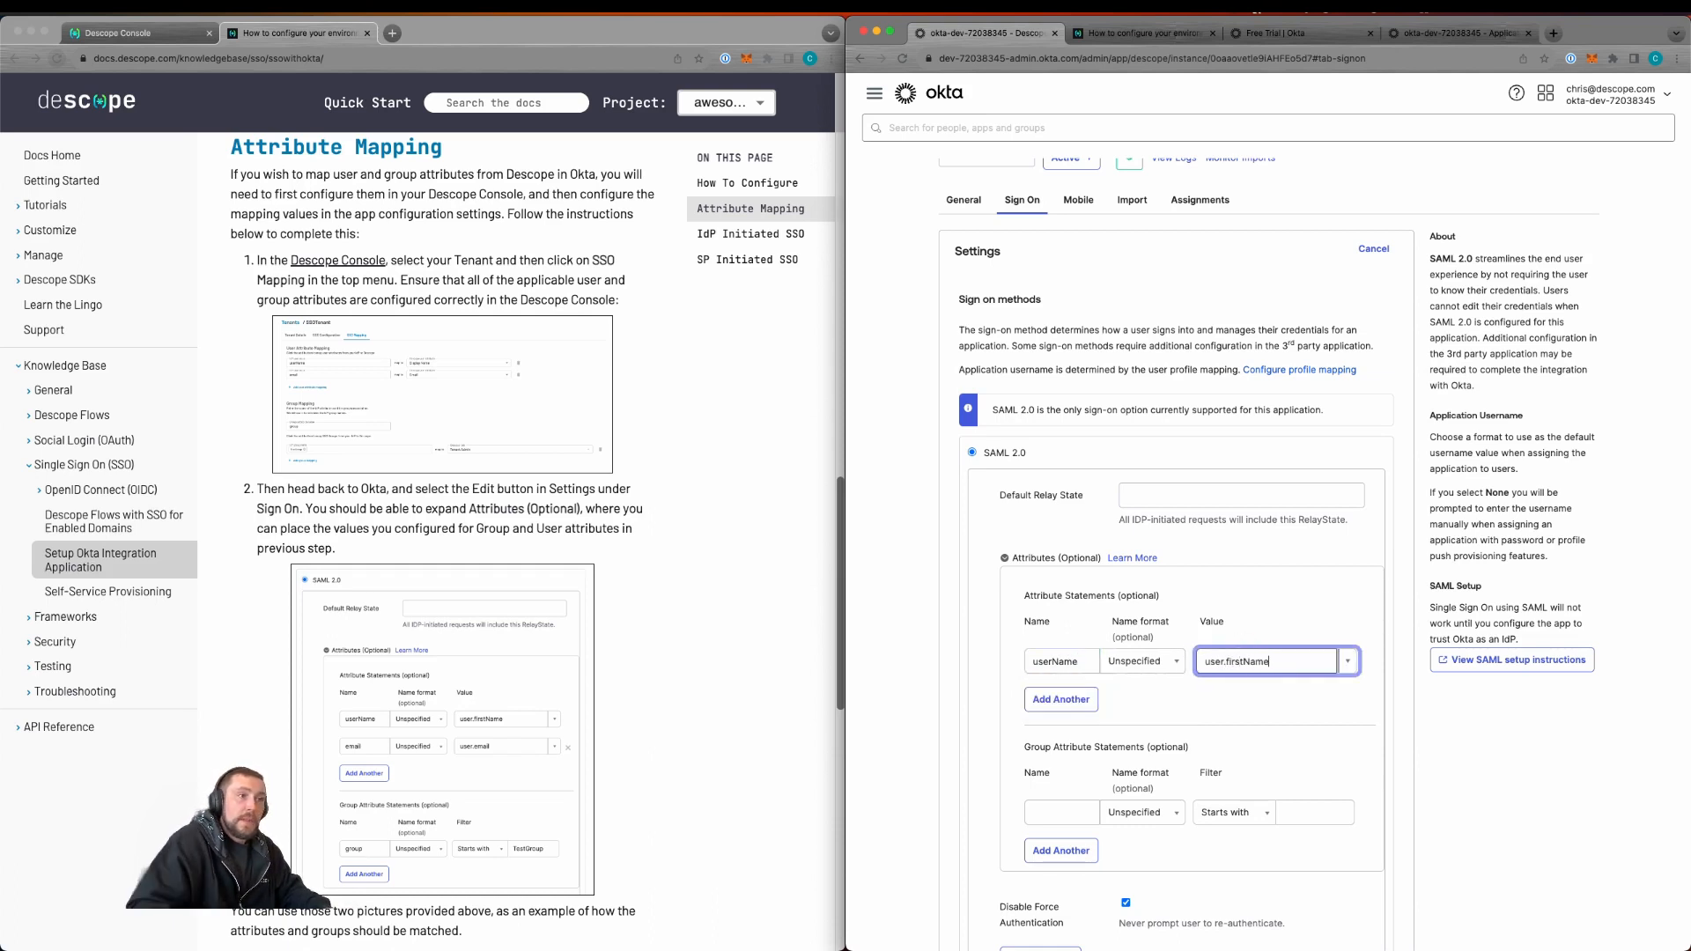
click(1058, 698)
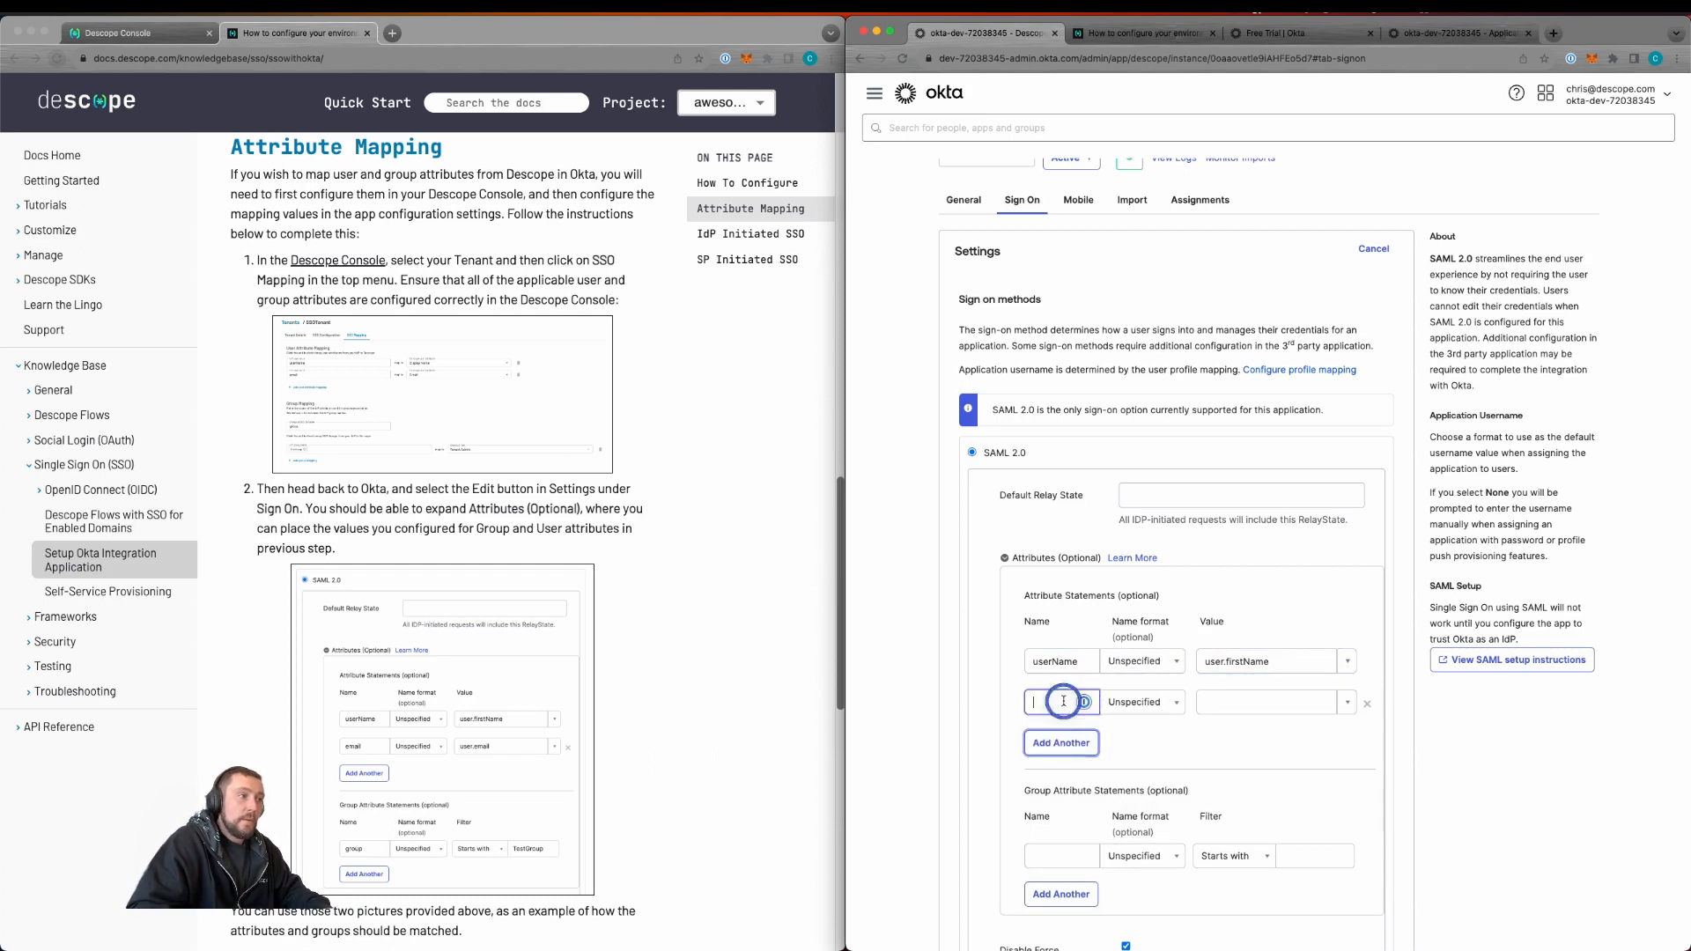
text(email)
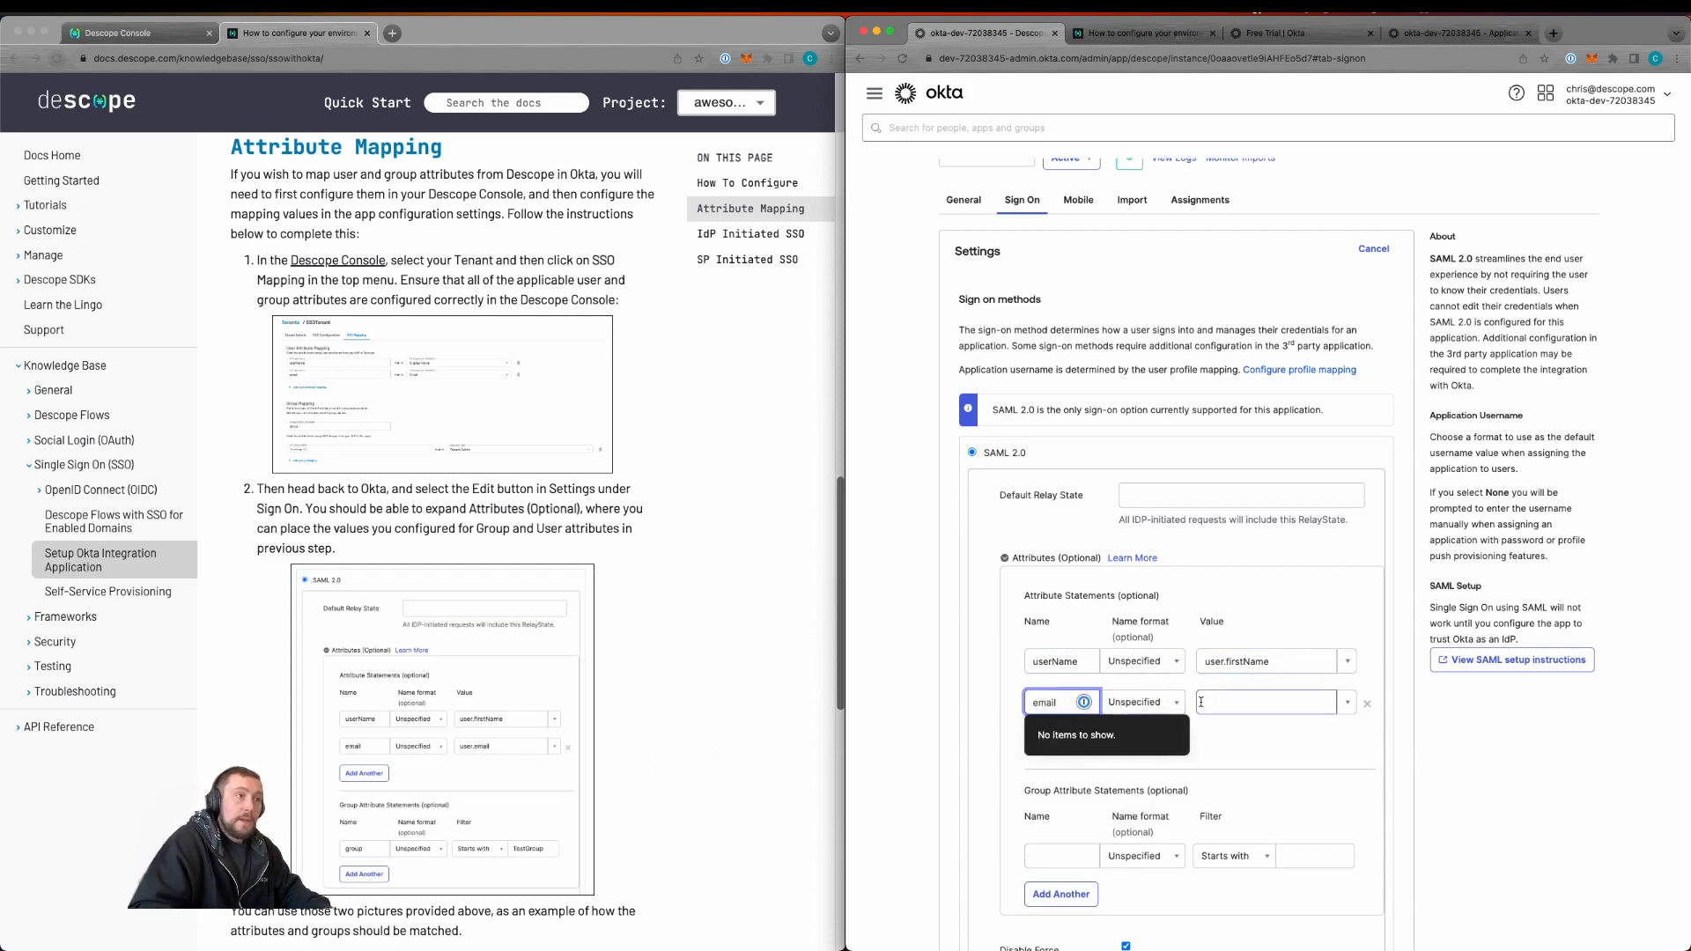
text(user.email)
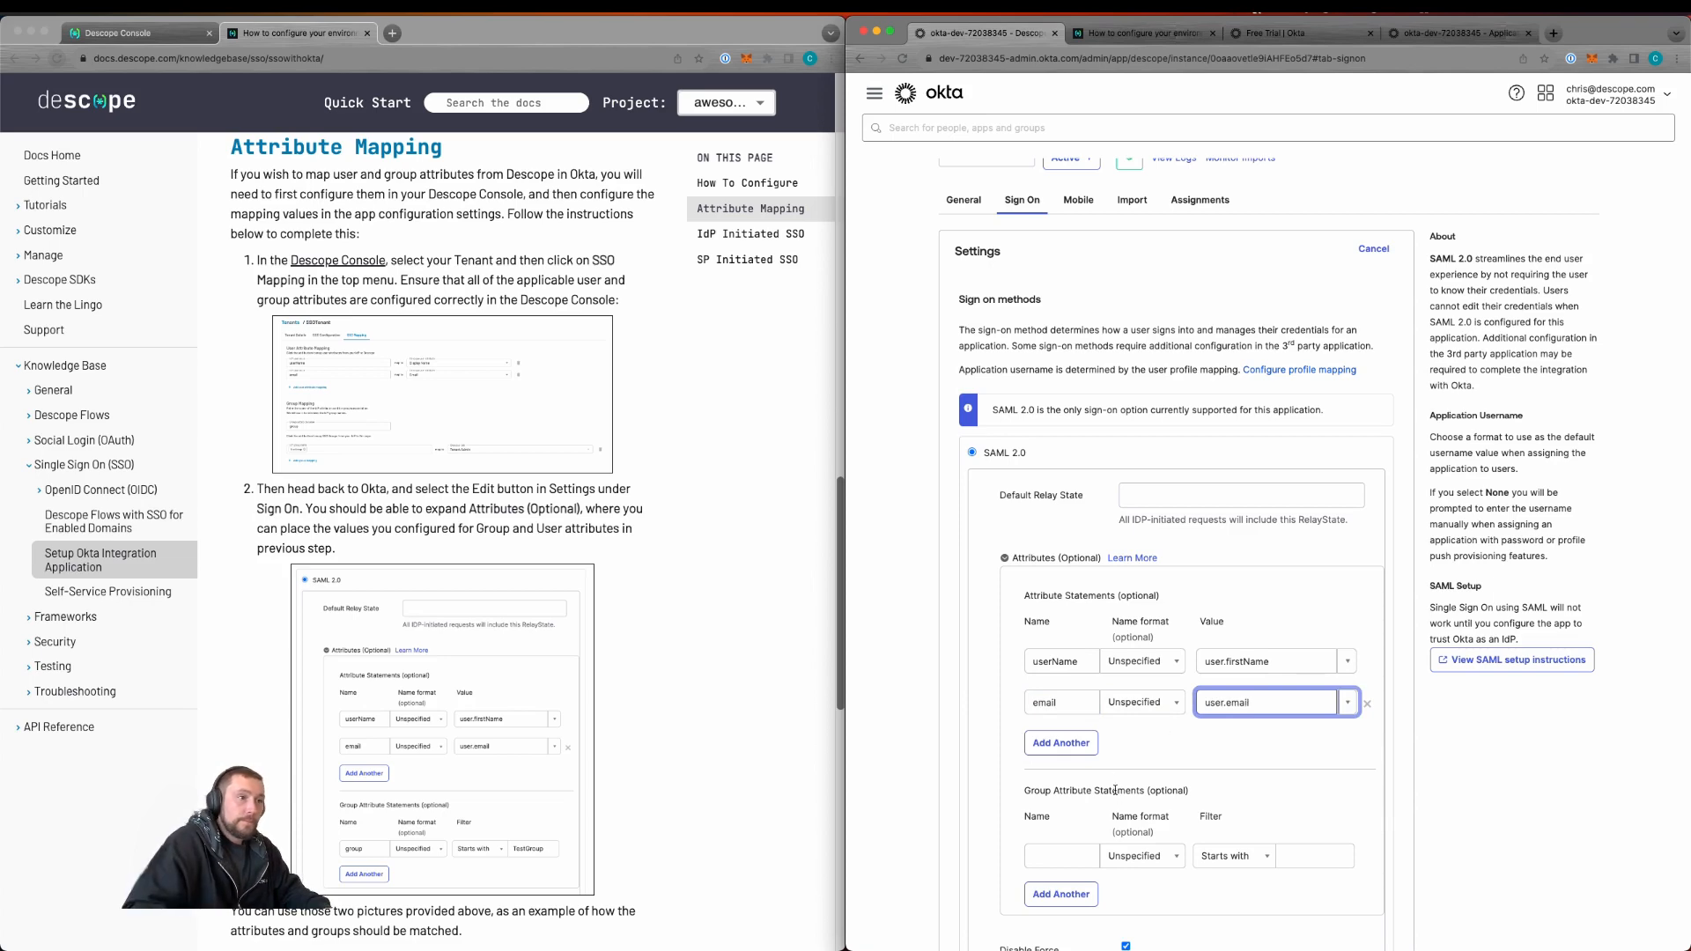
Add a group attribute statement named 'group' filtering on 'Chris'
scroll(down, 3)
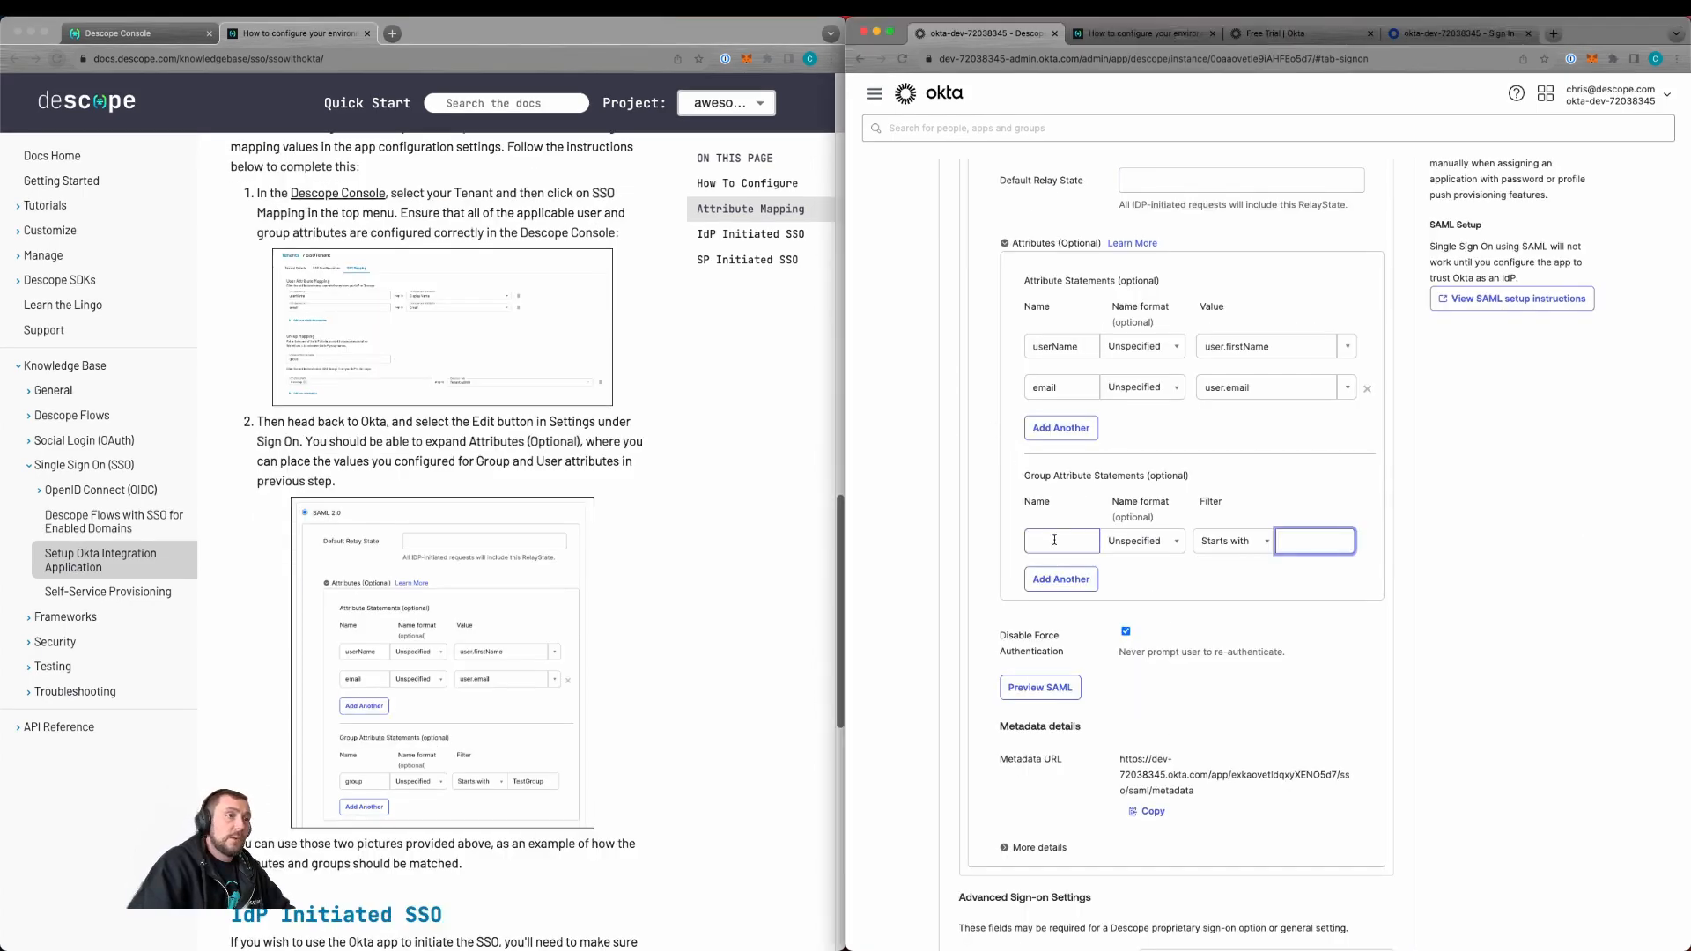
text(group)
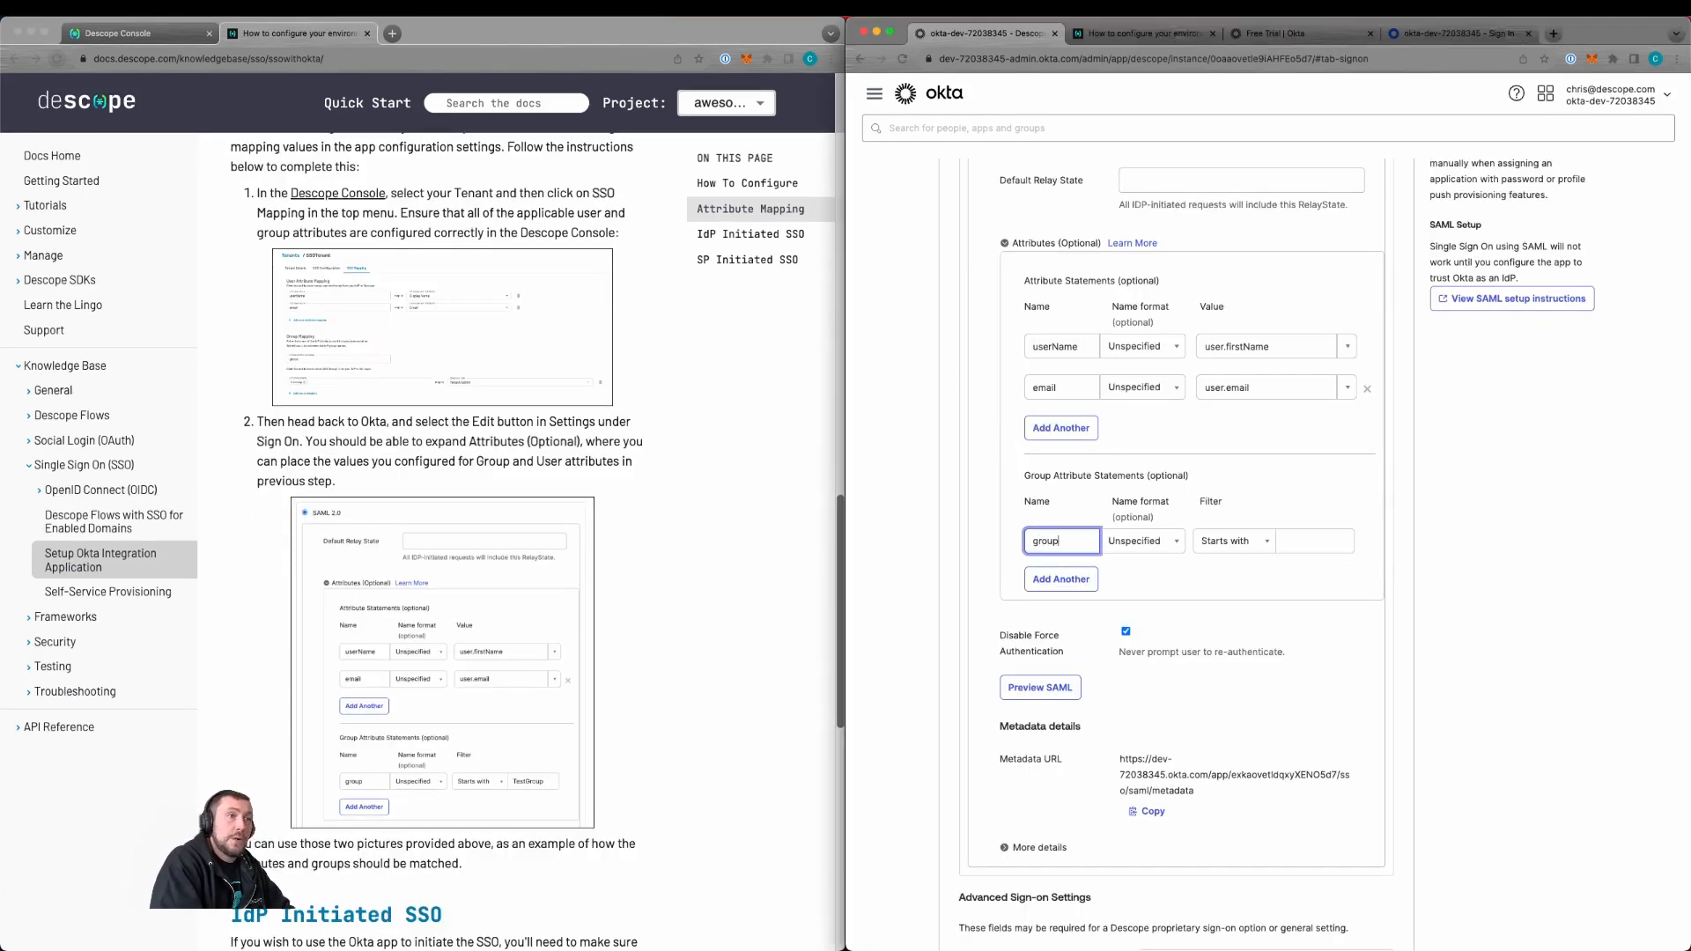
click(1313, 540)
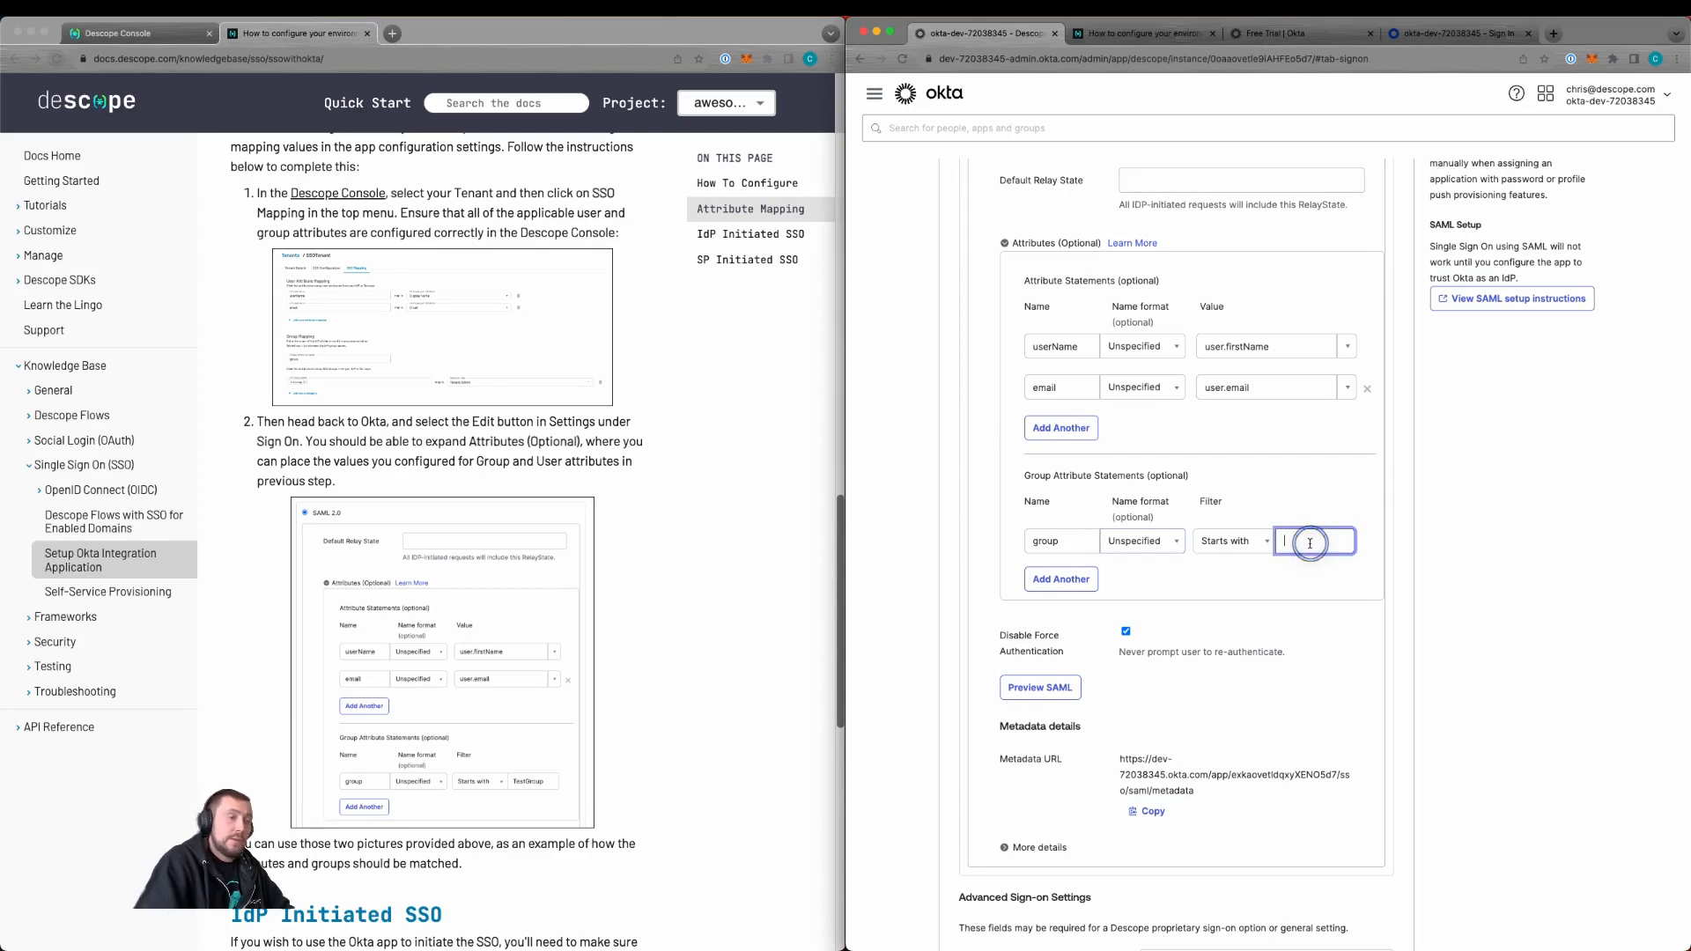
text(Chris)
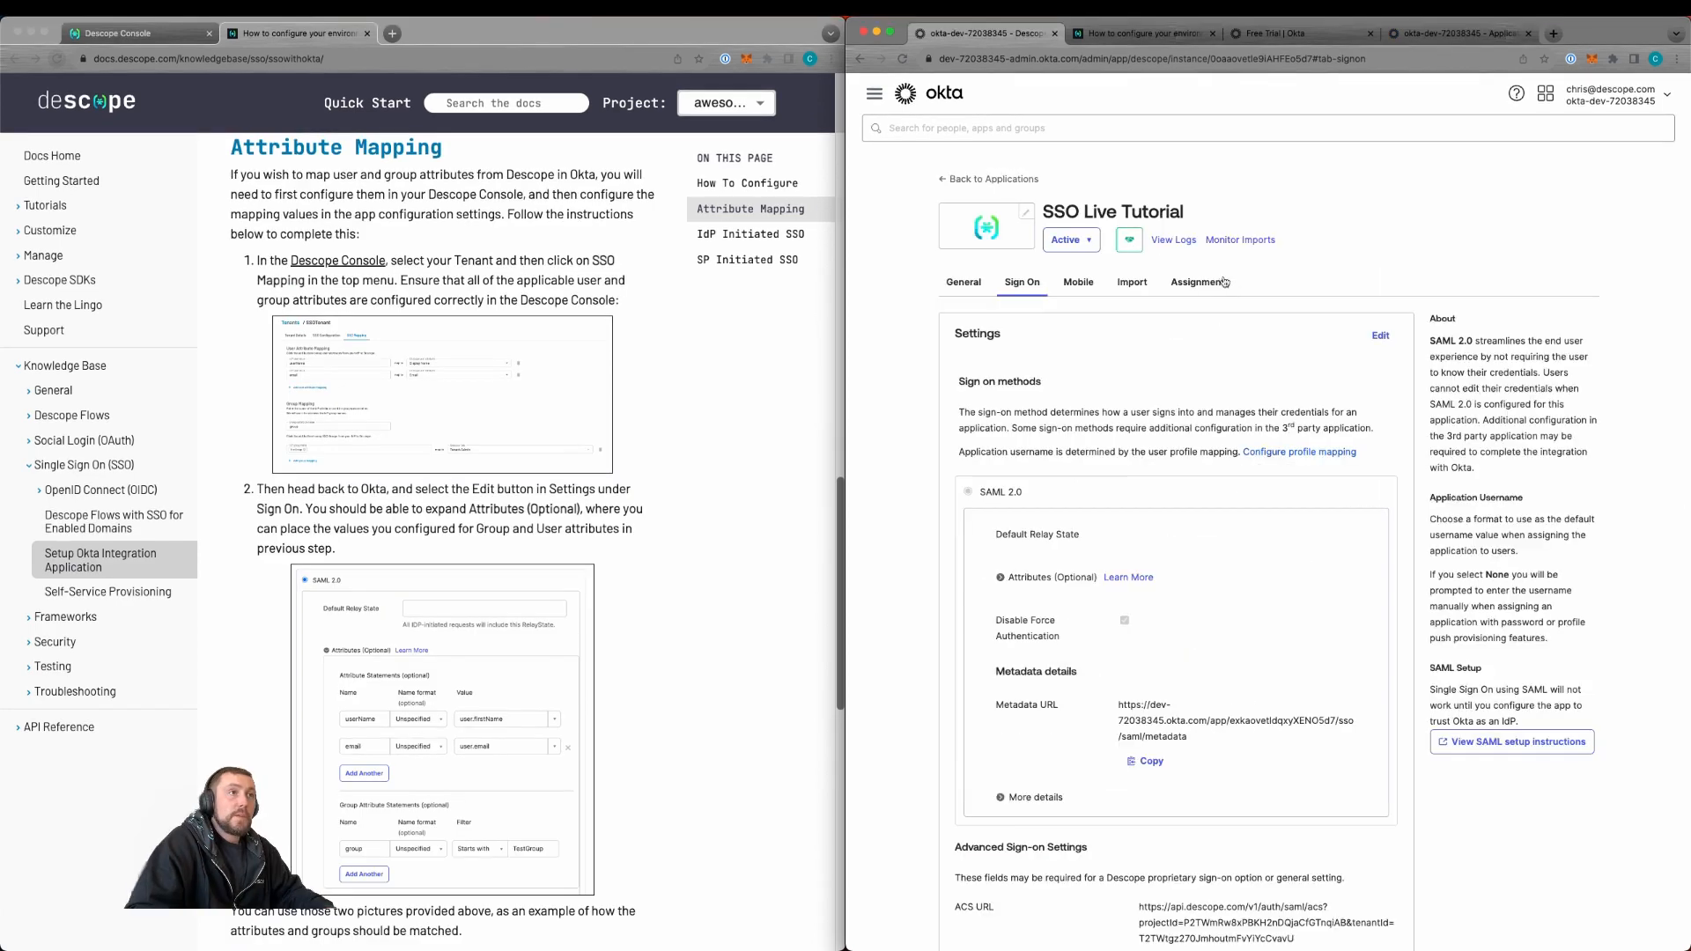
Assign ChrisTestGroup to SSO Live Tutorial from the Assignments groups view
click(1197, 282)
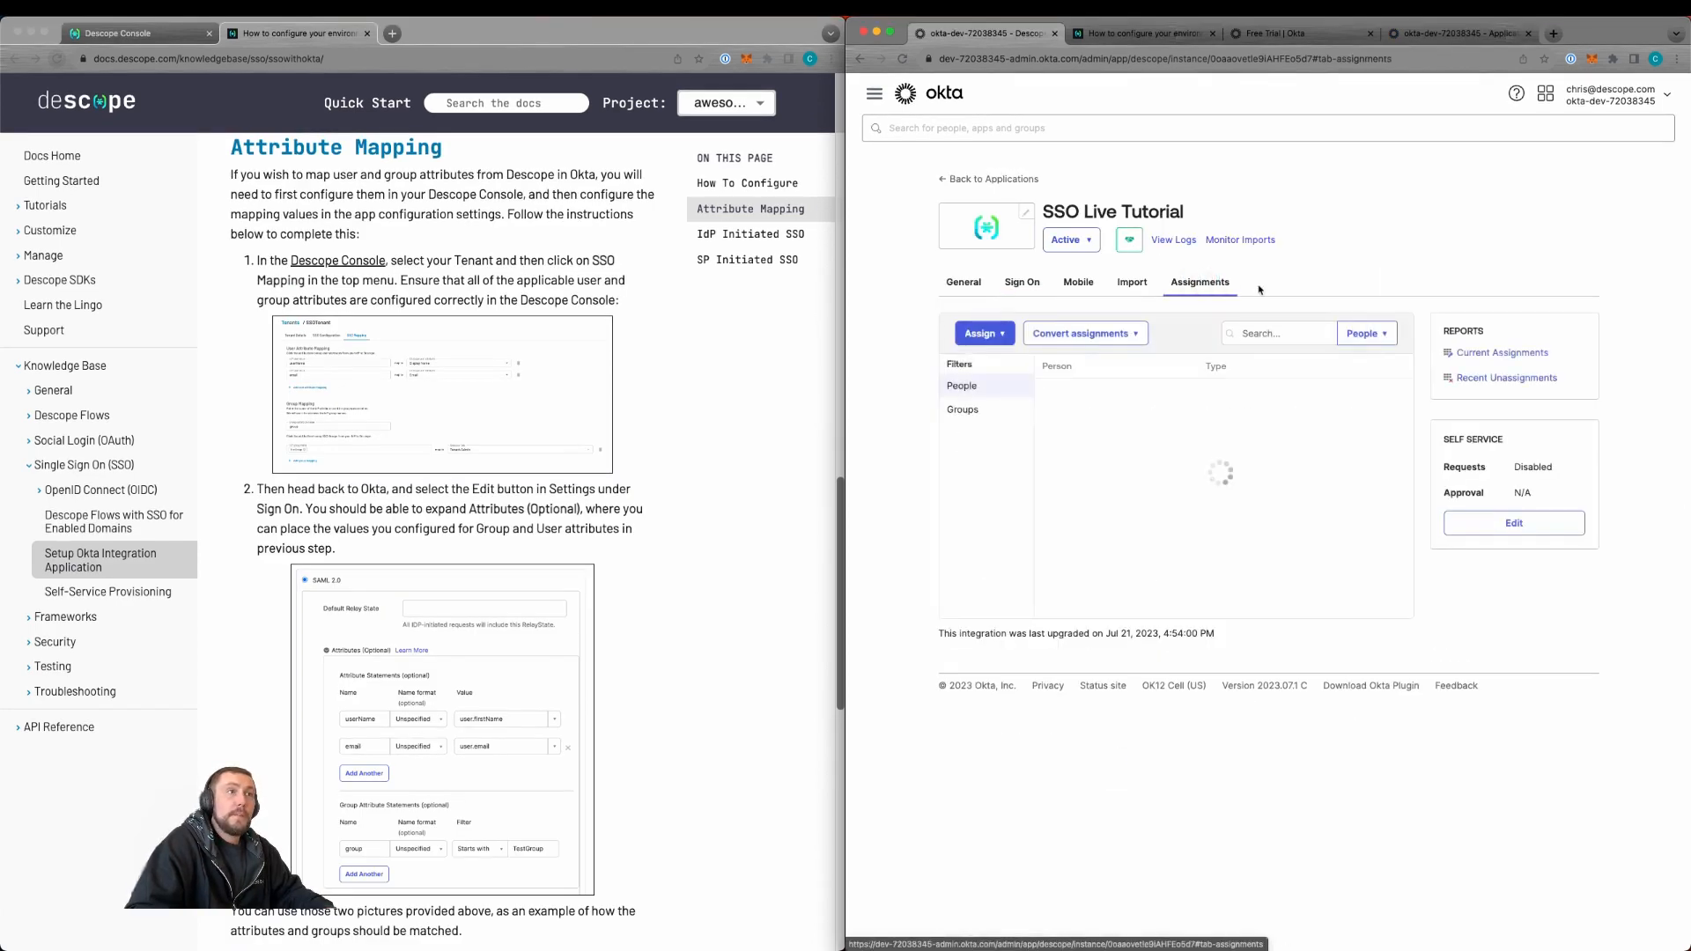
click(961, 409)
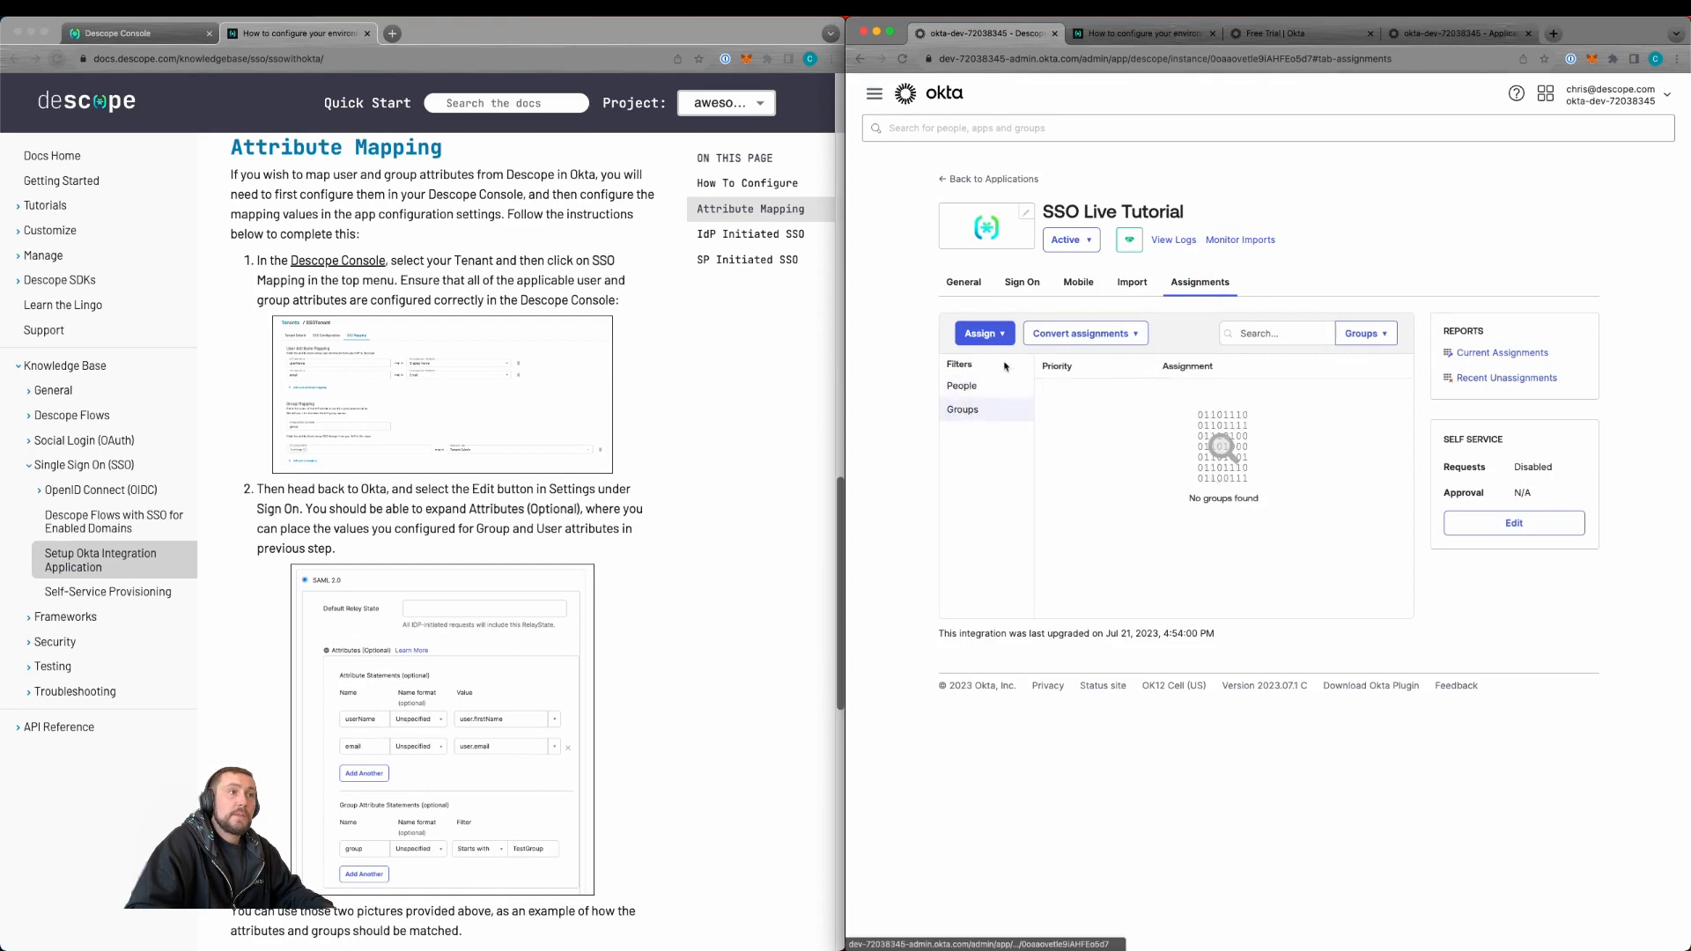
click(983, 333)
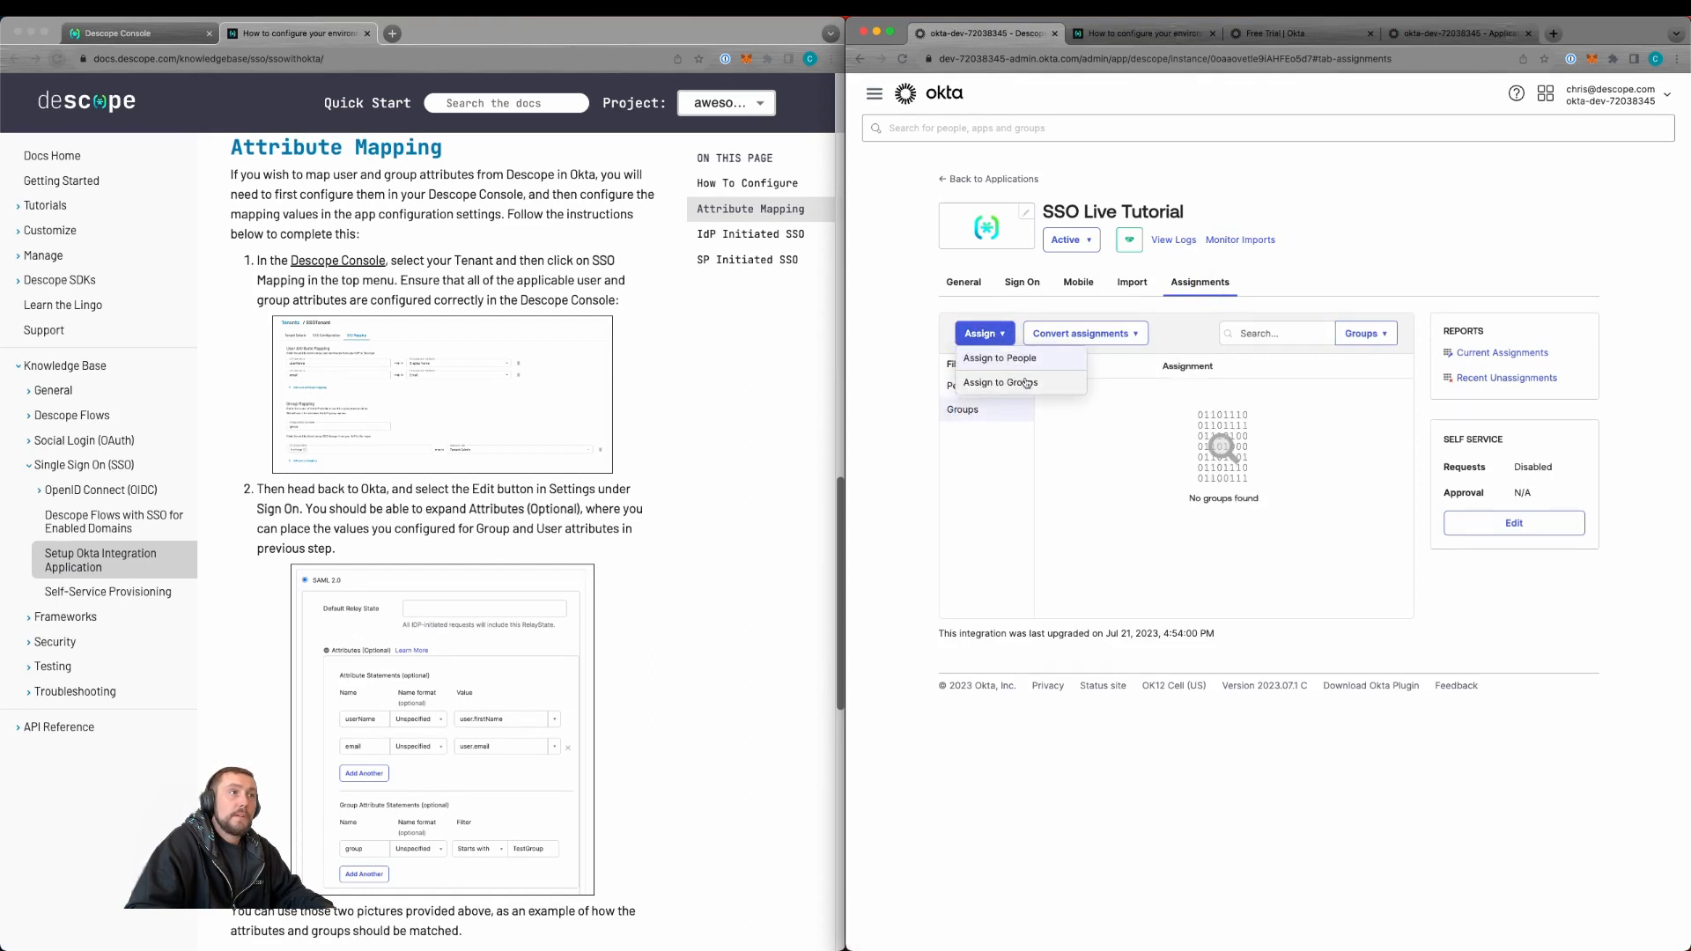
click(1000, 381)
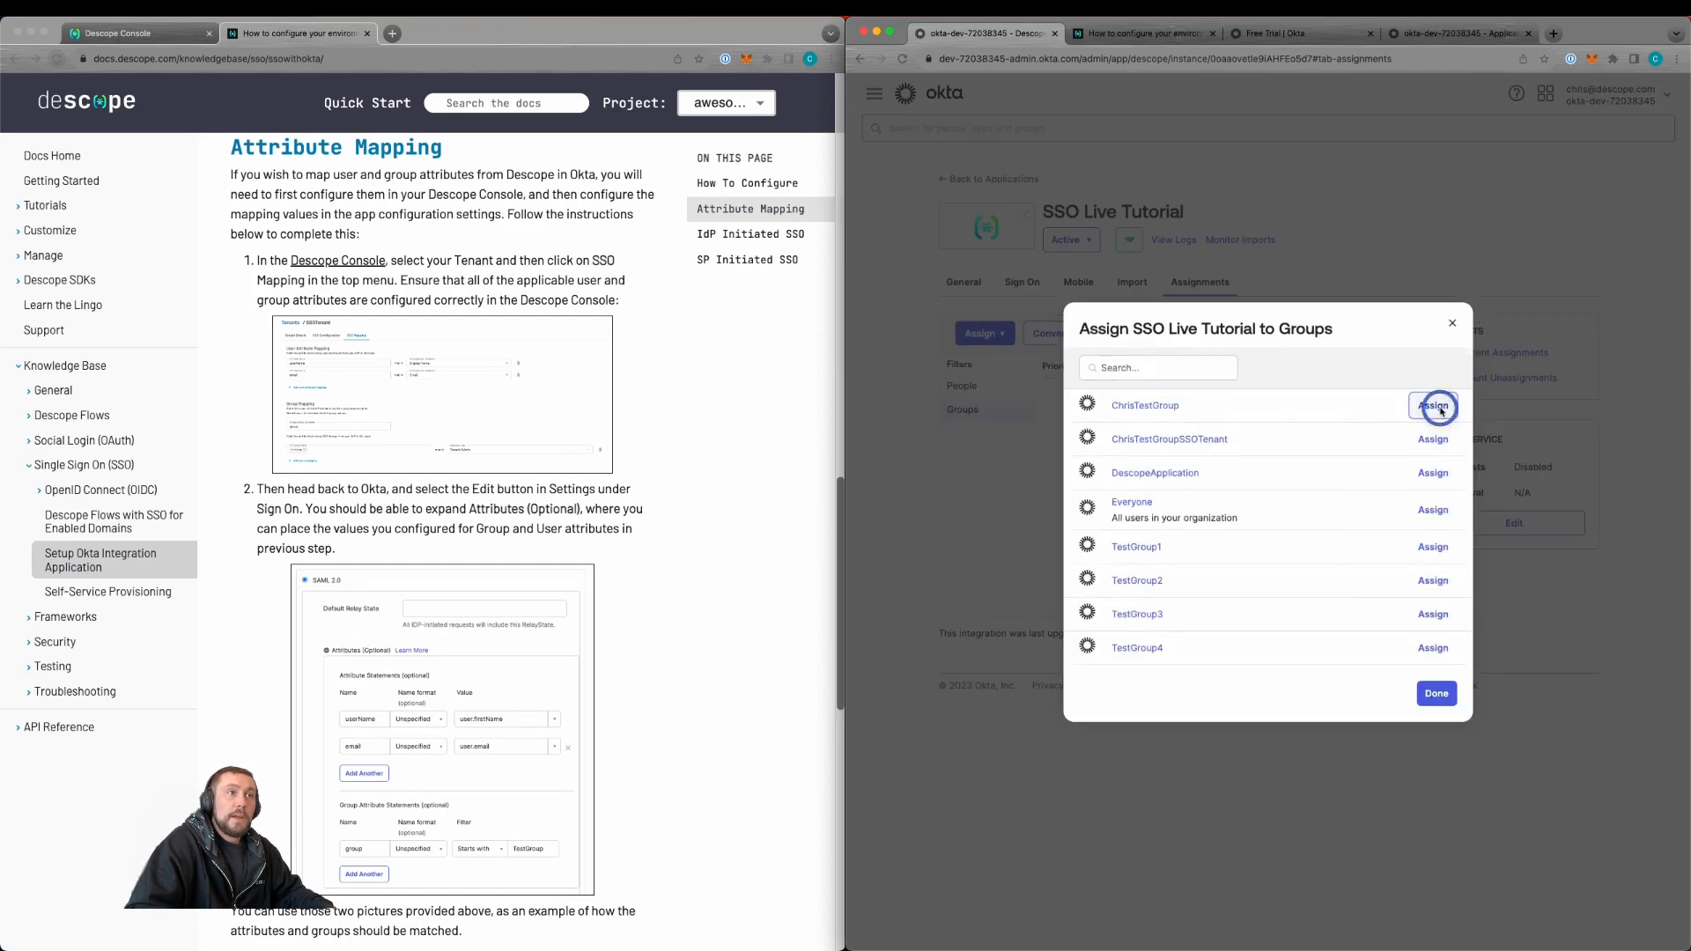
click(1433, 404)
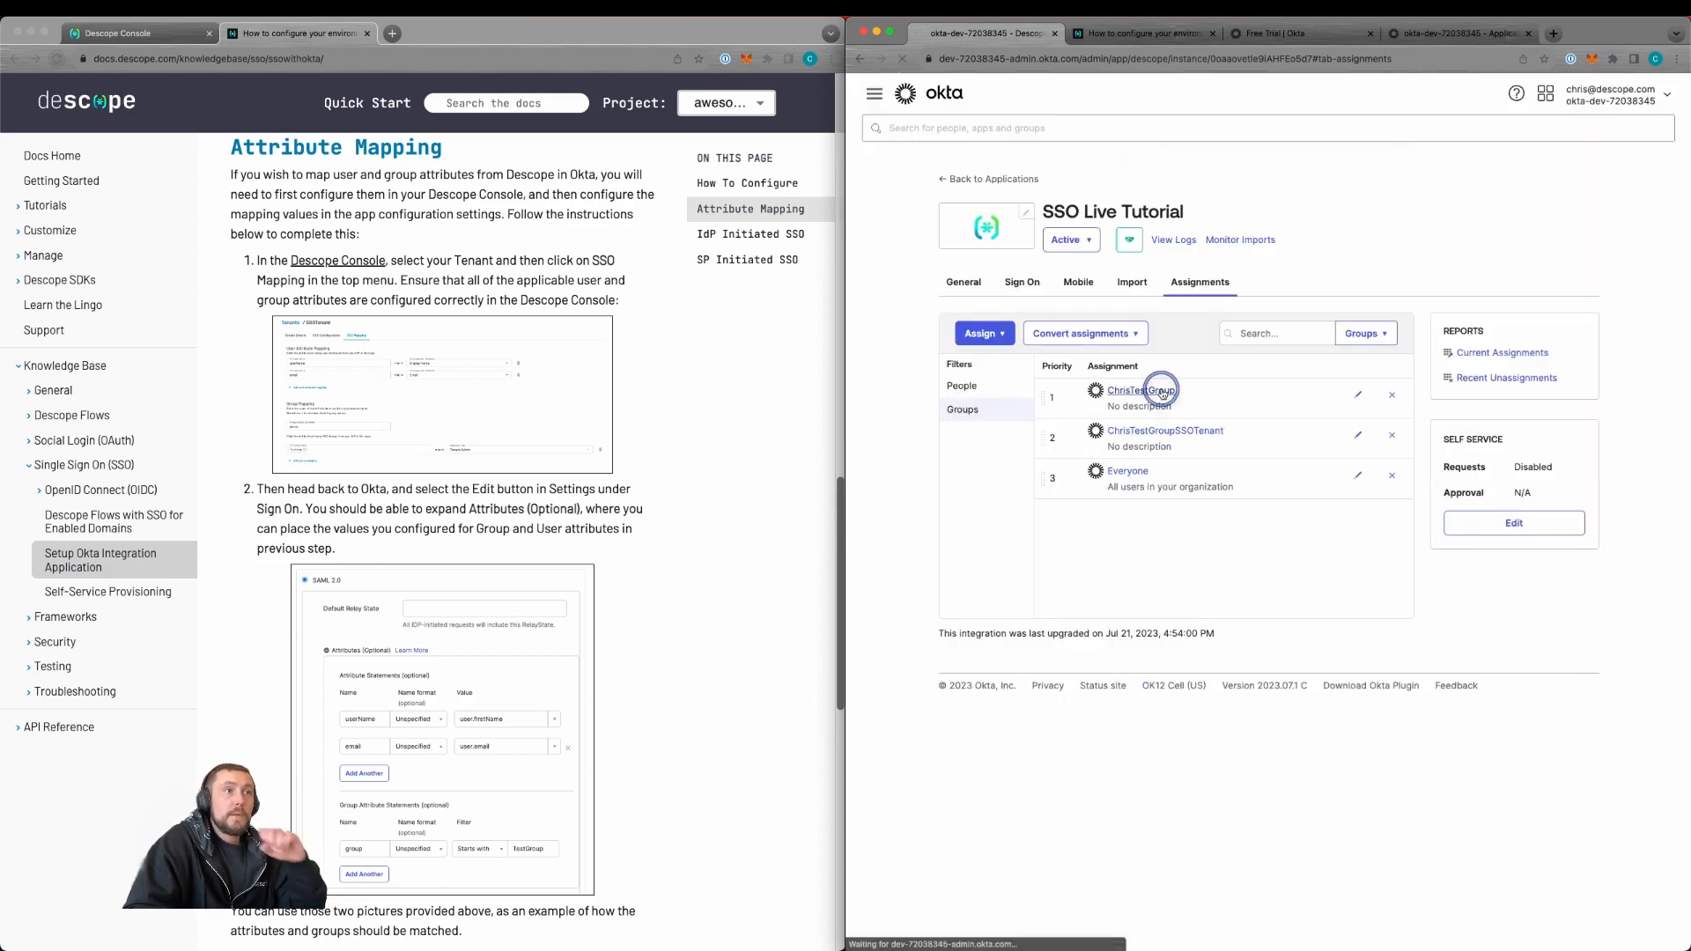
click(1138, 389)
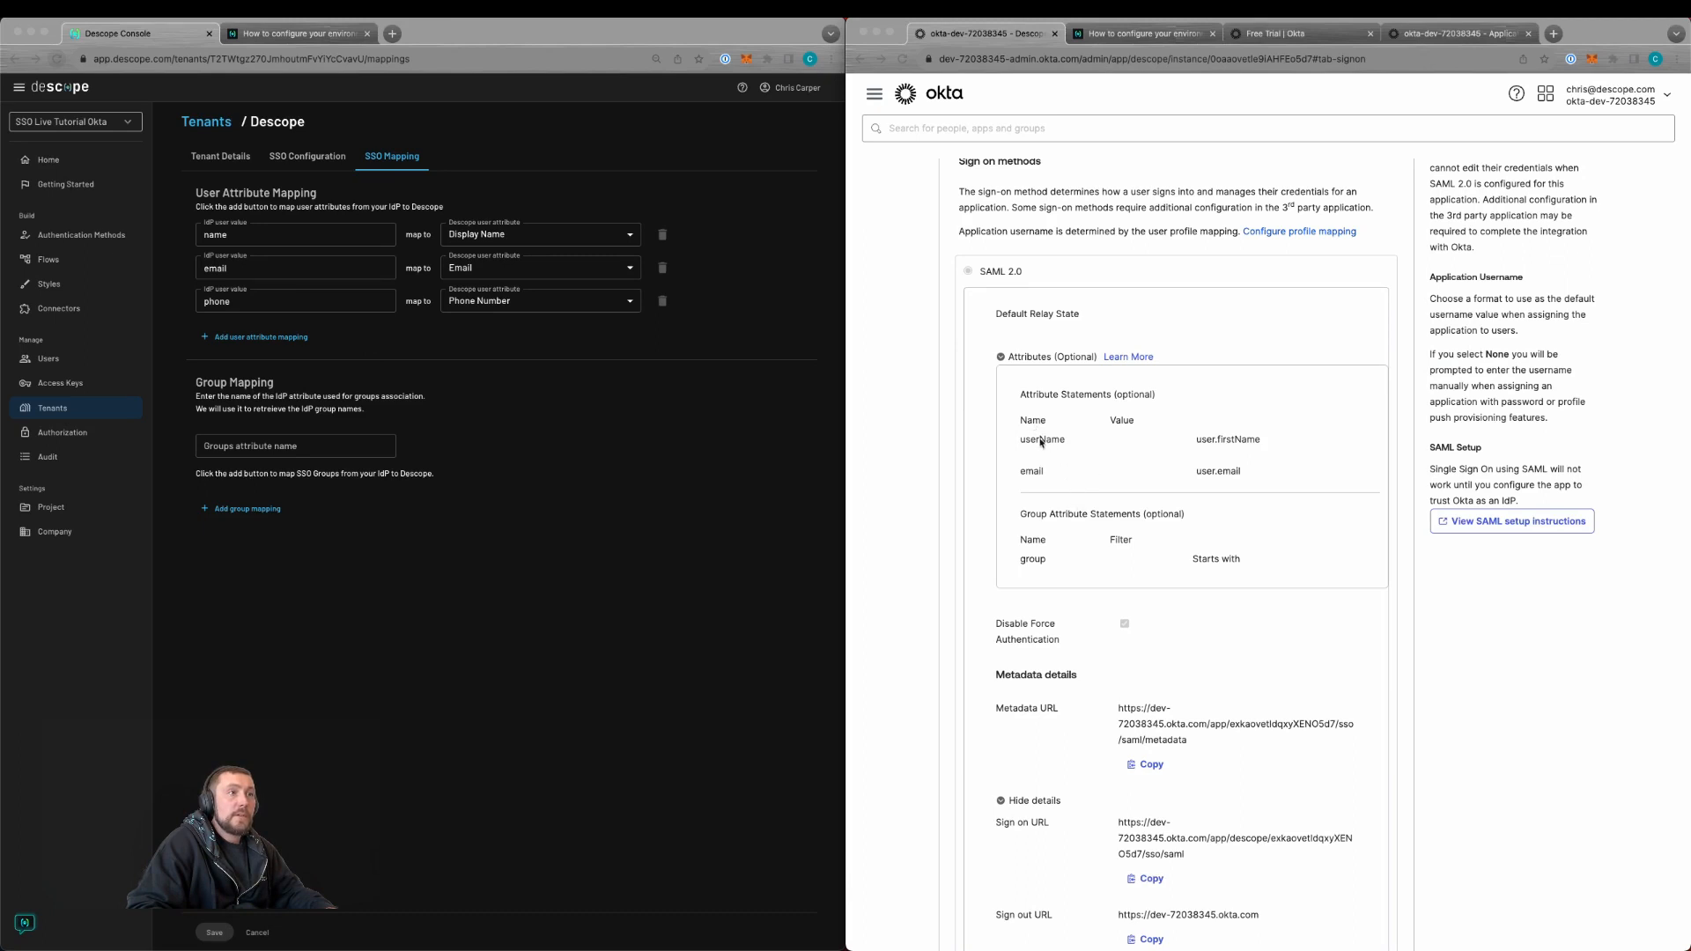
mouse_move(275, 242)
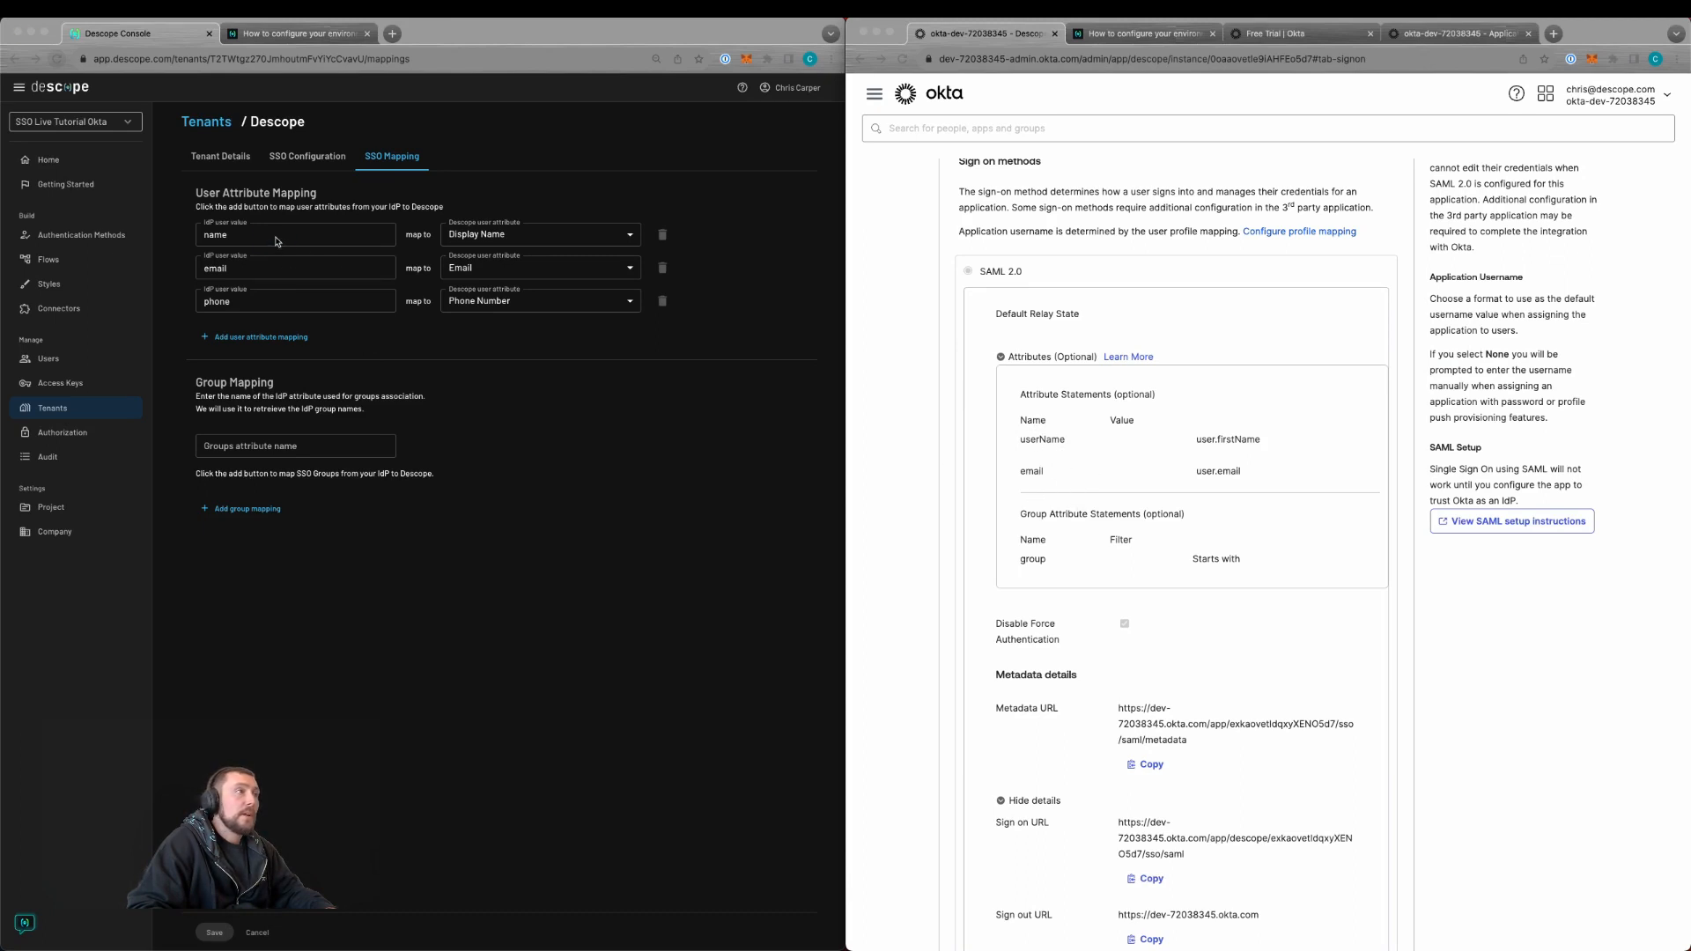
Map userName to Display Name, delete the phone mapping, and set groups attribute to 'group'
text(u)
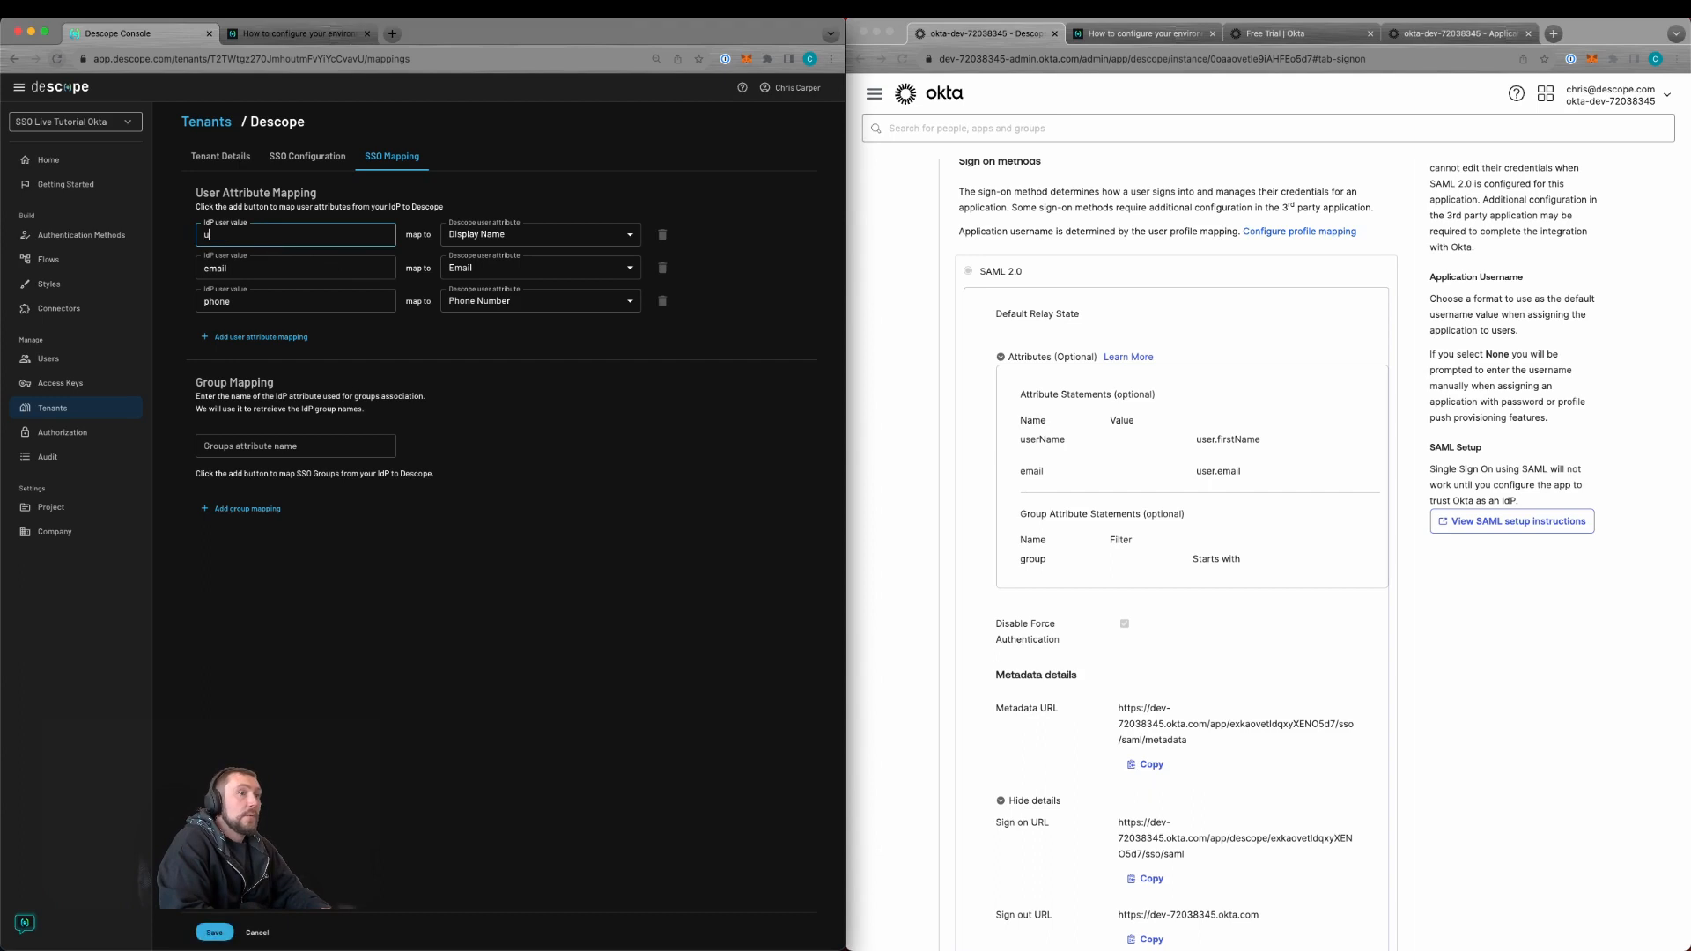
text(userName)
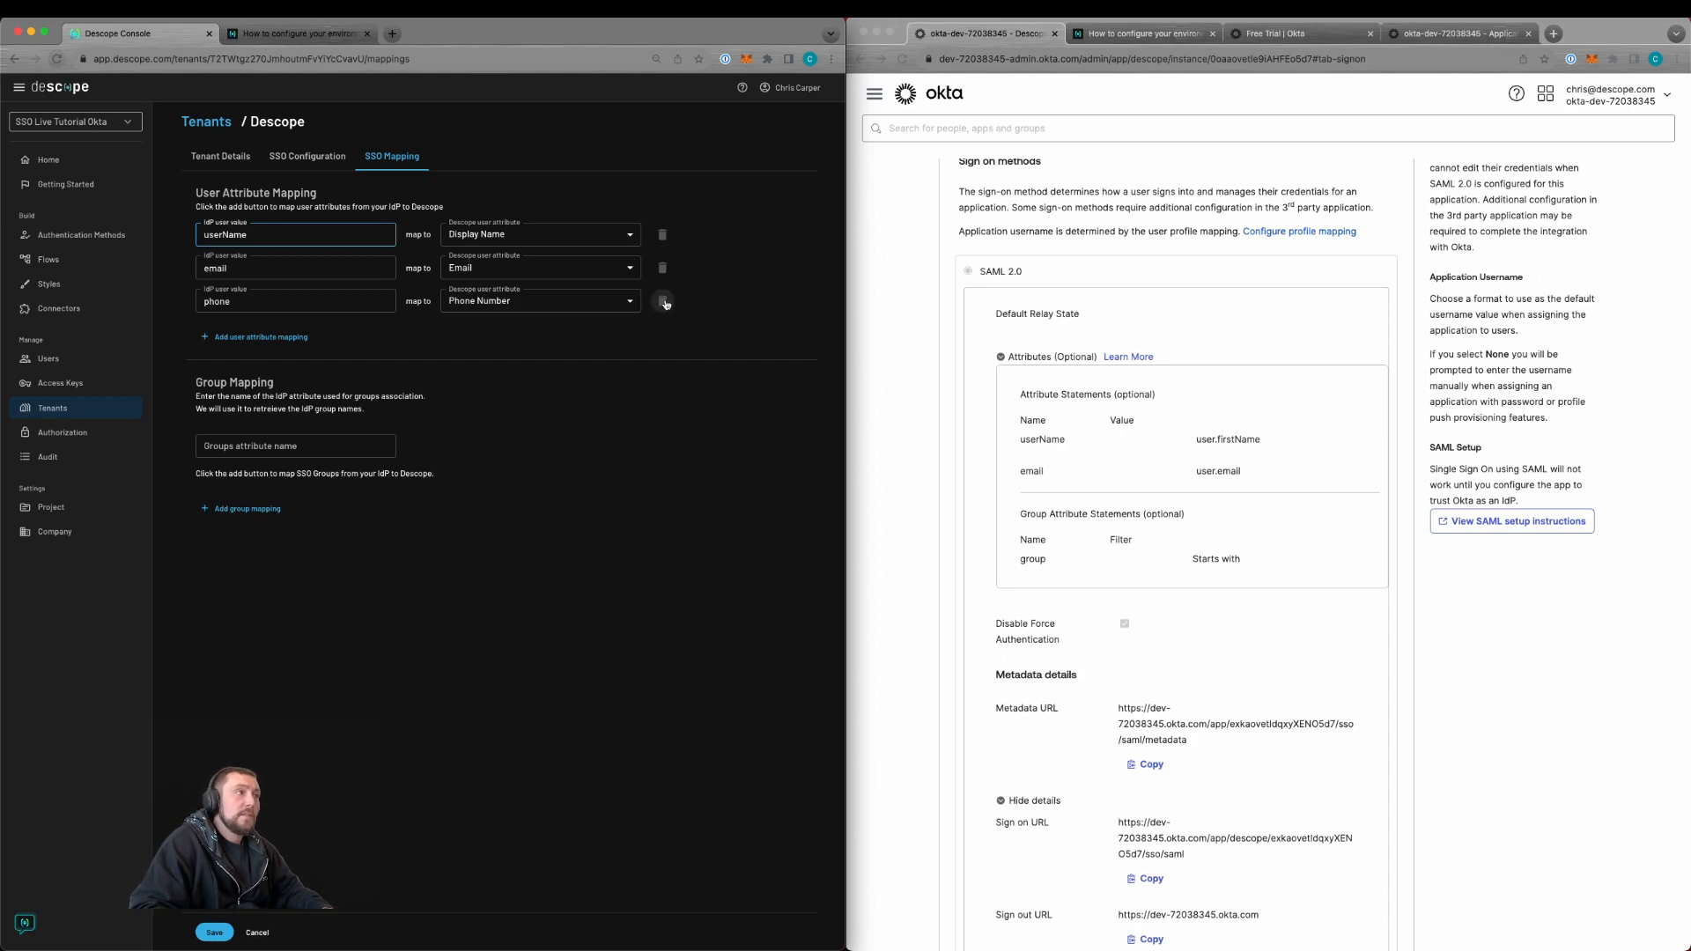
click(662, 302)
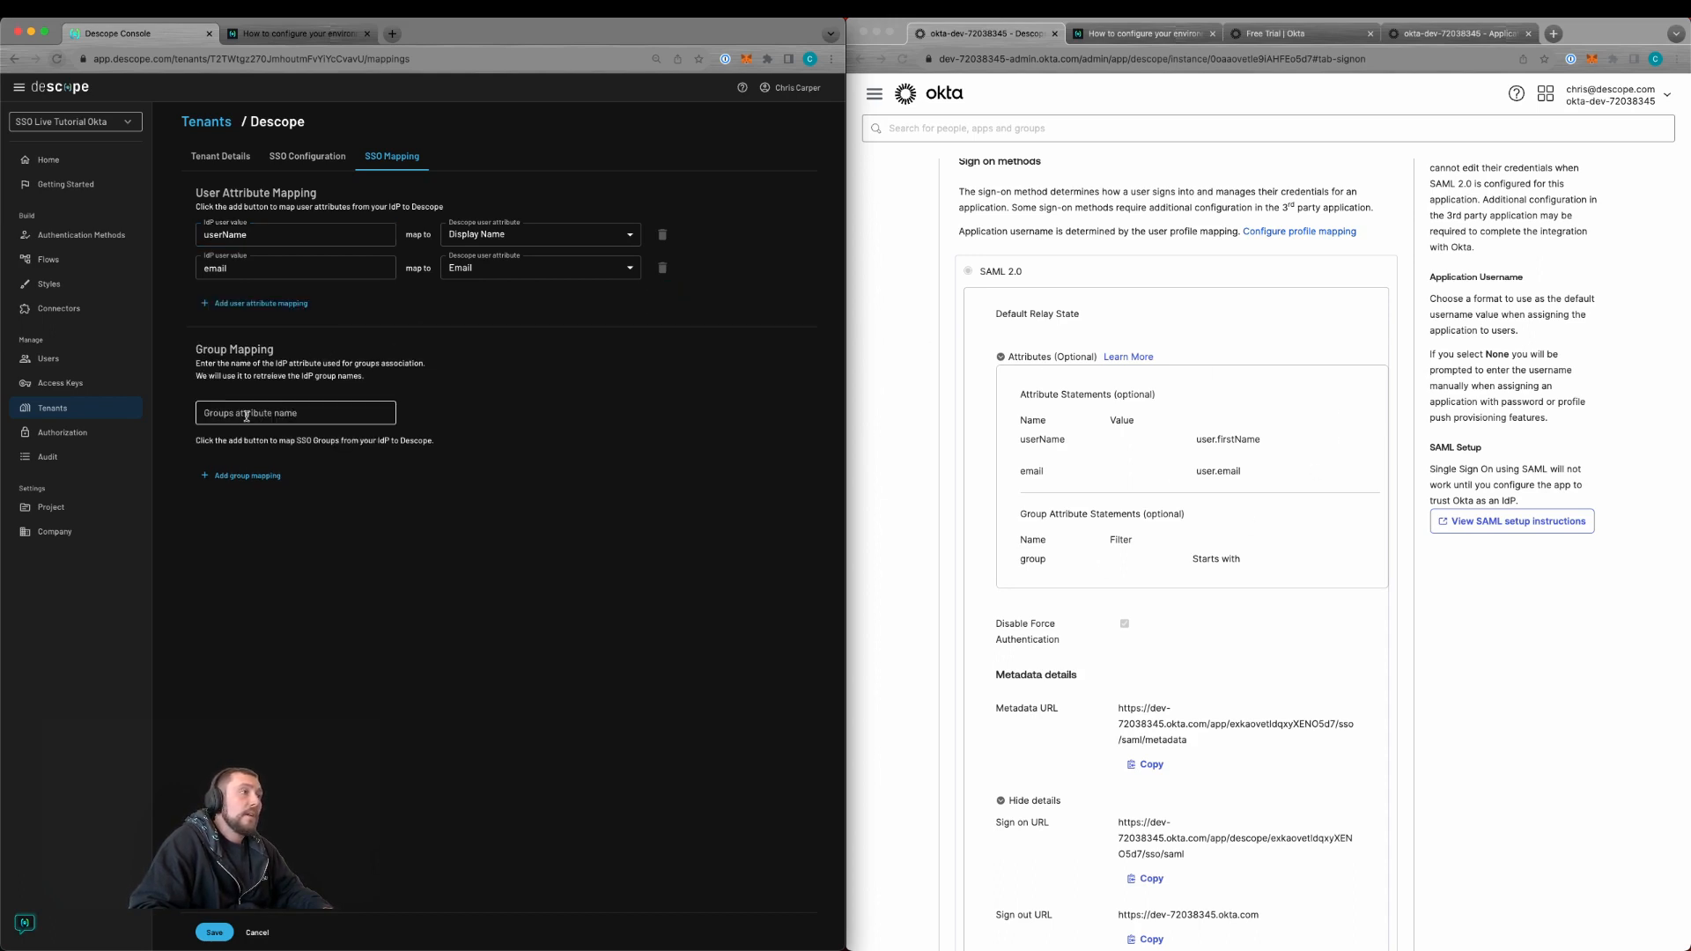
text(g)
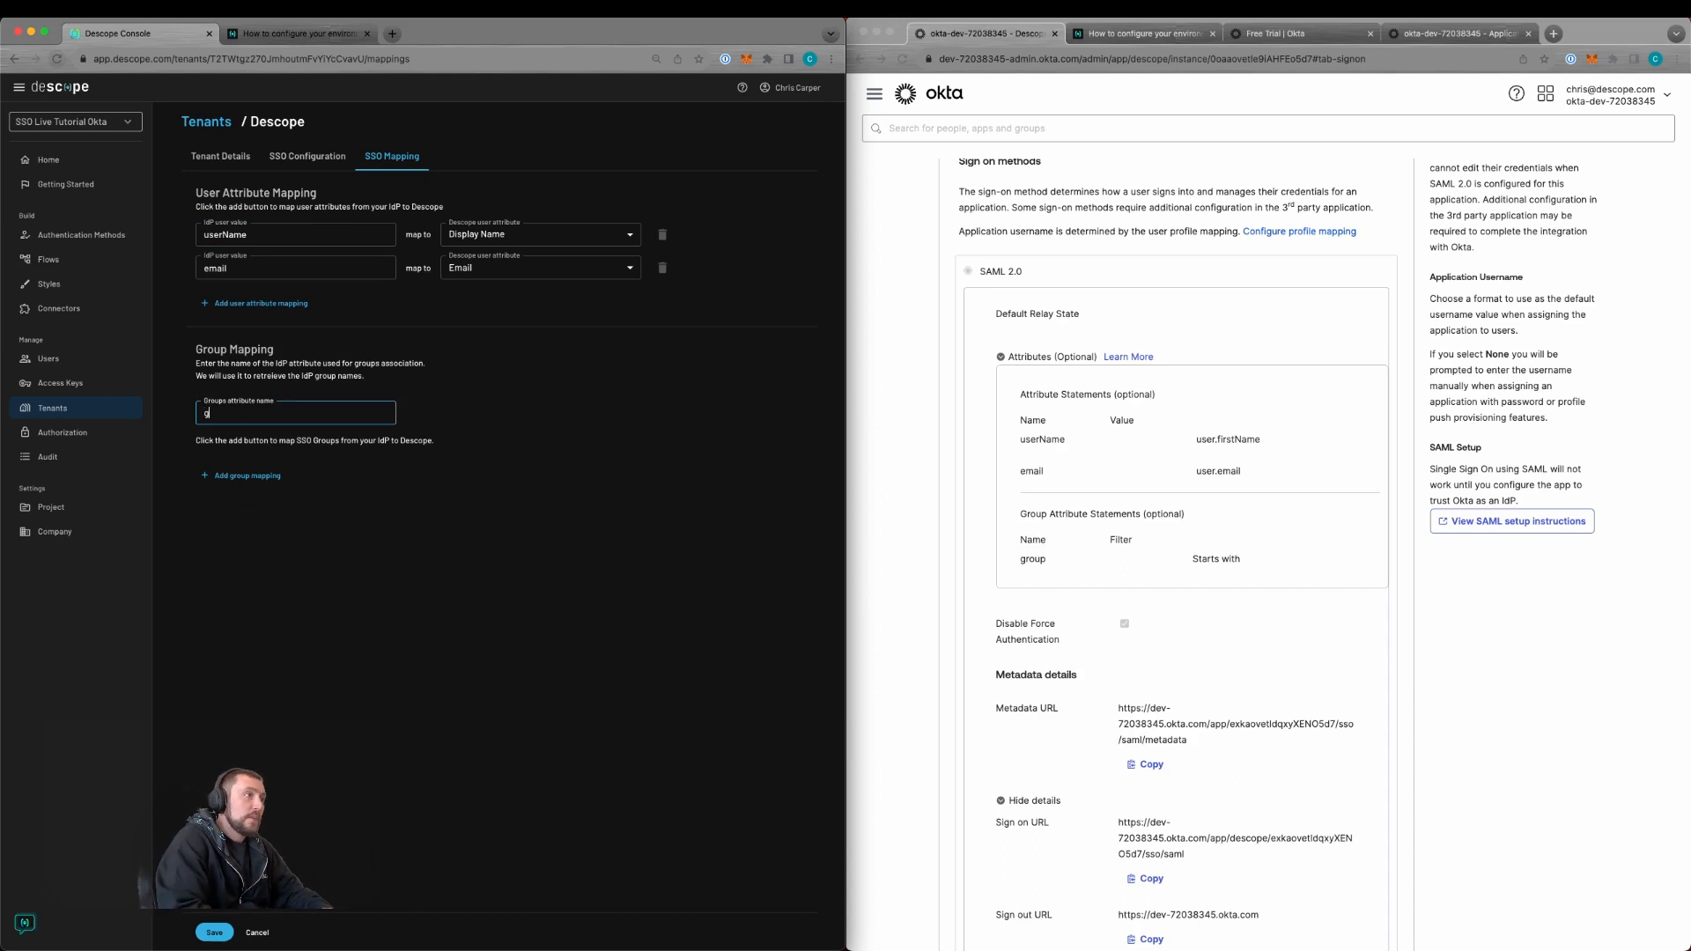
text(roup)
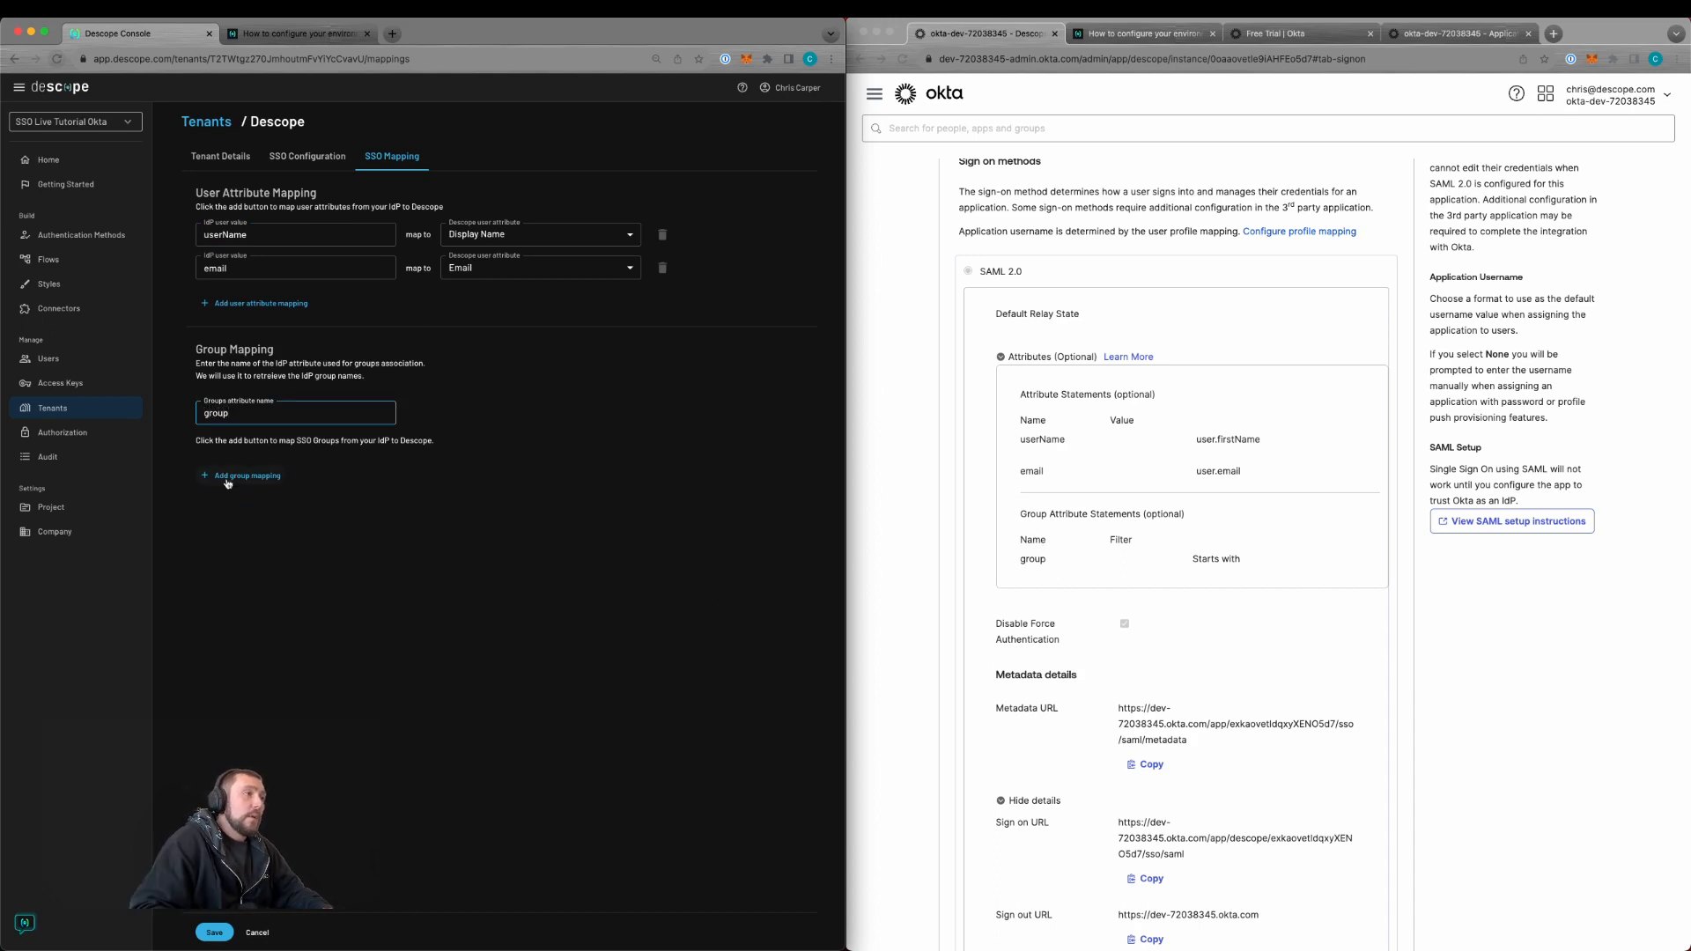
Add a group mapping from ChrisTestGroup to the Tenant Admin role
click(247, 475)
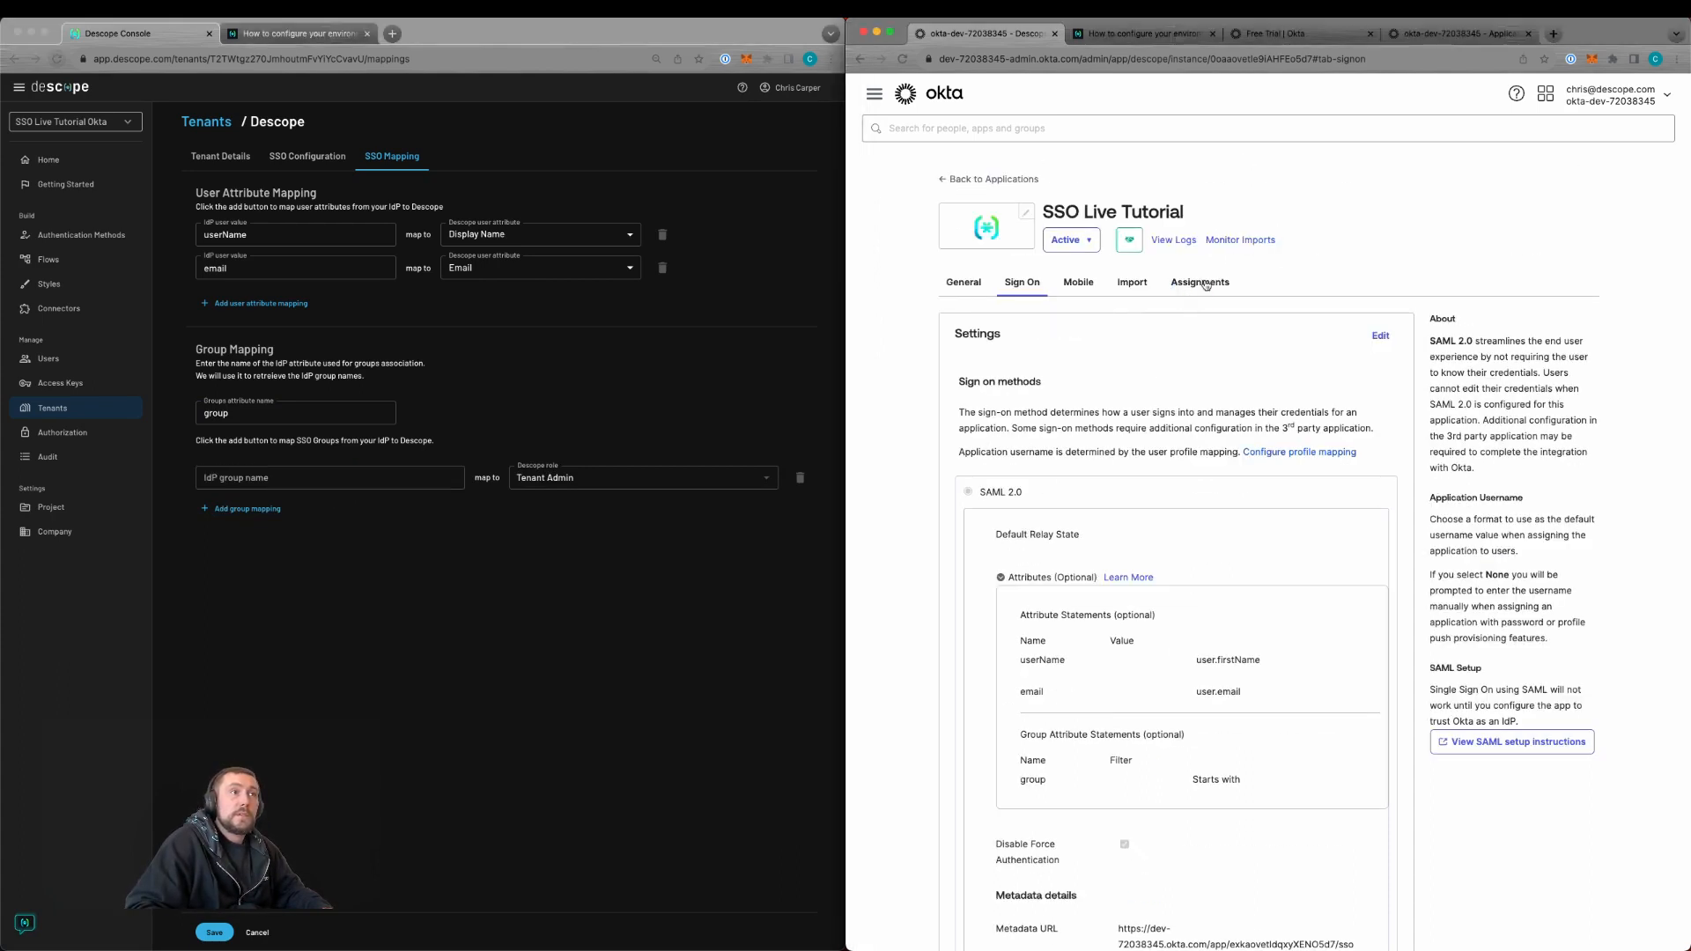
click(1200, 282)
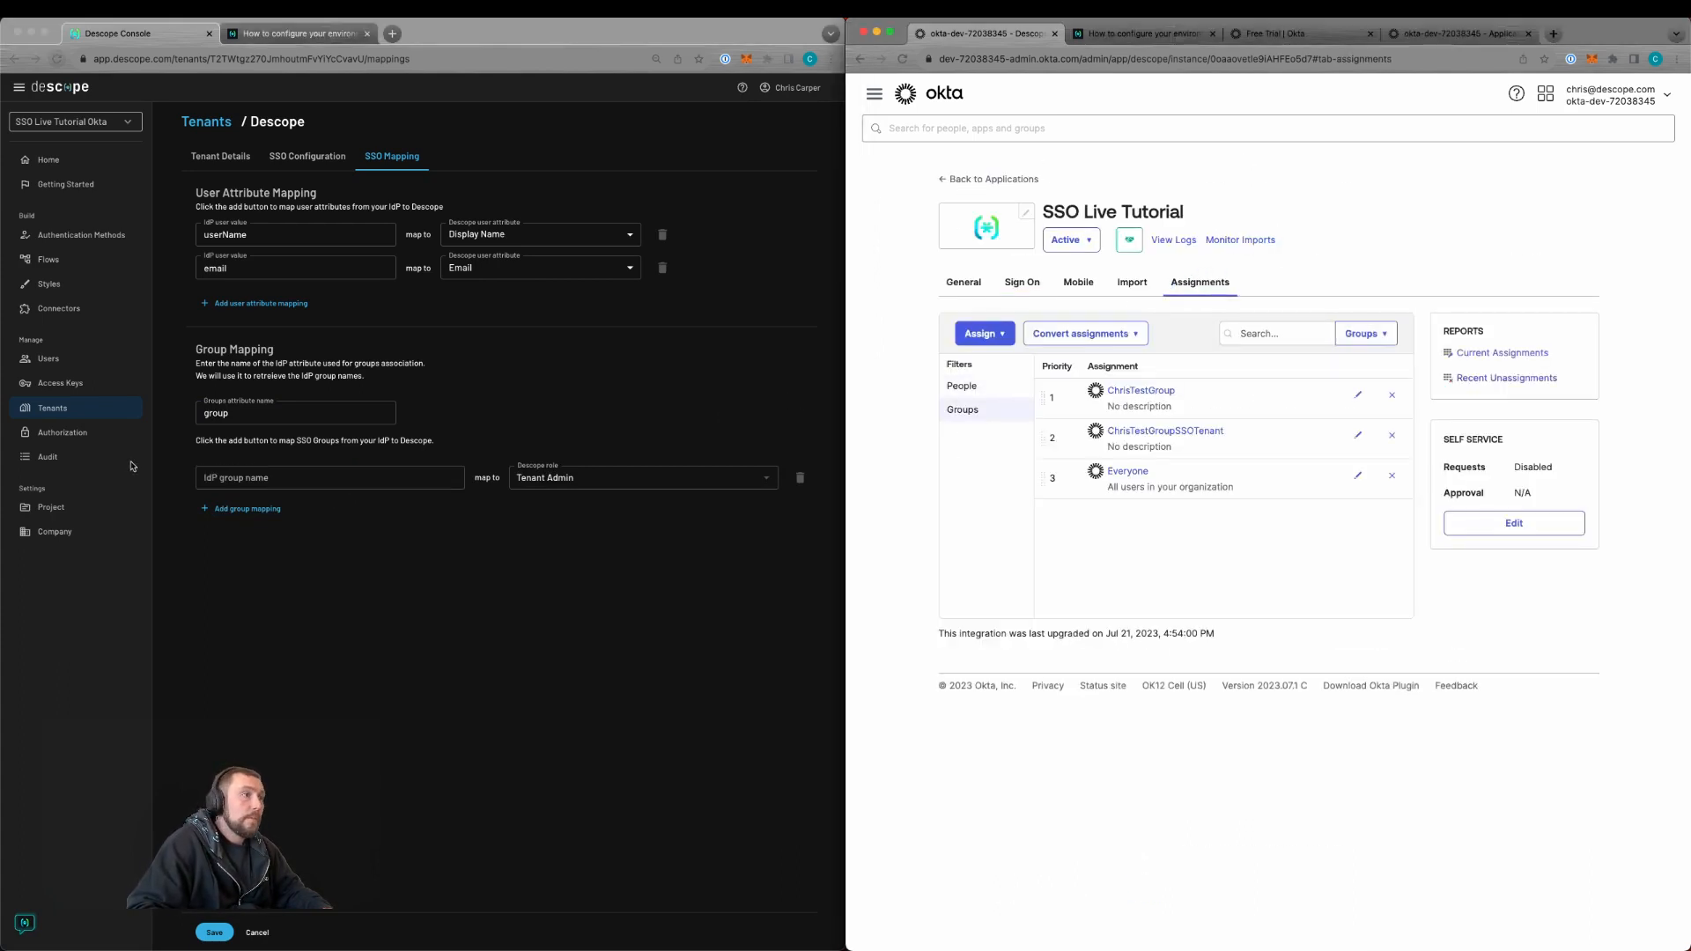
text(ChrisTestGroup)
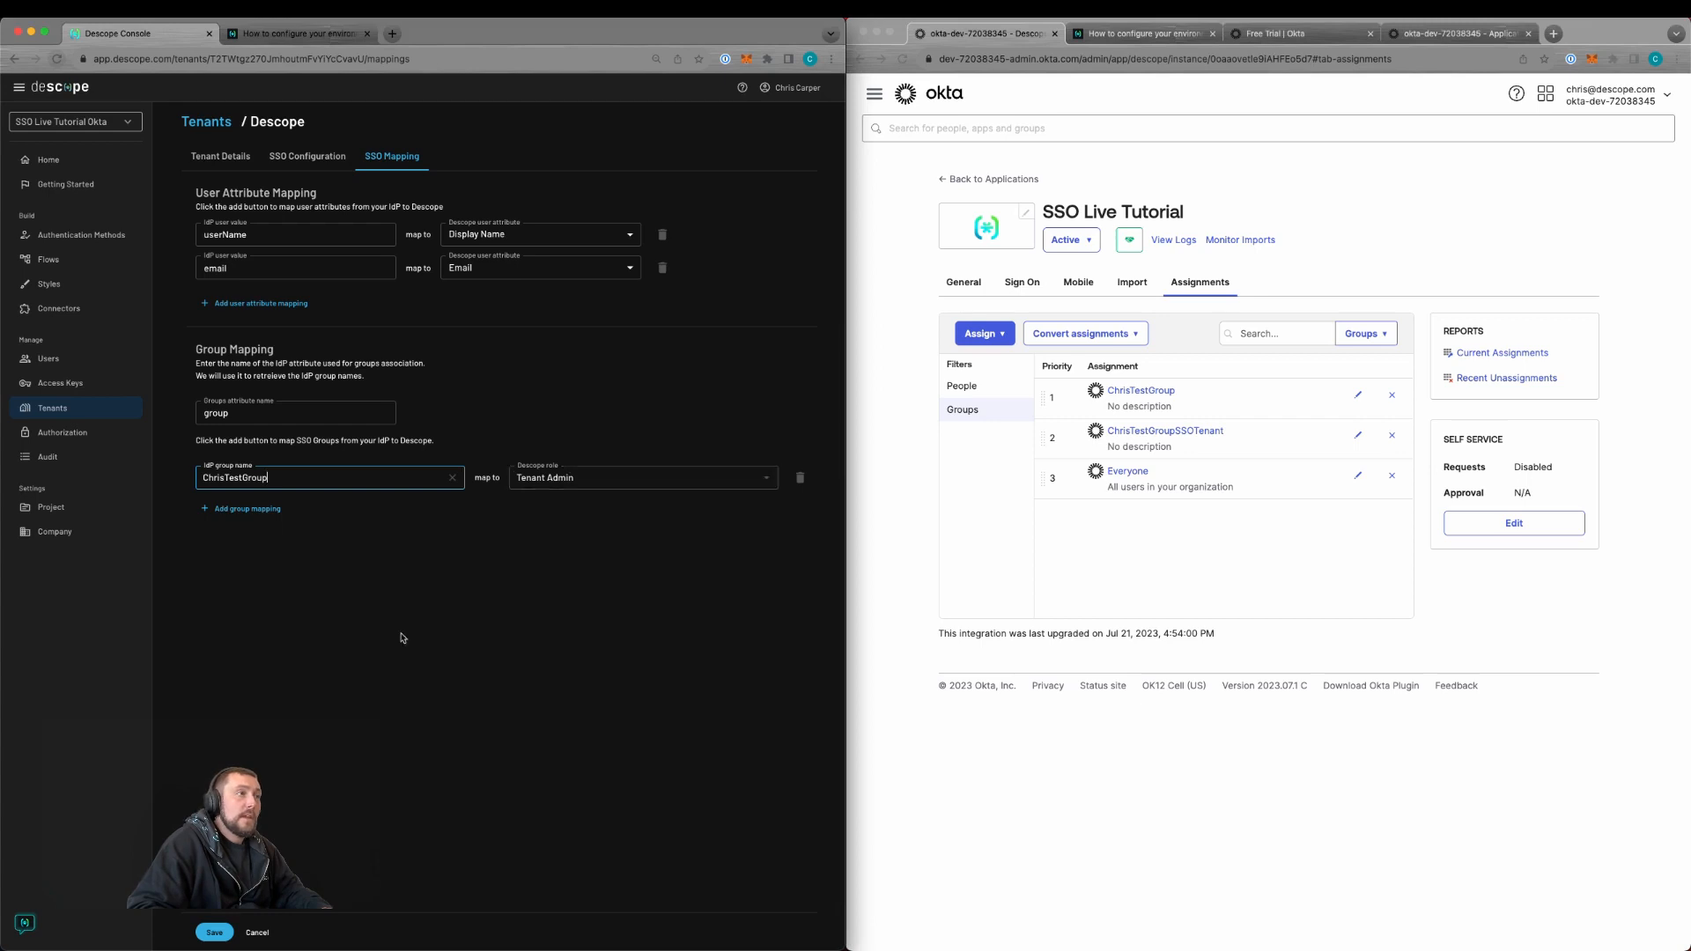
click(213, 932)
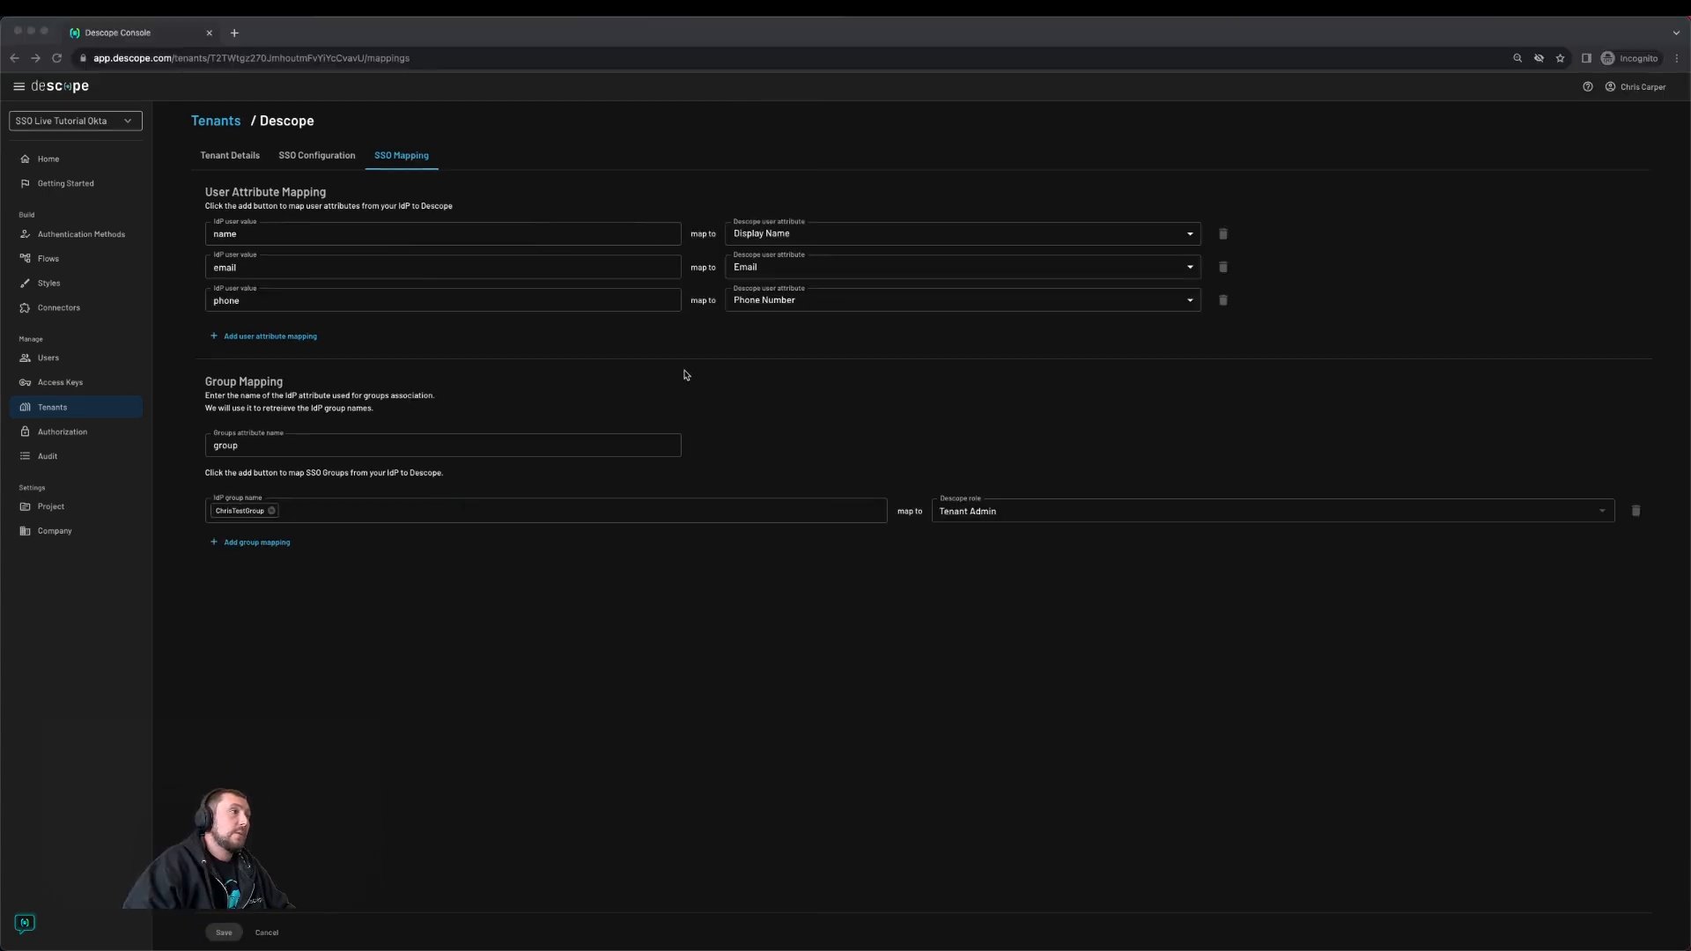
click(47, 359)
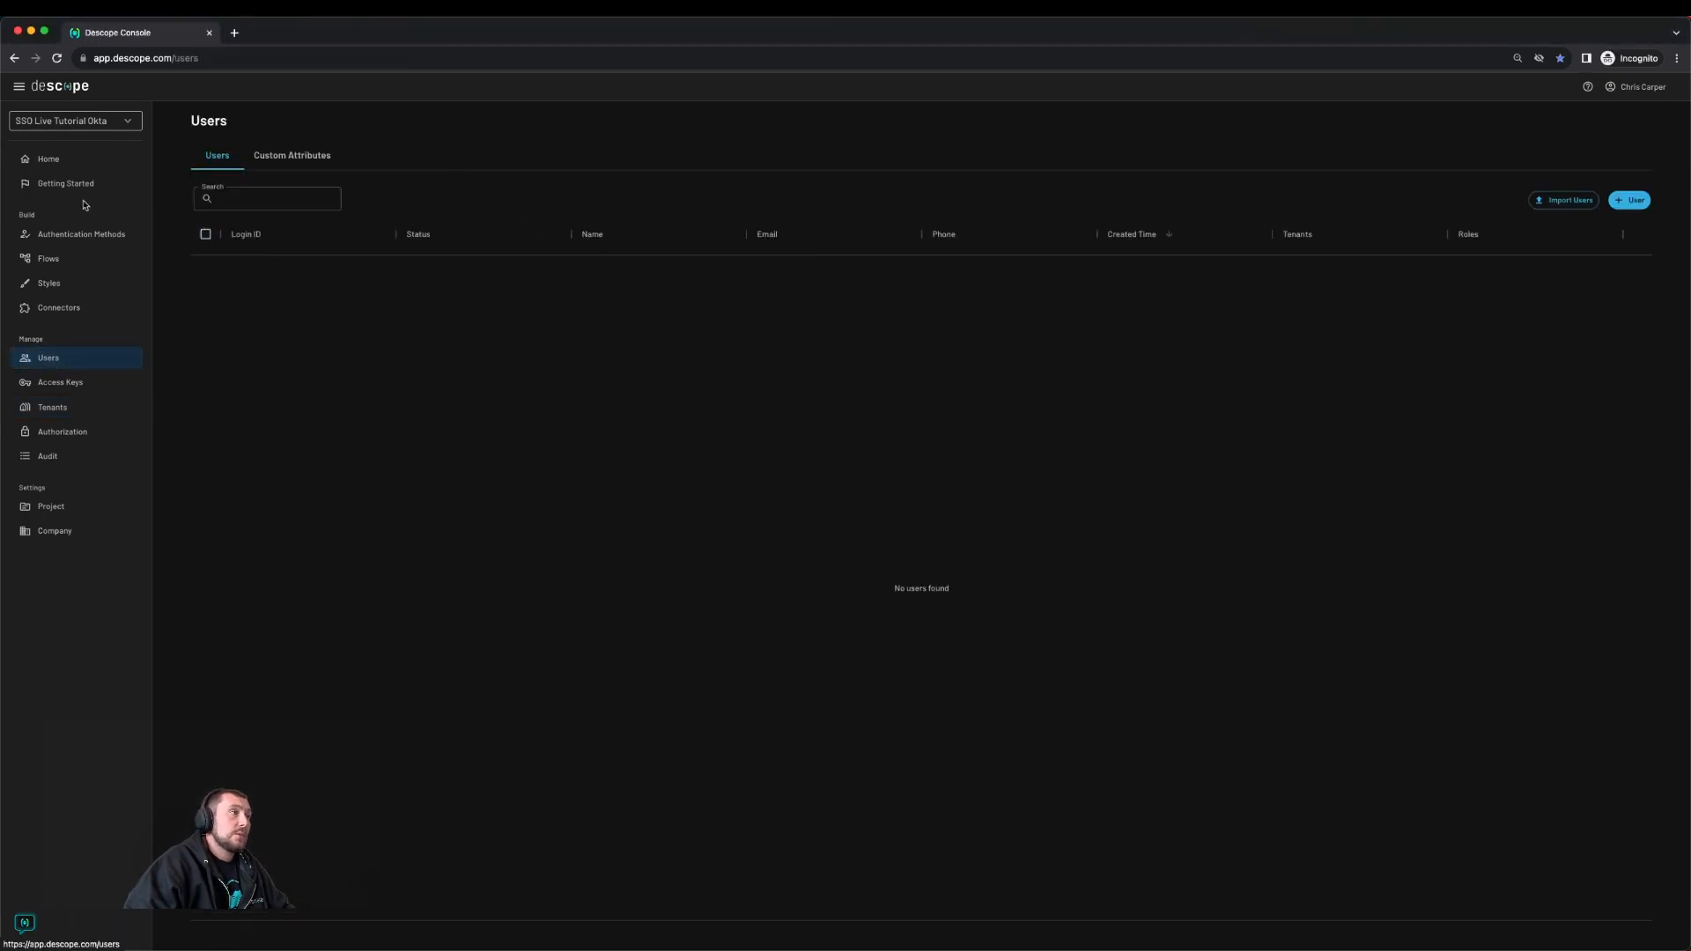
click(65, 184)
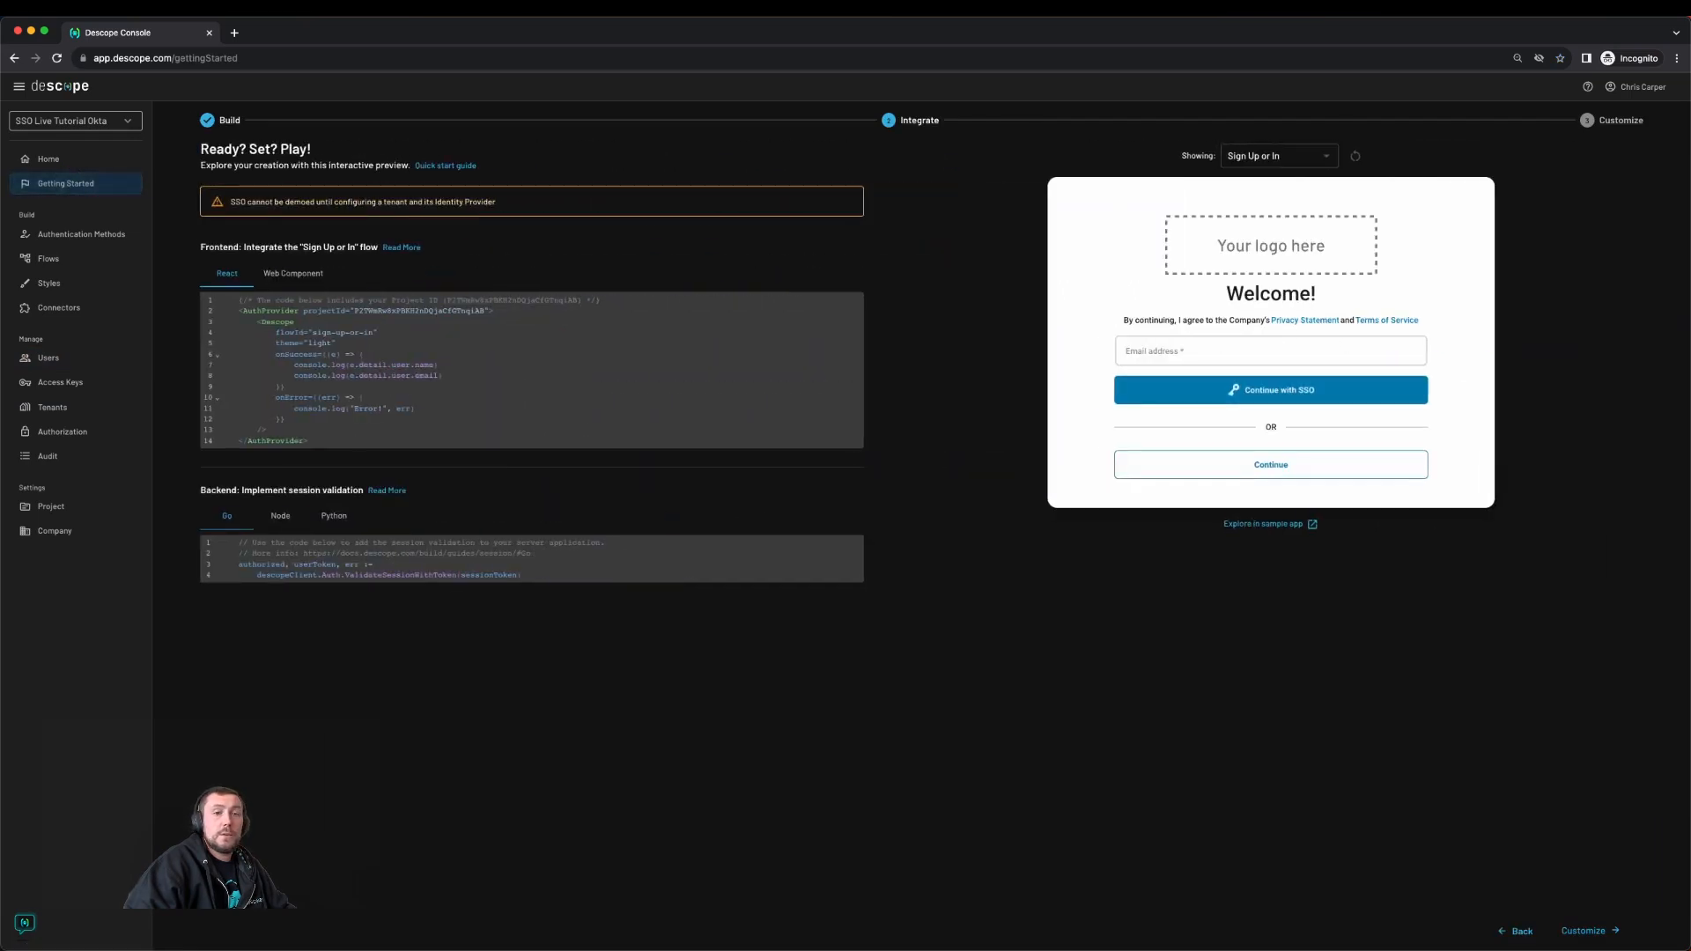
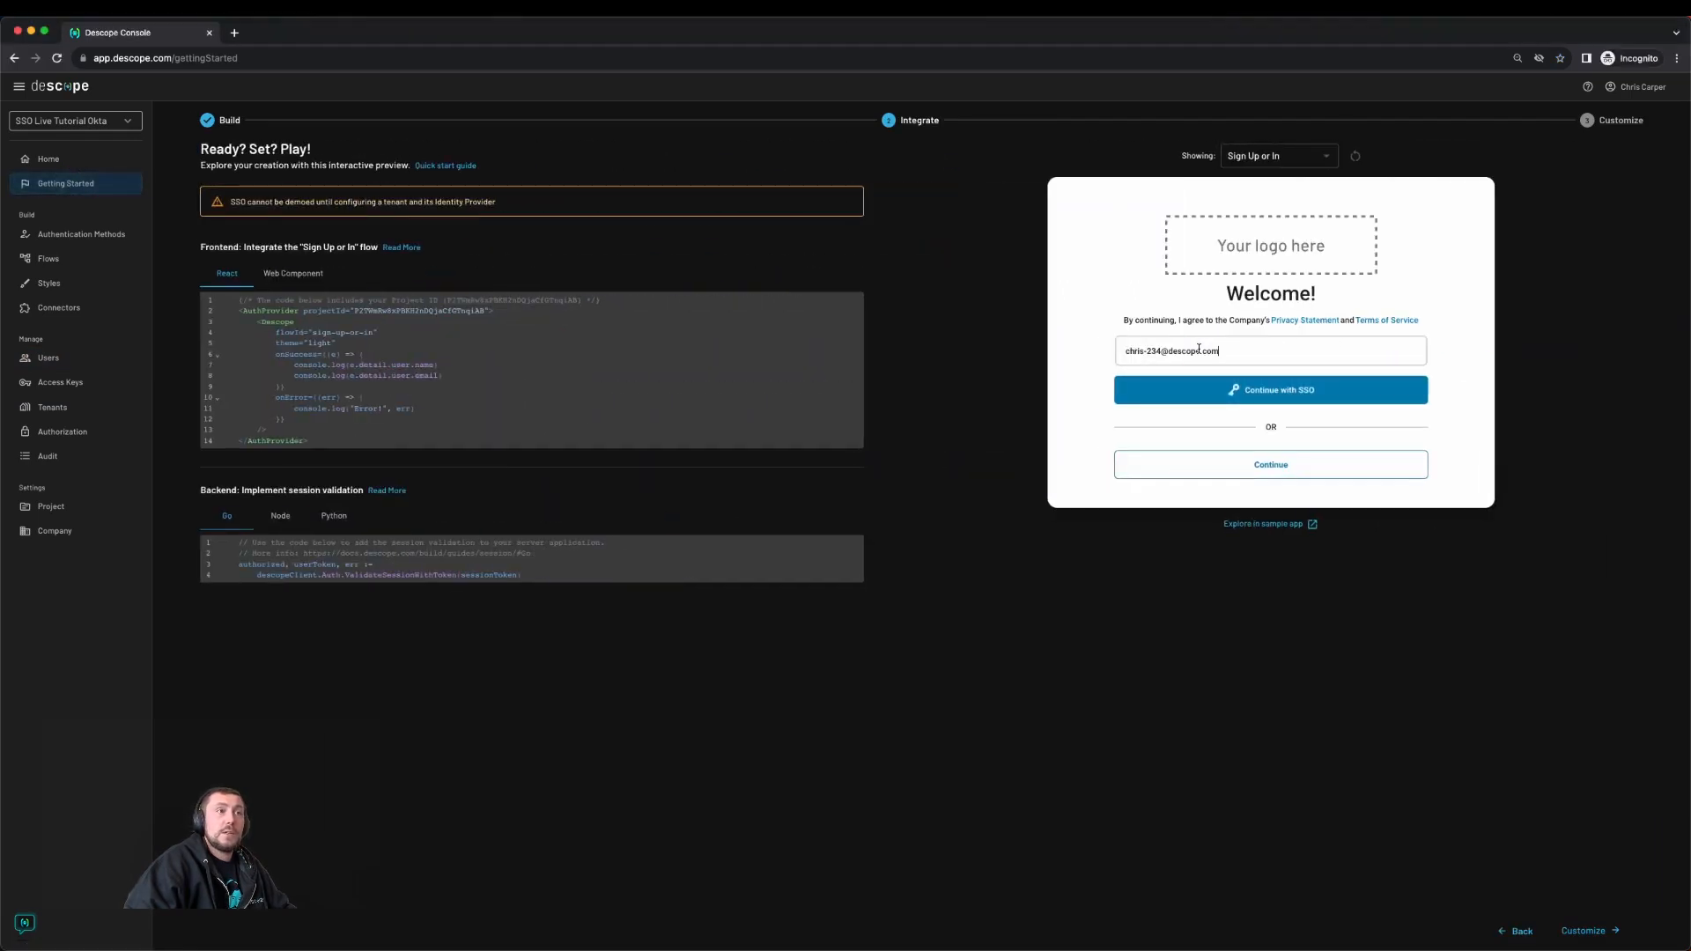
click(1270, 389)
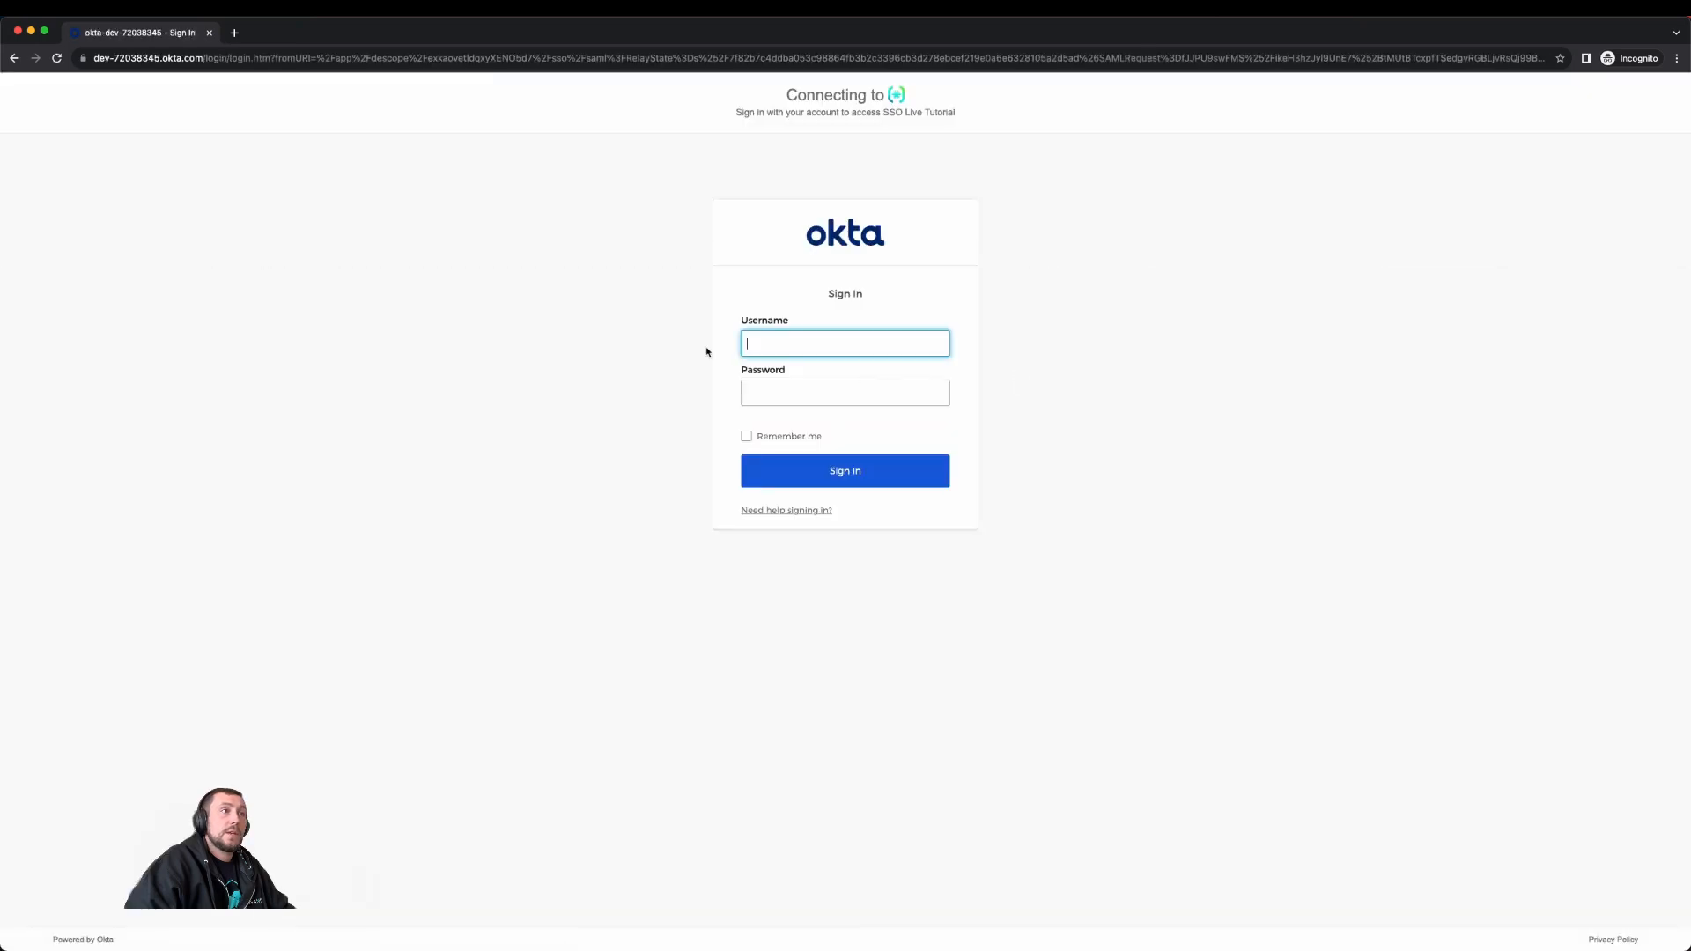
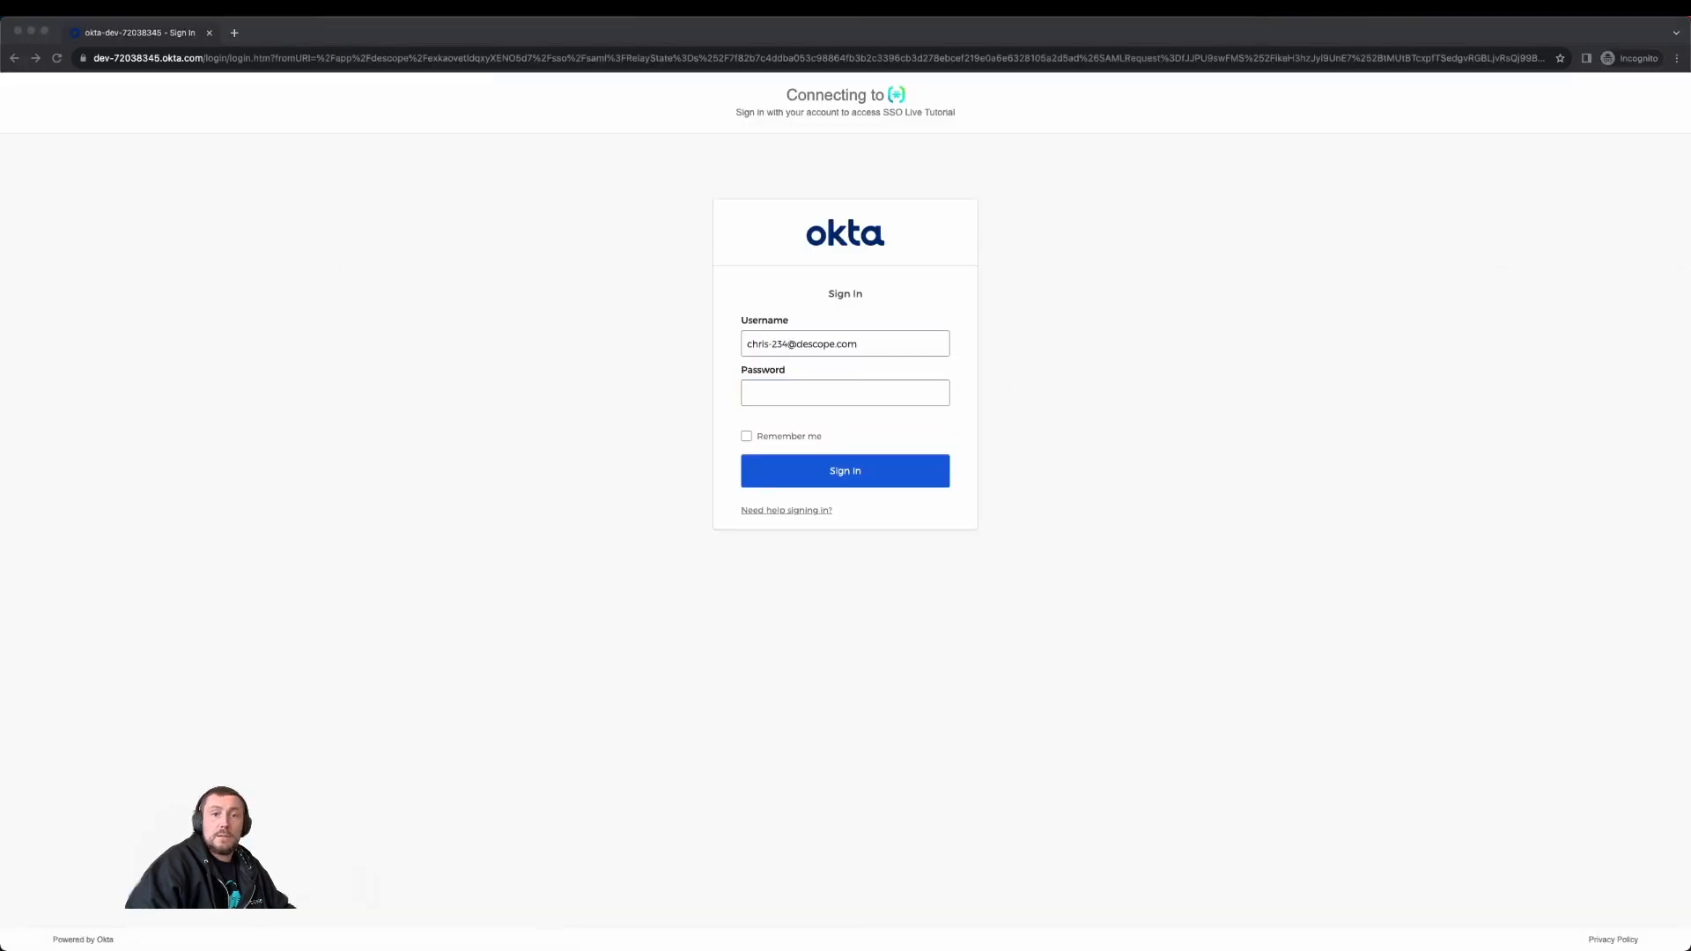
click(845, 470)
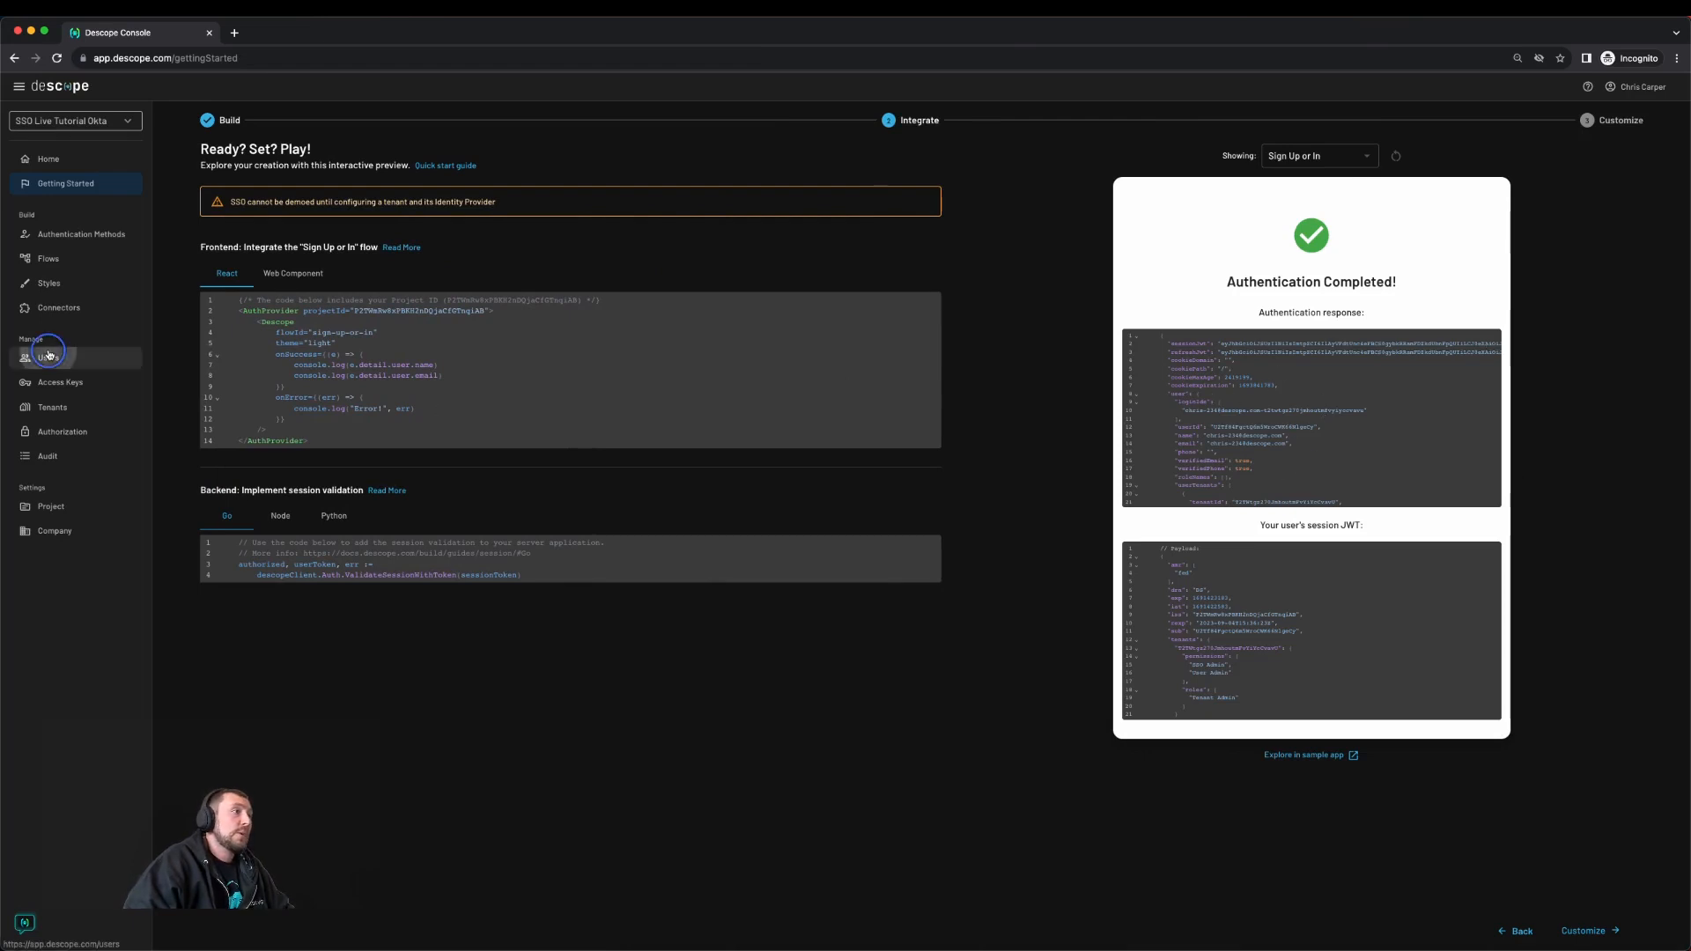
click(47, 357)
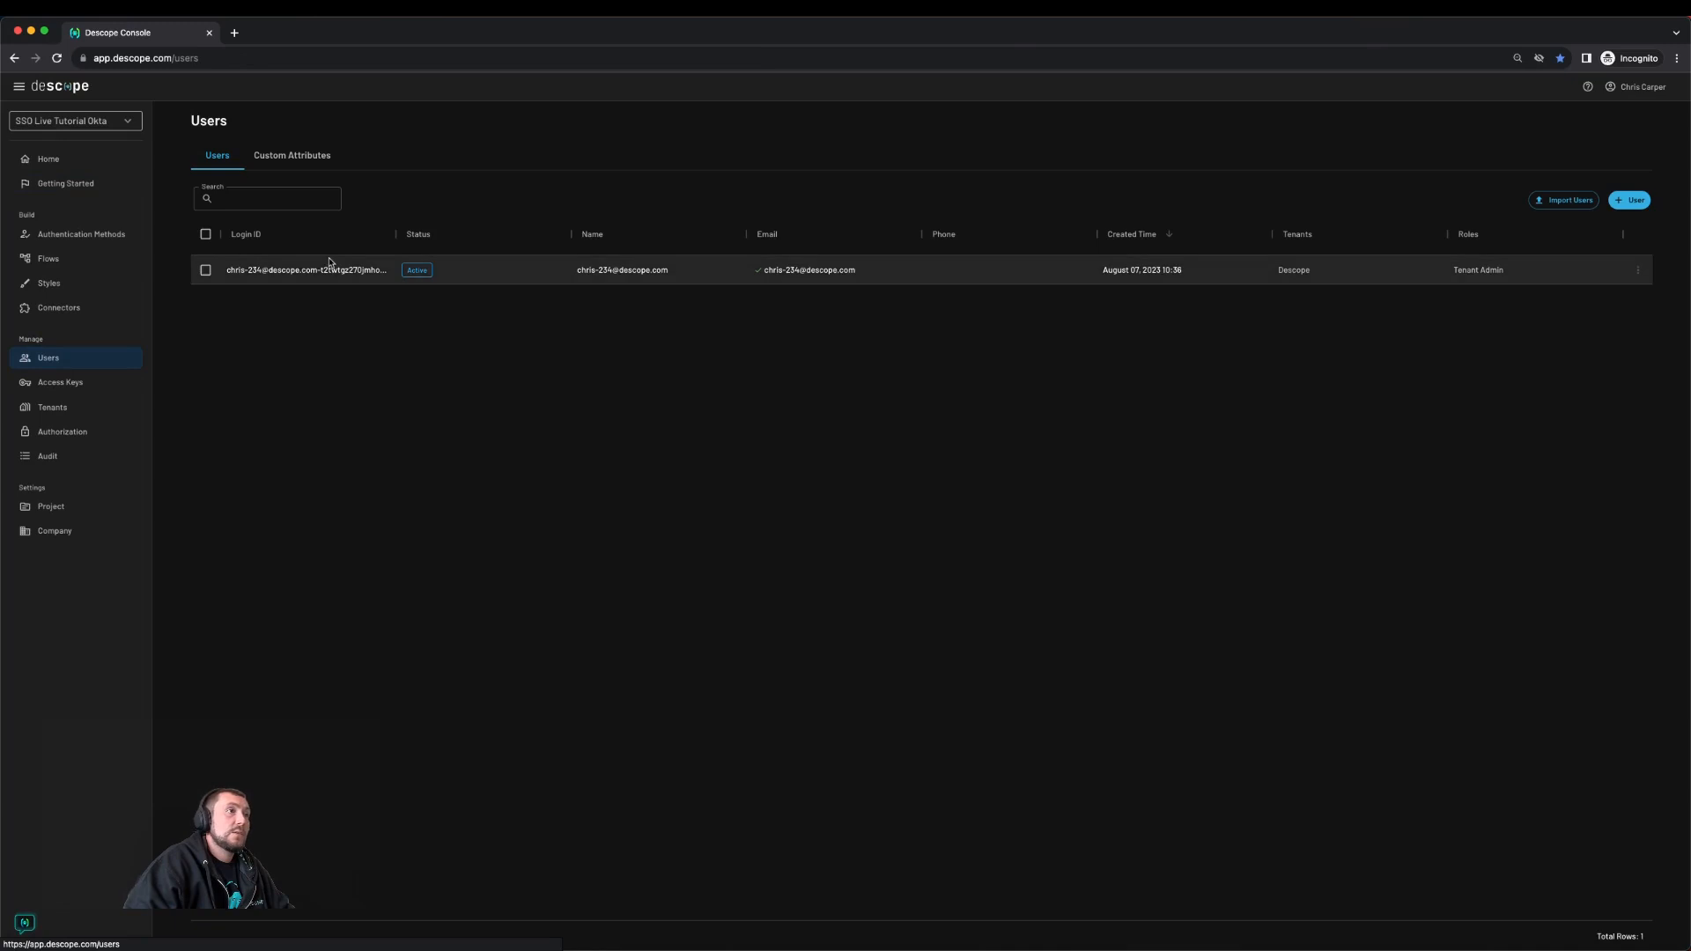